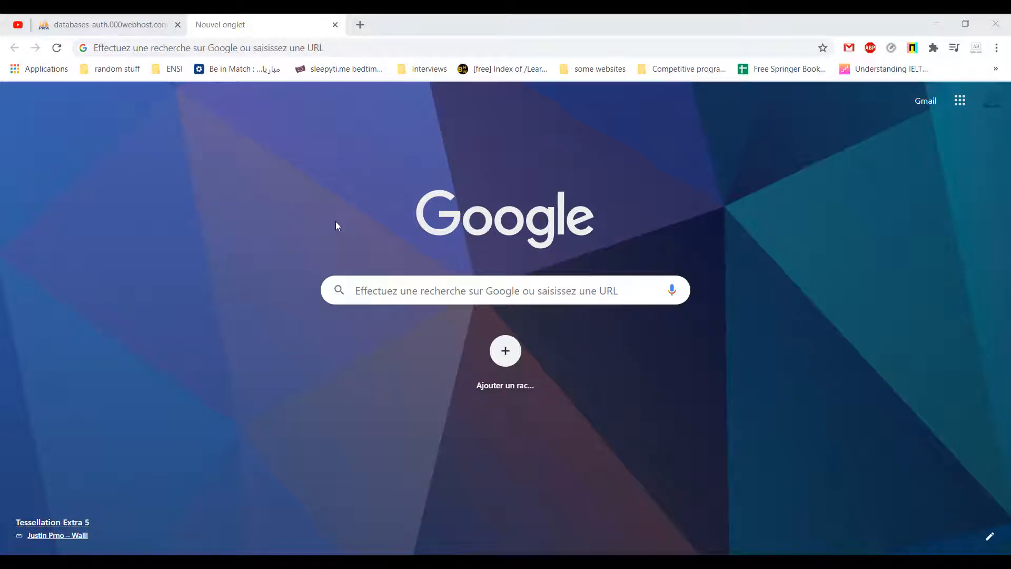
mouse_move(363, 199)
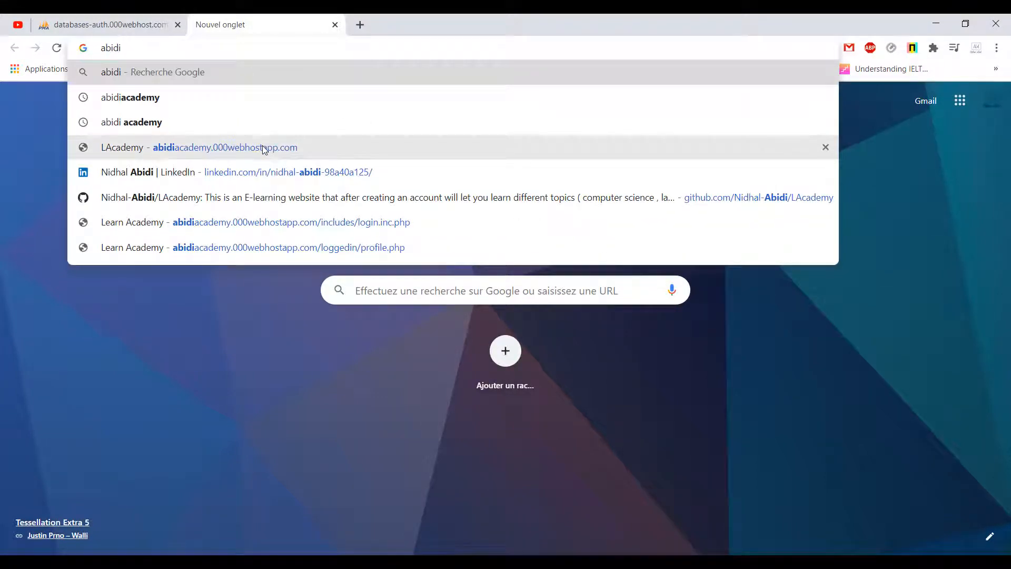
mouse_move(282, 154)
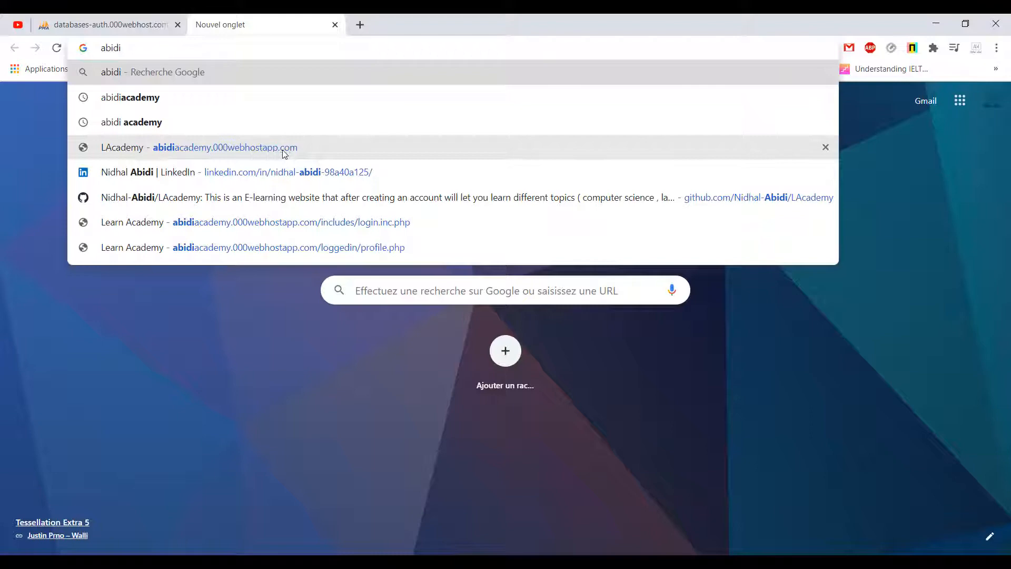
Step: Open the LAcademy website (abidiacademy.000webhostapp.com) from the address-bar suggestion
left_click(224, 148)
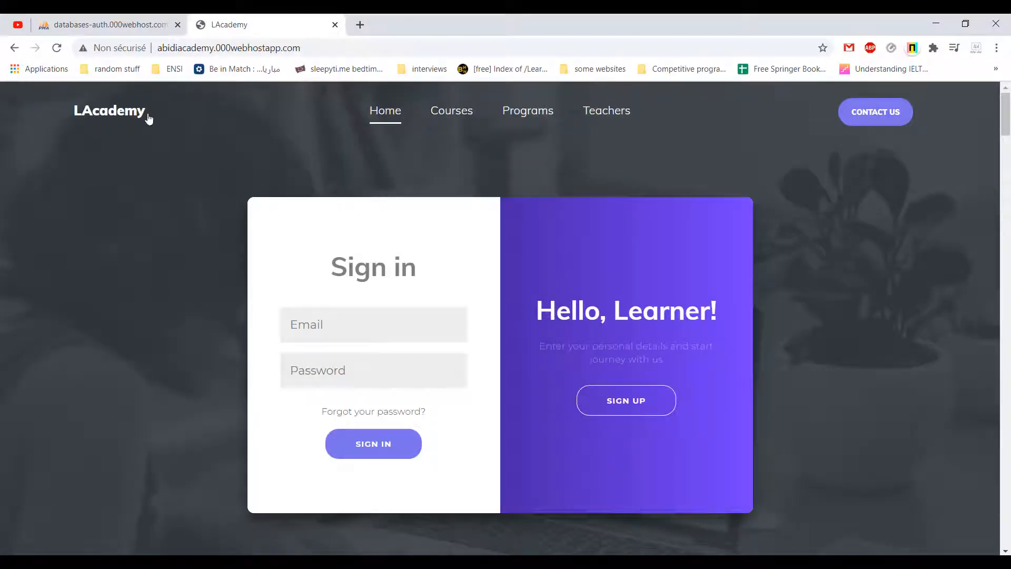
mouse_move(173, 152)
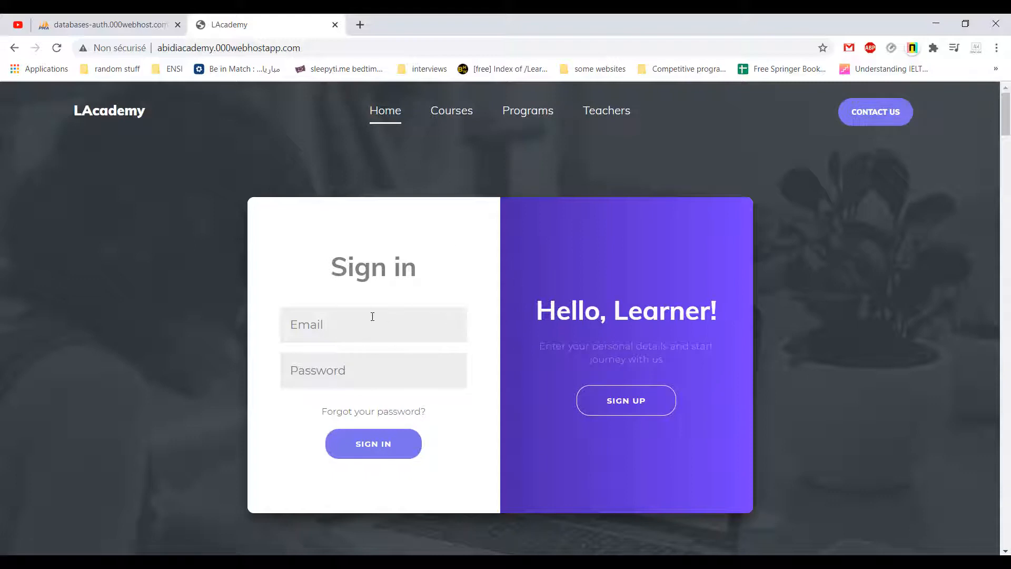
Step: Flip to the sign-up panel and back to sign-in, then jump to the Courses section
left_click(624, 400)
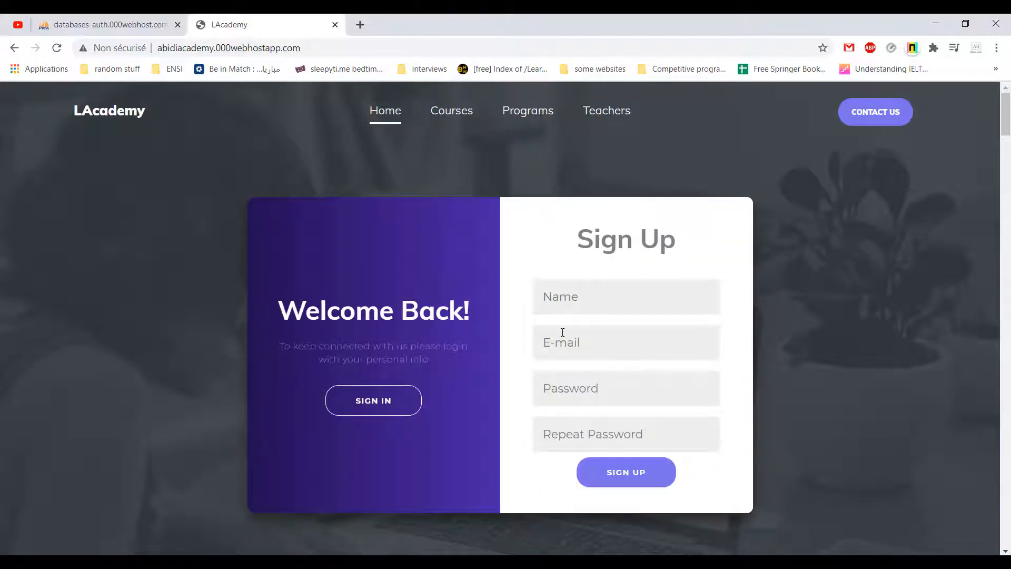
left_click(373, 400)
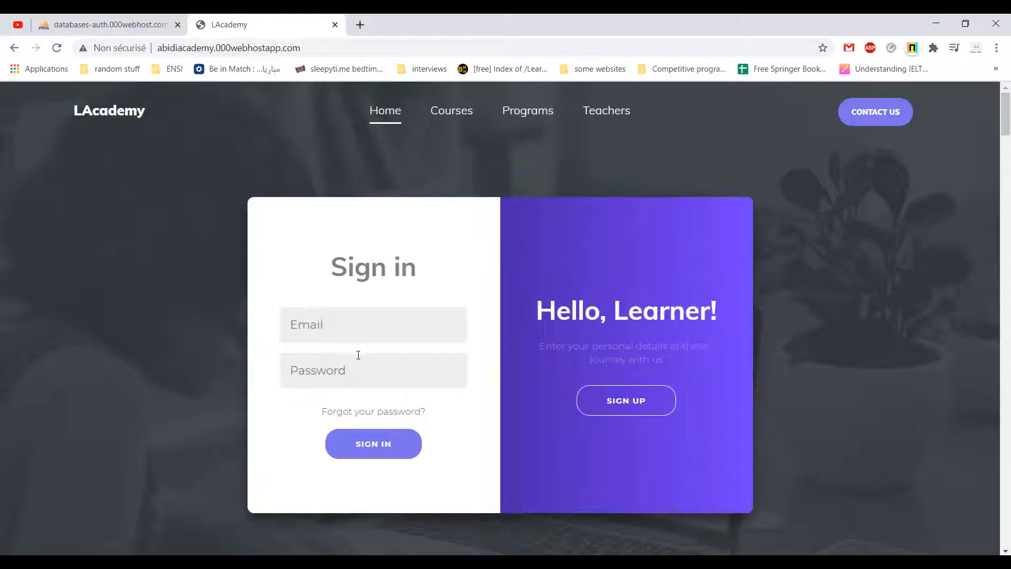
left_click(452, 110)
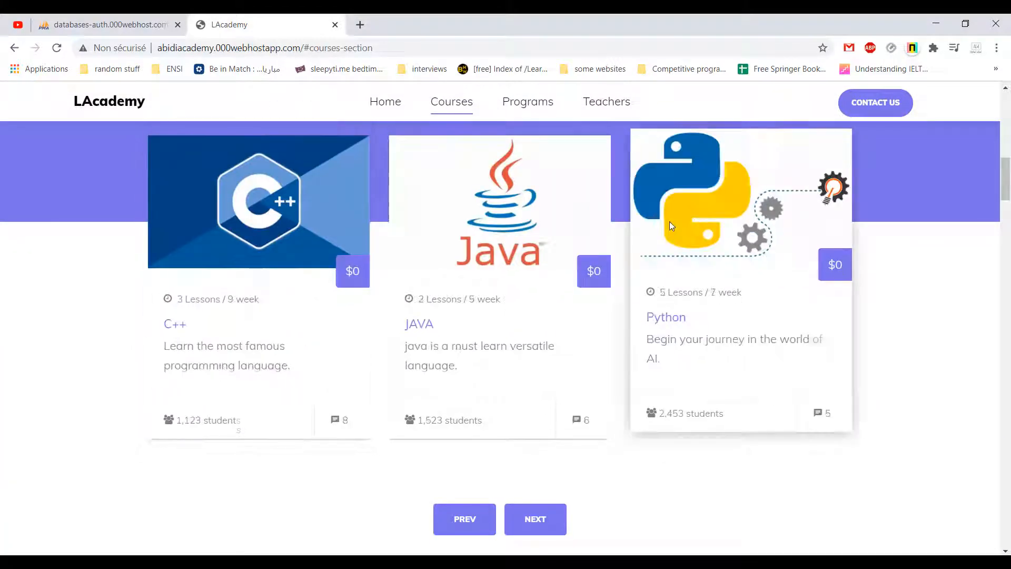
Step: Jump to Our Programs and scroll on through Our Teachers to the Message Us form
left_click(535, 518)
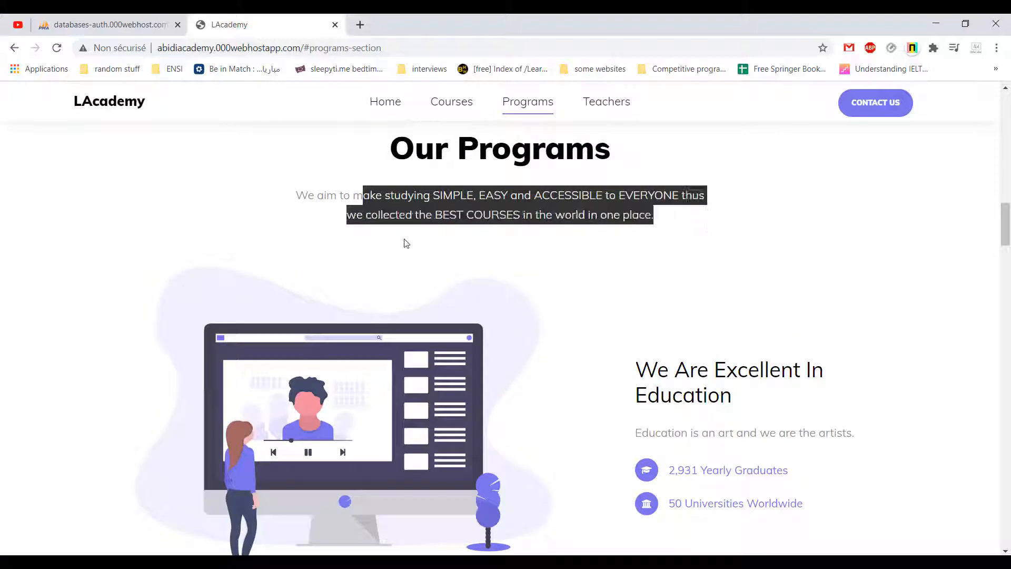
mouse_move(540, 271)
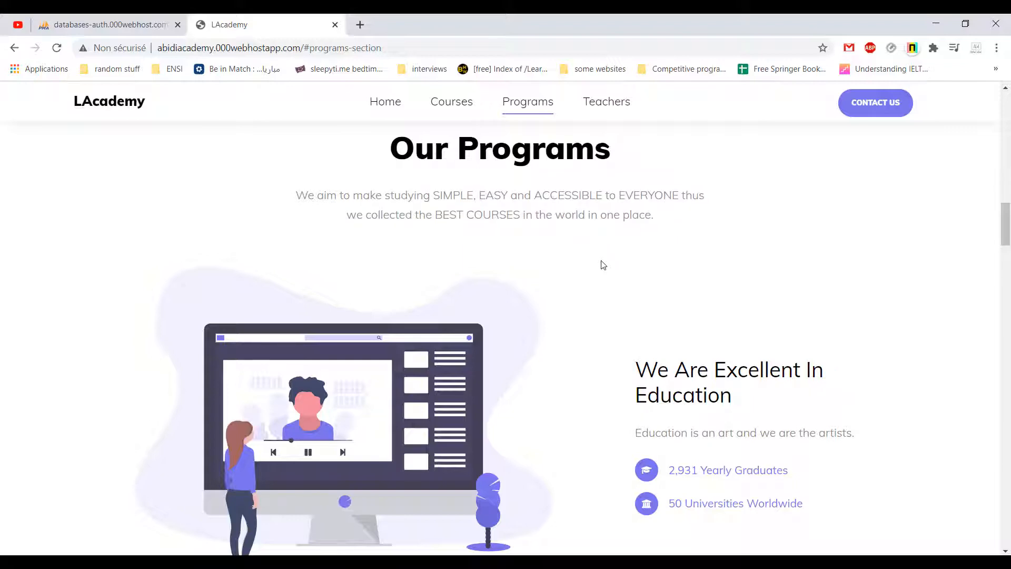
scroll("down", 3)
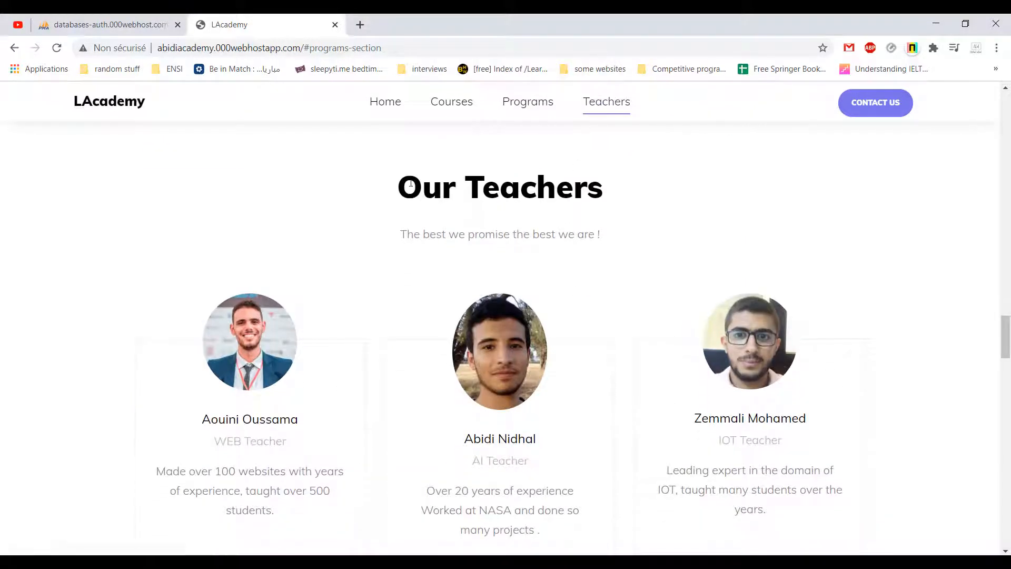
scroll("down", 3)
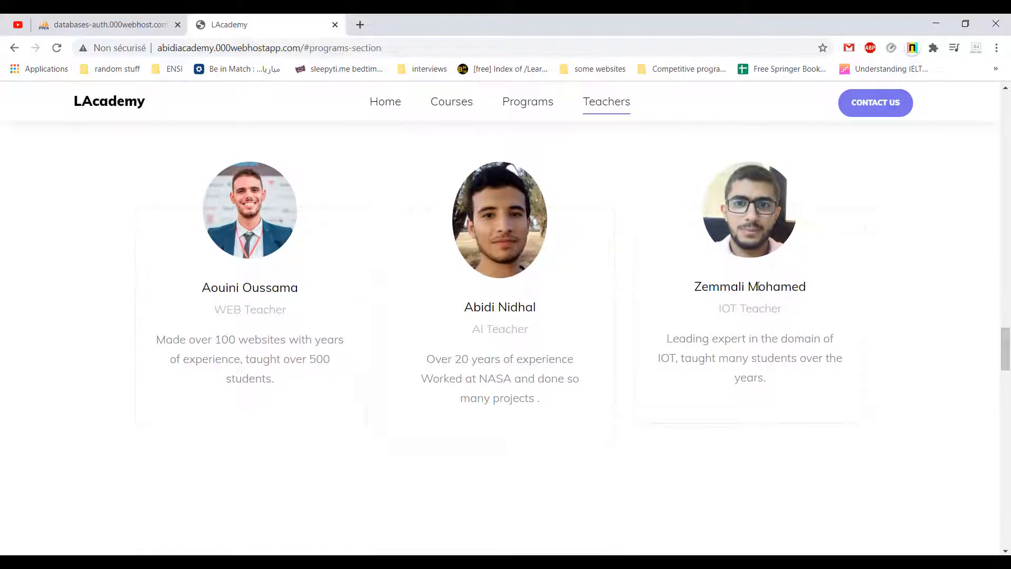
scroll("down", 3)
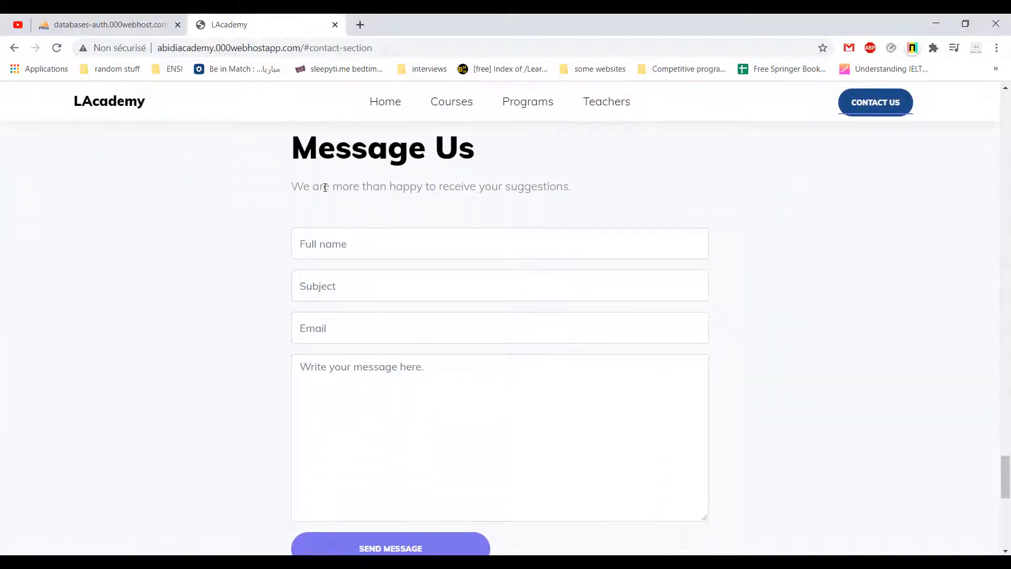
Step: Scroll to the footer and bring up the Mailchimp newsletter subscription form in a new tab
scroll("down", 3)
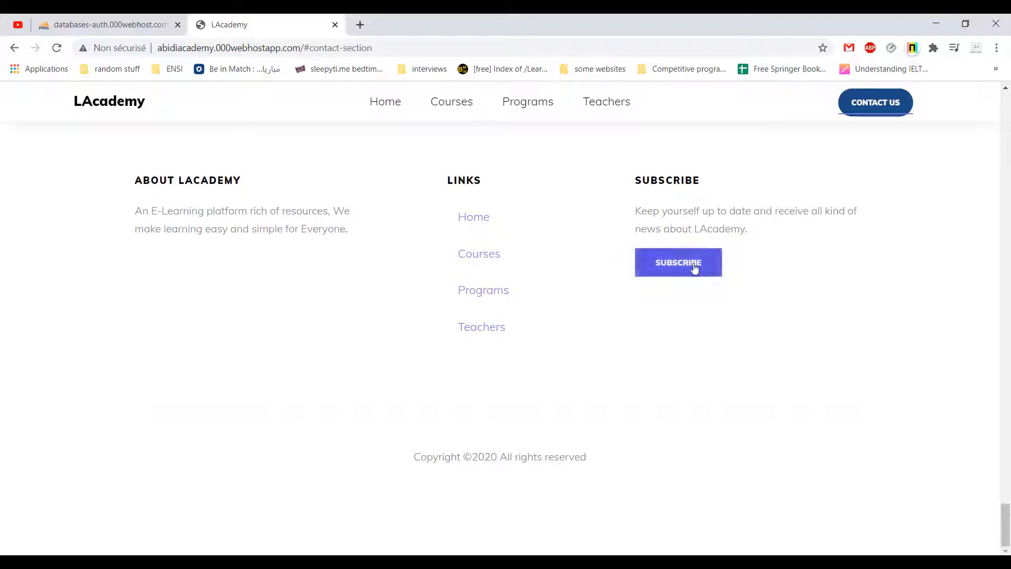
left_click(677, 262)
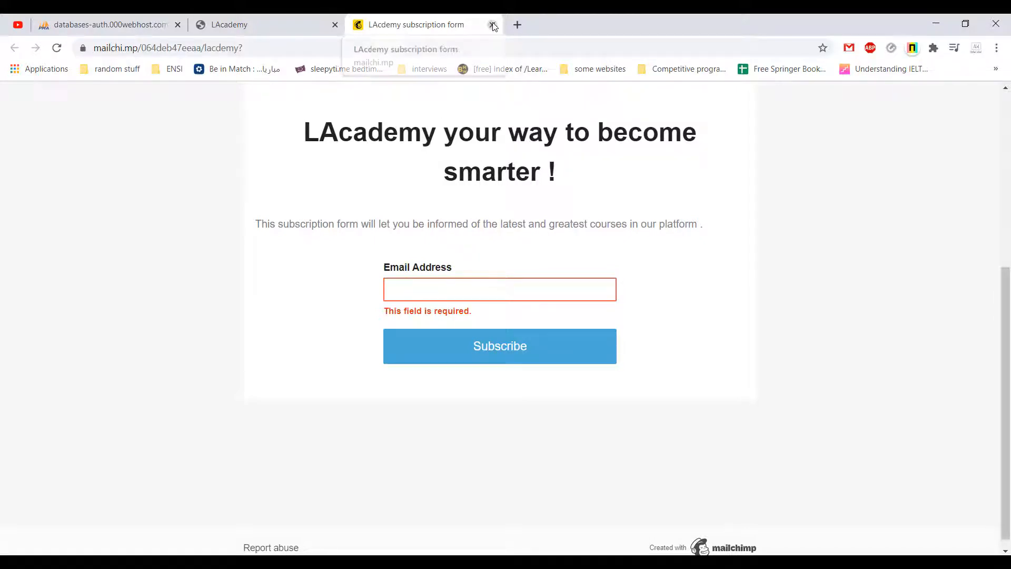
Step: Close the Mailchimp tab and fill the contact form with subject 'something', name, saved email and message 'test the contact us'
left_click(493, 25)
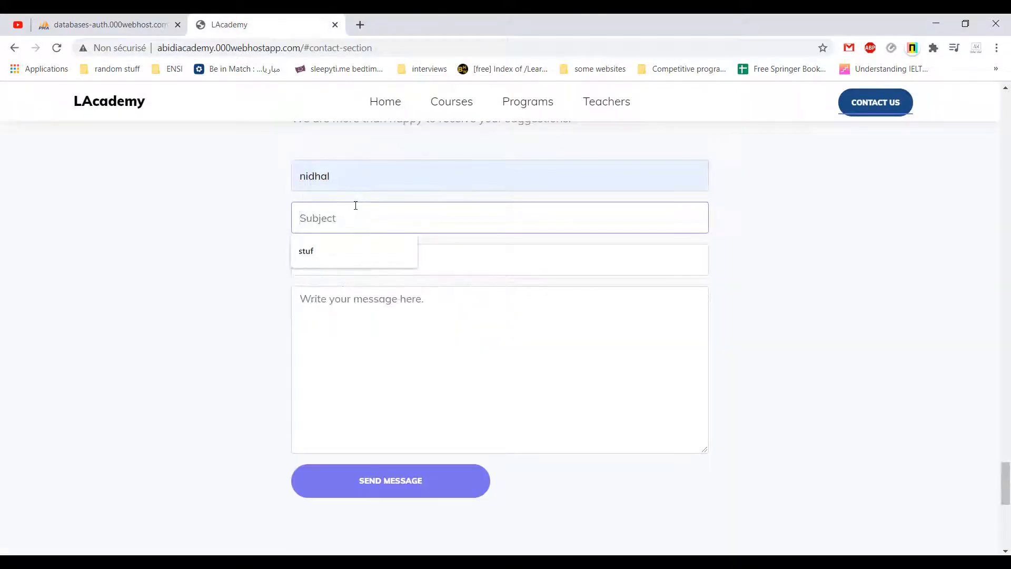
type("some")
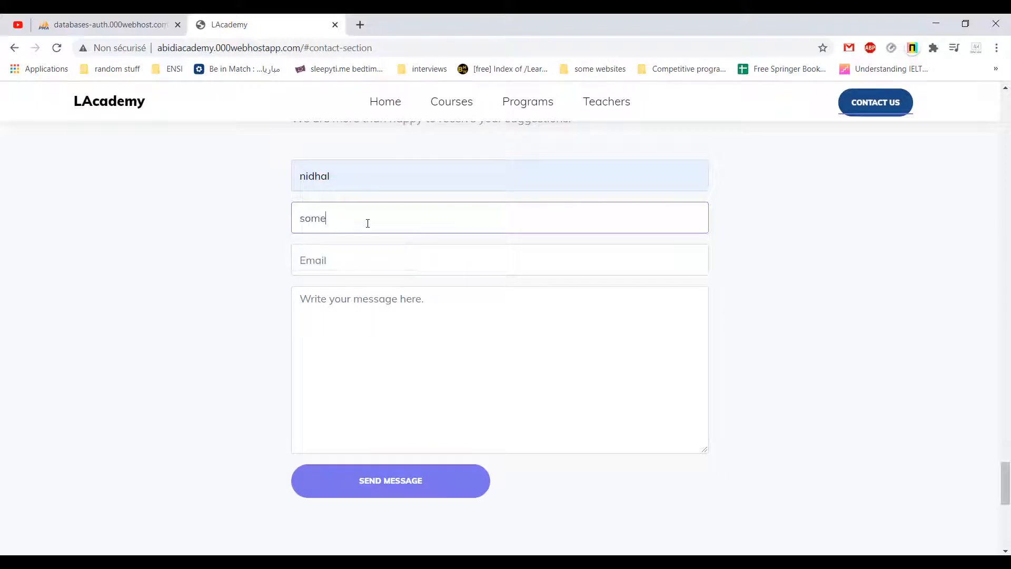
type("thing")
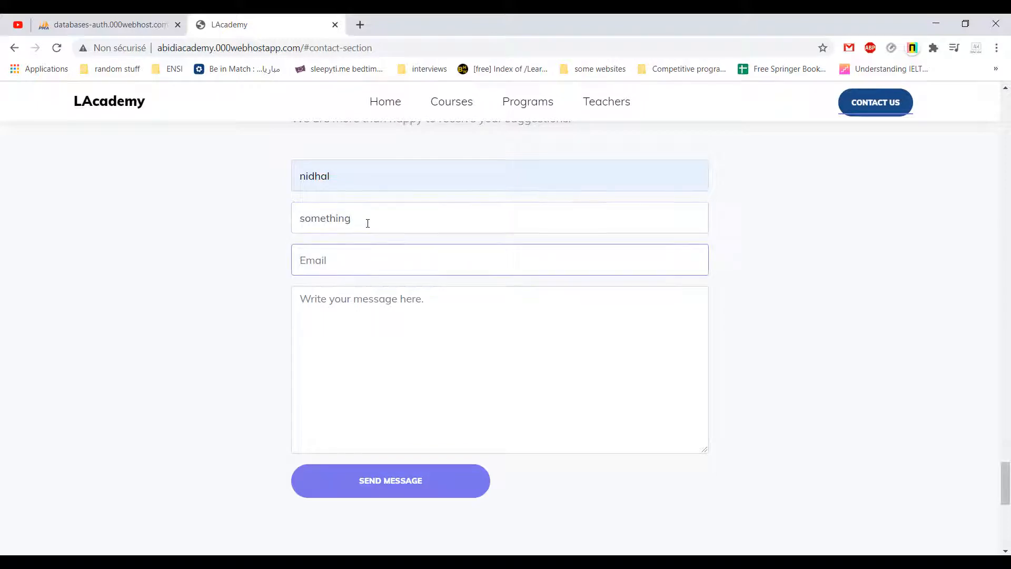
type("nidhala")
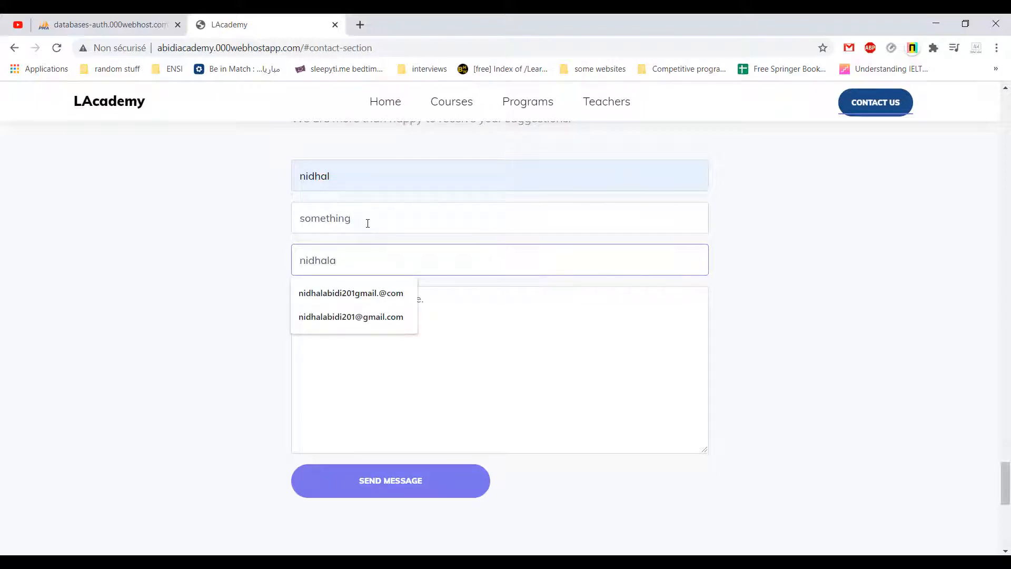
left_click(351, 317)
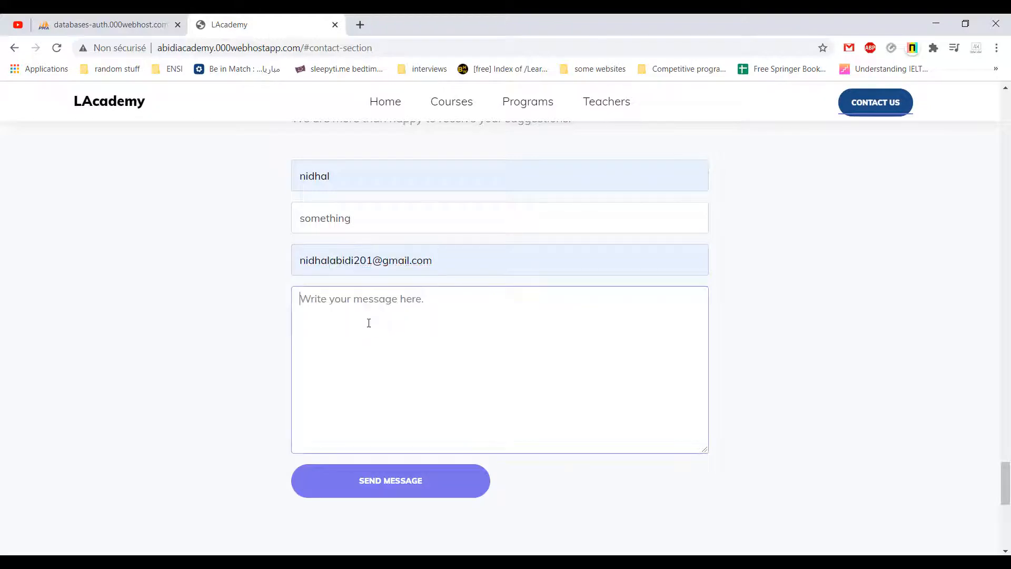
type("testing ou")
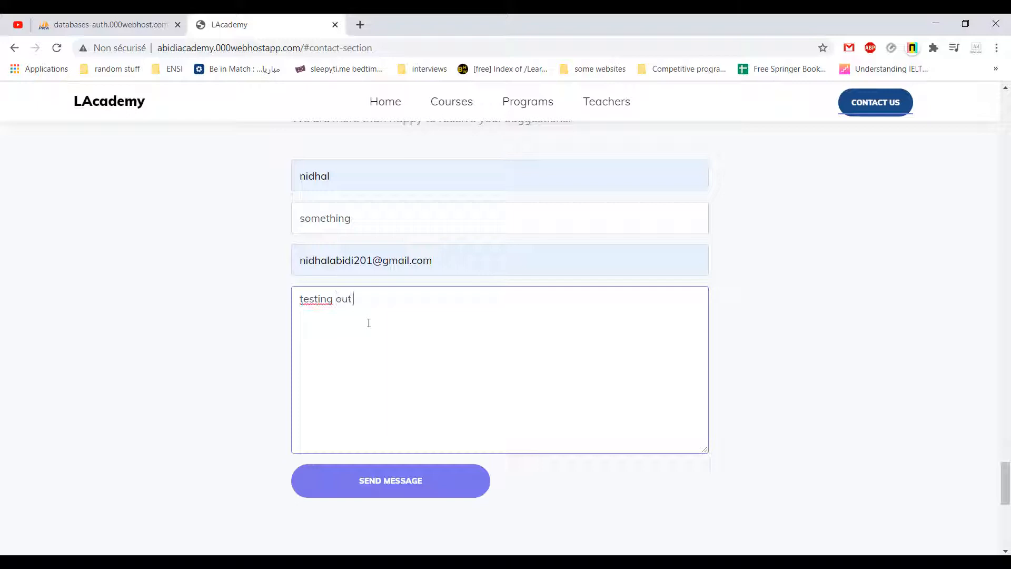
type("the contac")
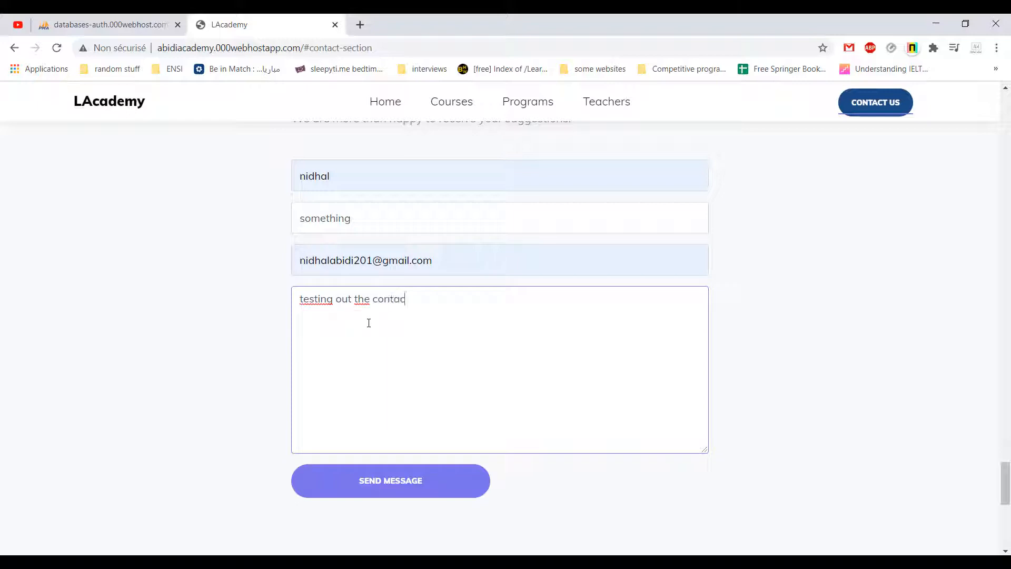
type("t us form")
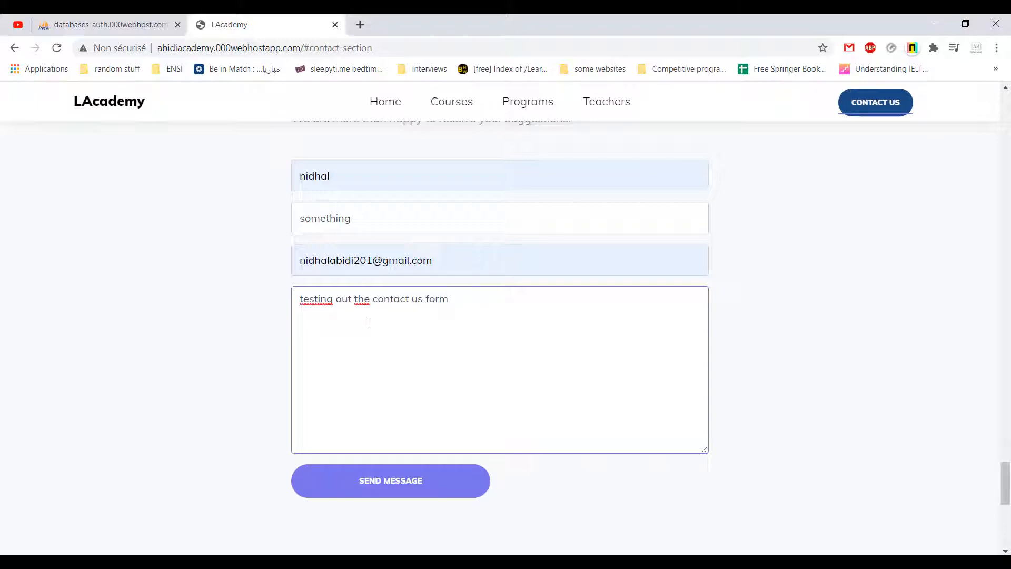
Step: Replace the contact form's email with the malformed saved autofill address
triple_click(365, 260)
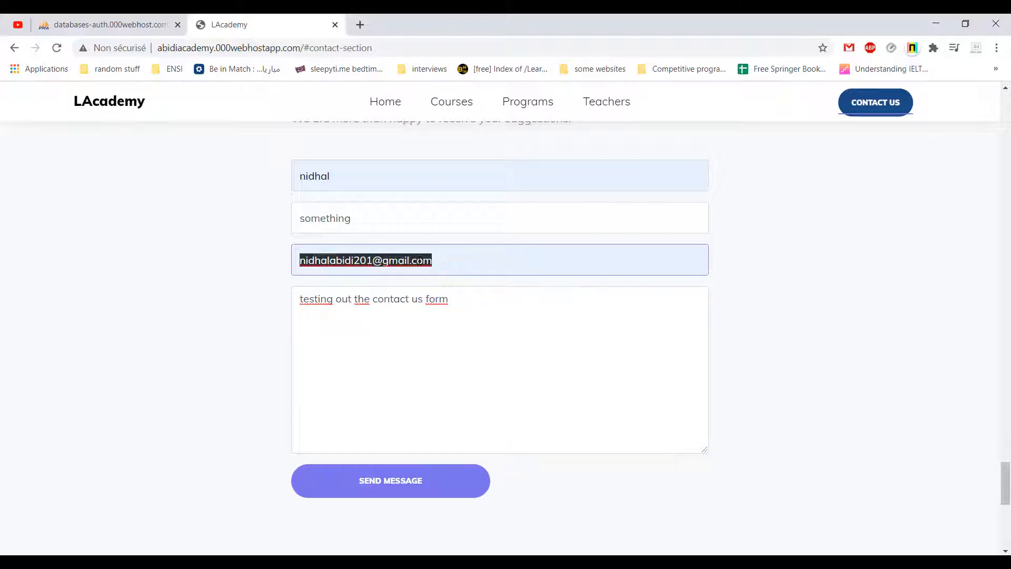
left_click(499, 260)
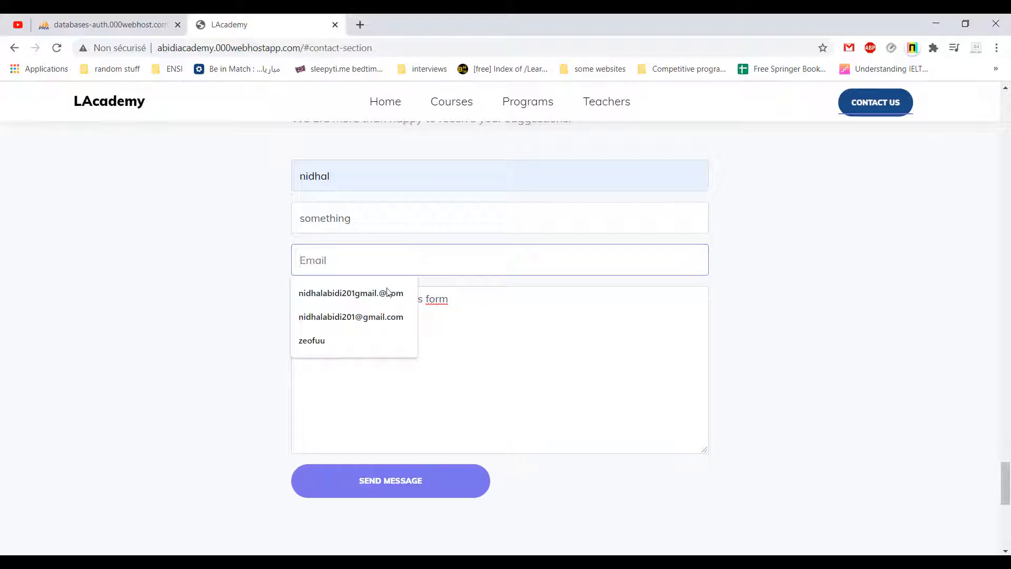
left_click(351, 292)
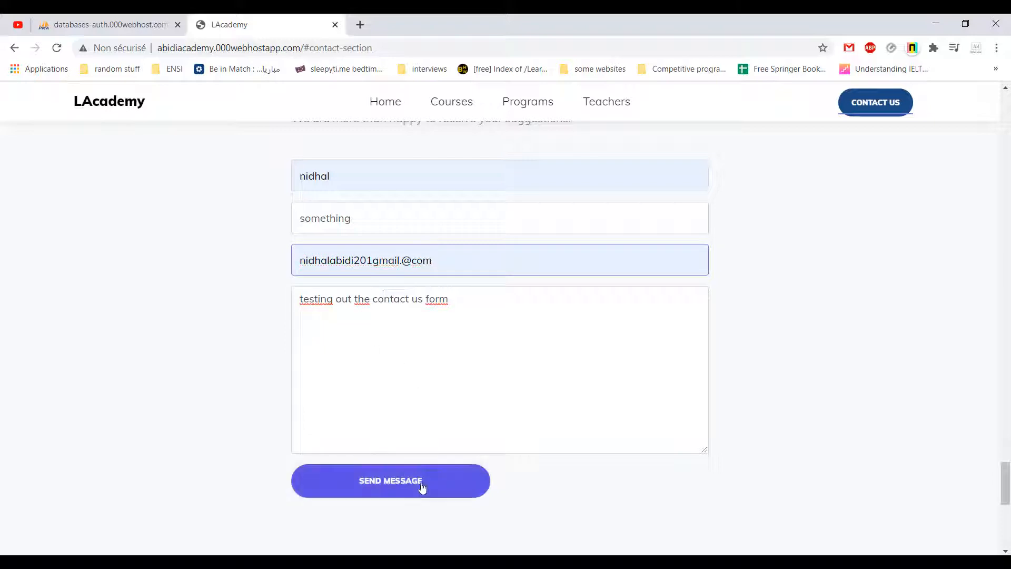
left_click(390, 480)
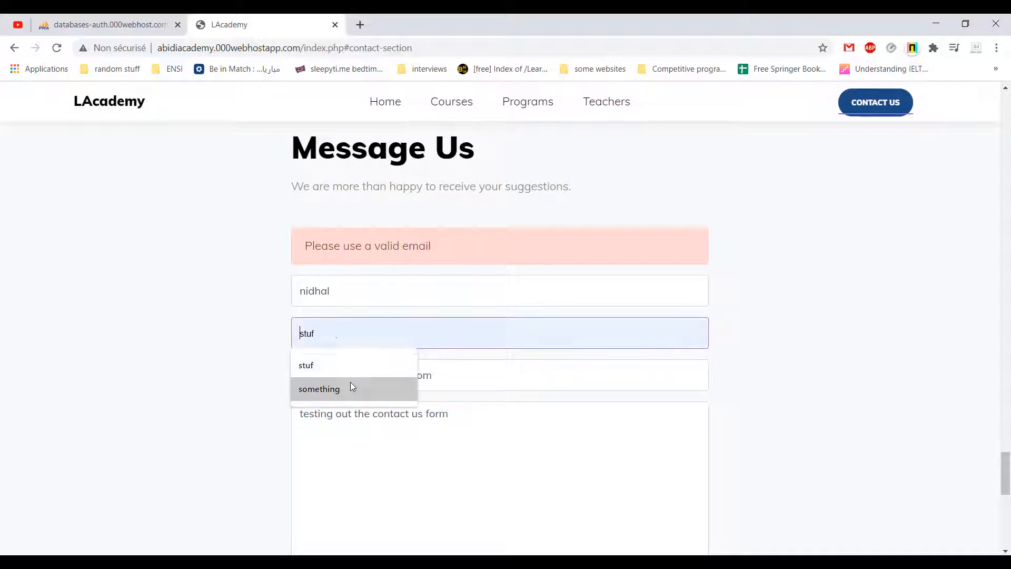
left_click(318, 389)
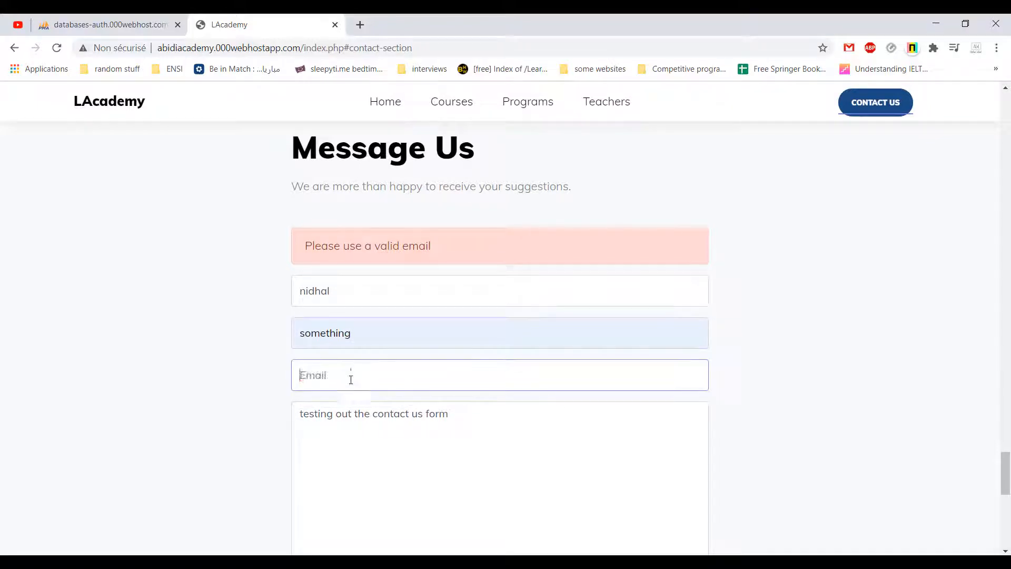
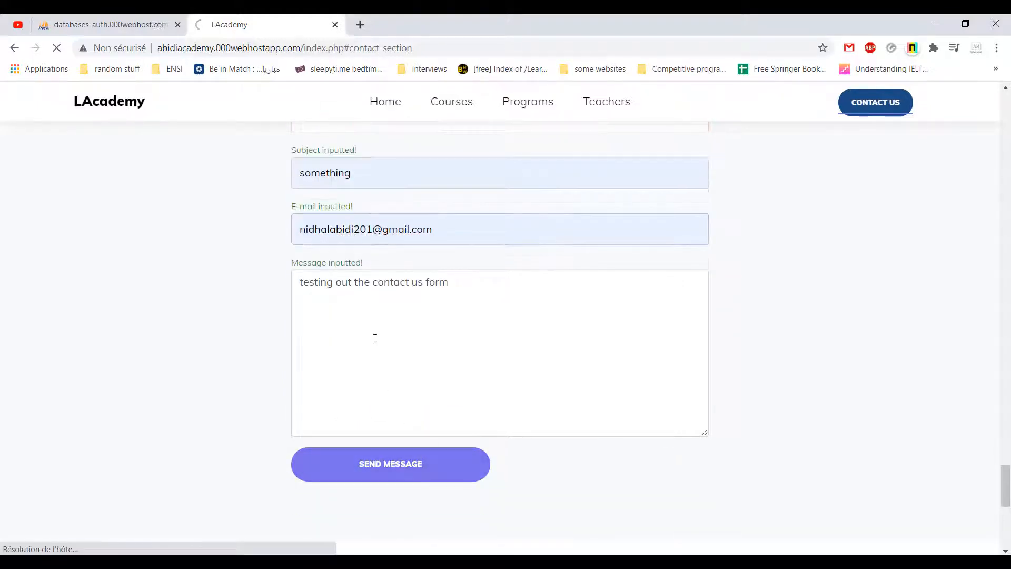
left_click(390, 463)
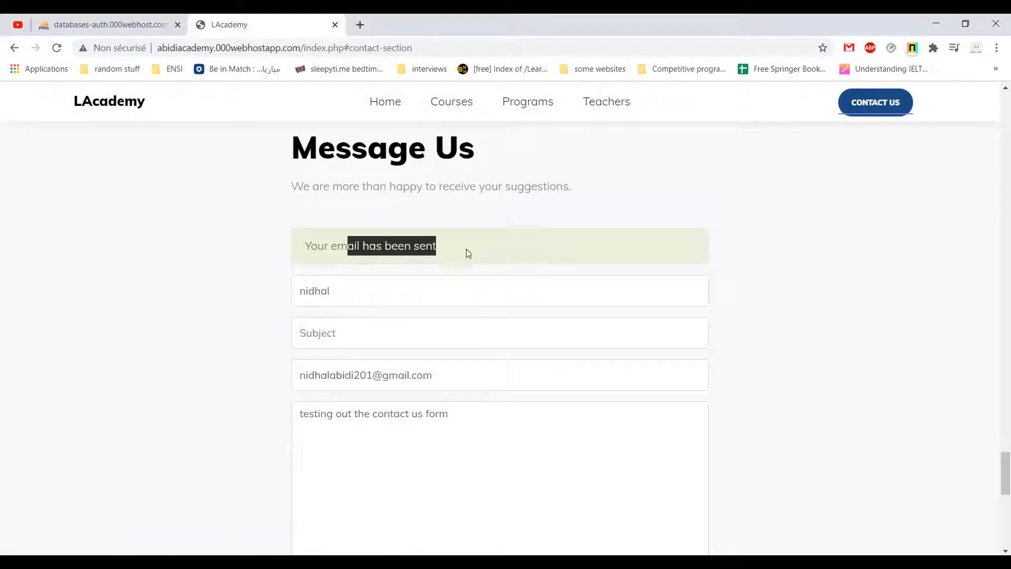
mouse_move(484, 512)
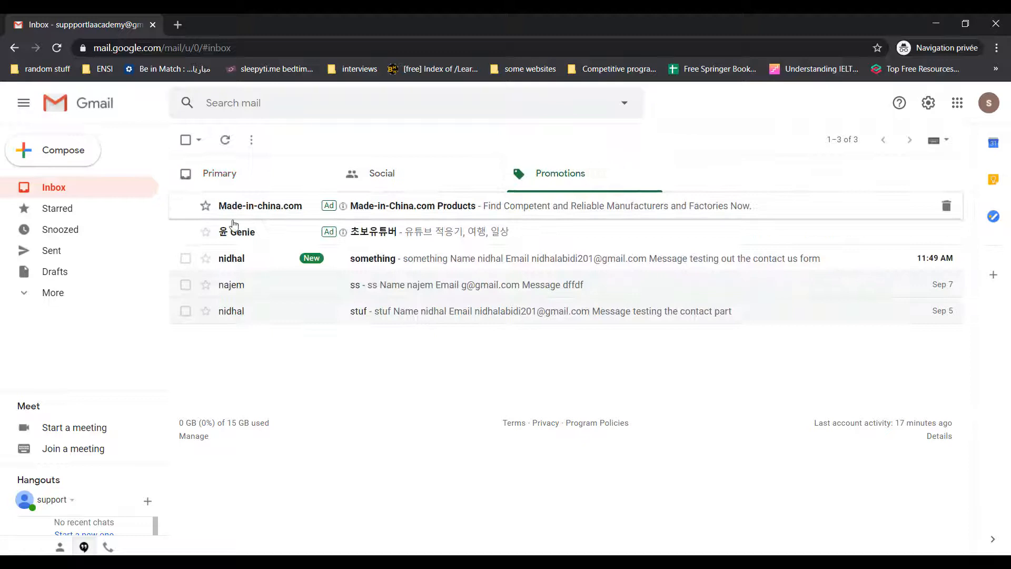
Step: Read the received contact-form email in the Gmail support inbox and return to the LAcademy tab
left_click(372, 258)
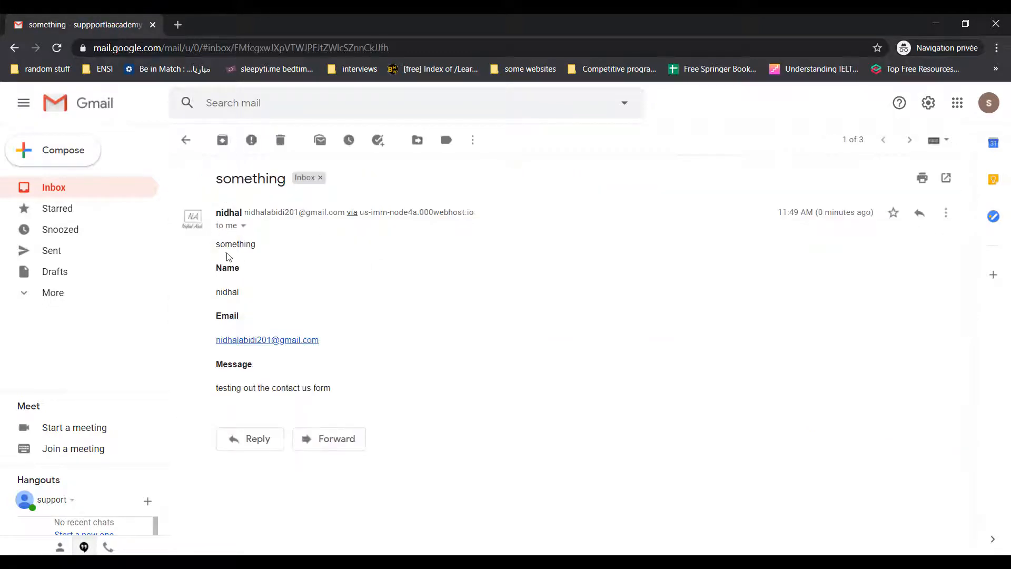
double_click(251, 179)
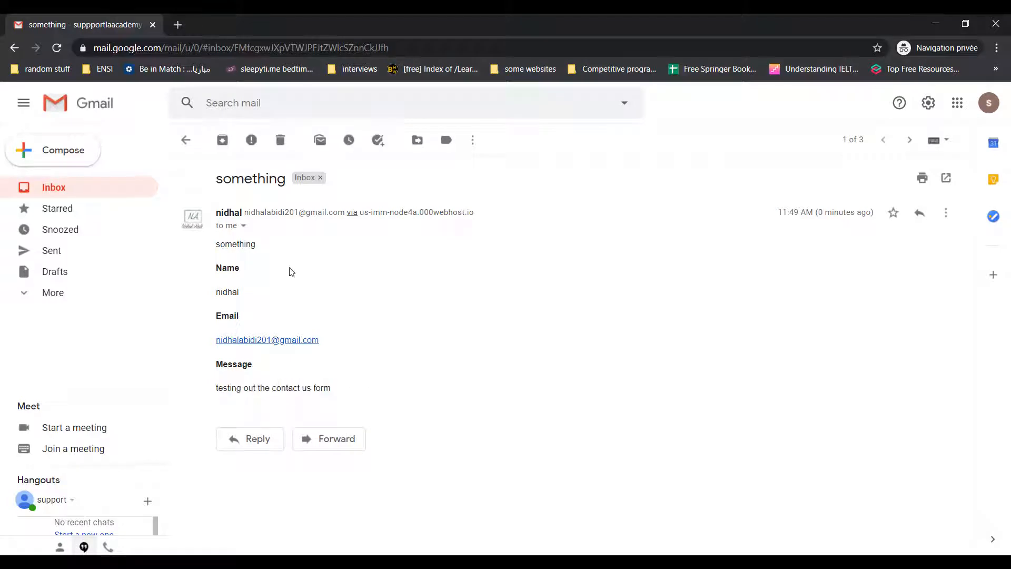
left_click(185, 140)
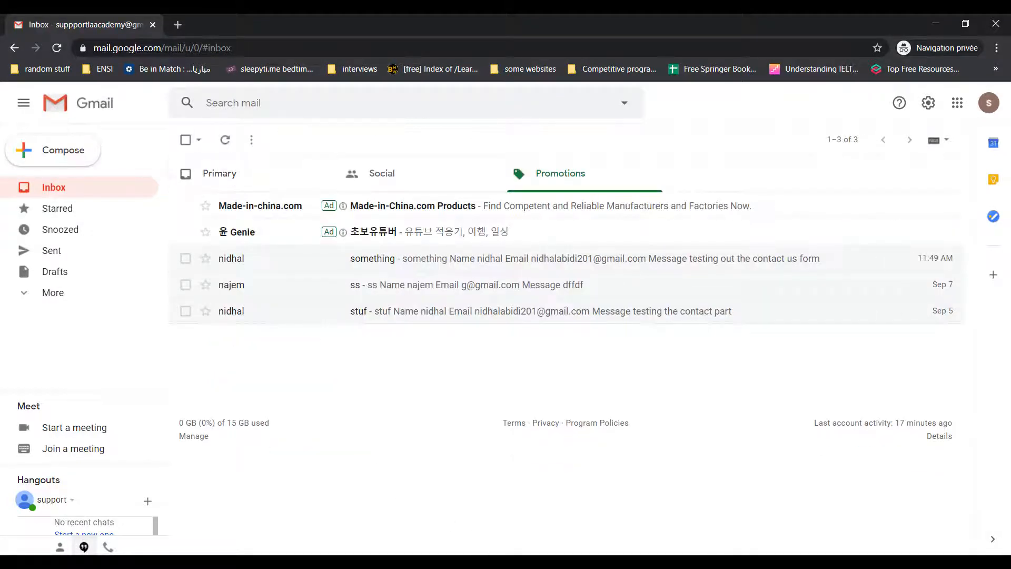
left_click(258, 25)
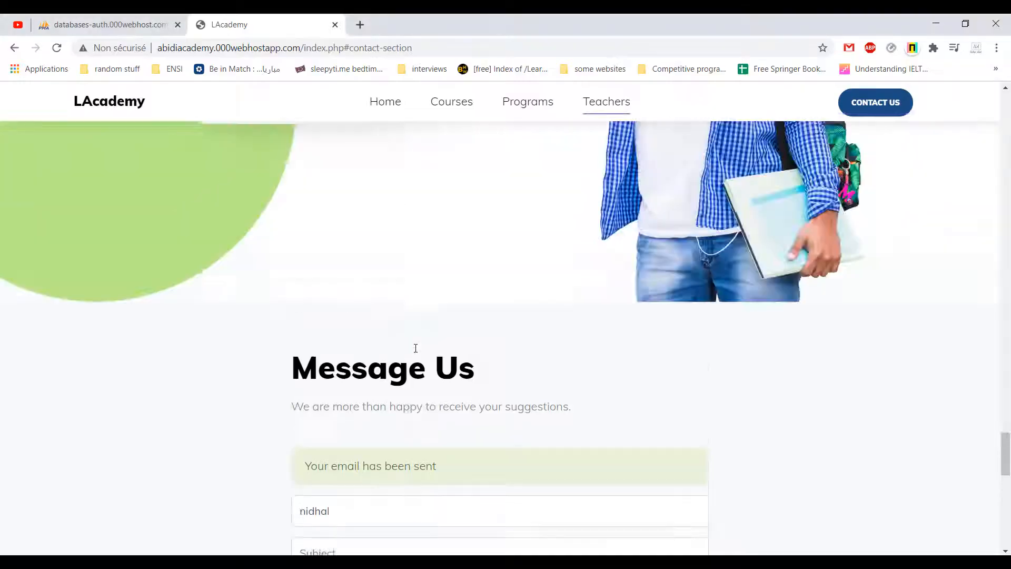
Step: Fill the sign-up form with name, email 'mejridhia' and password, and submit to get the missing-'@' rejection
left_click(385, 101)
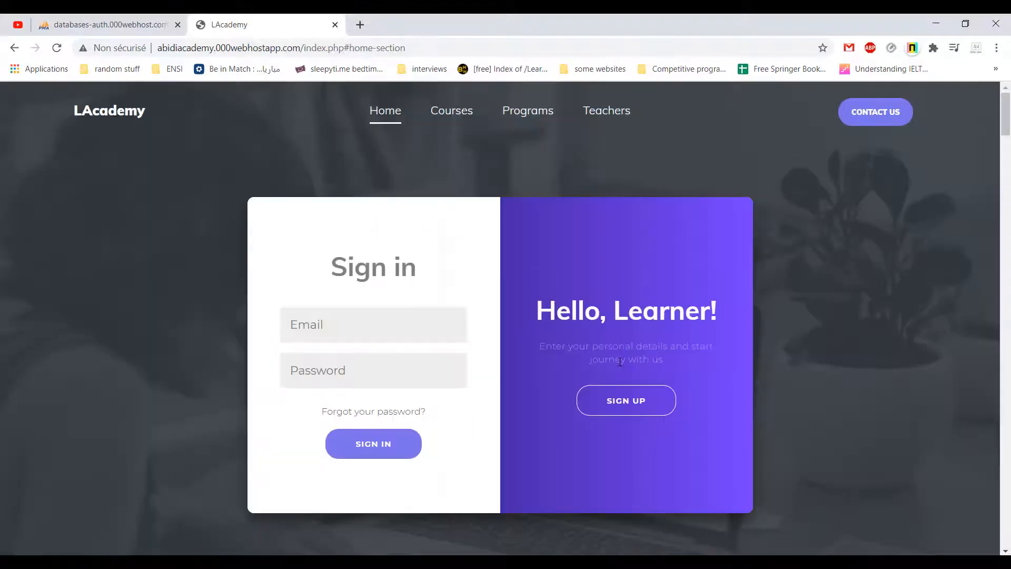
left_click(624, 400)
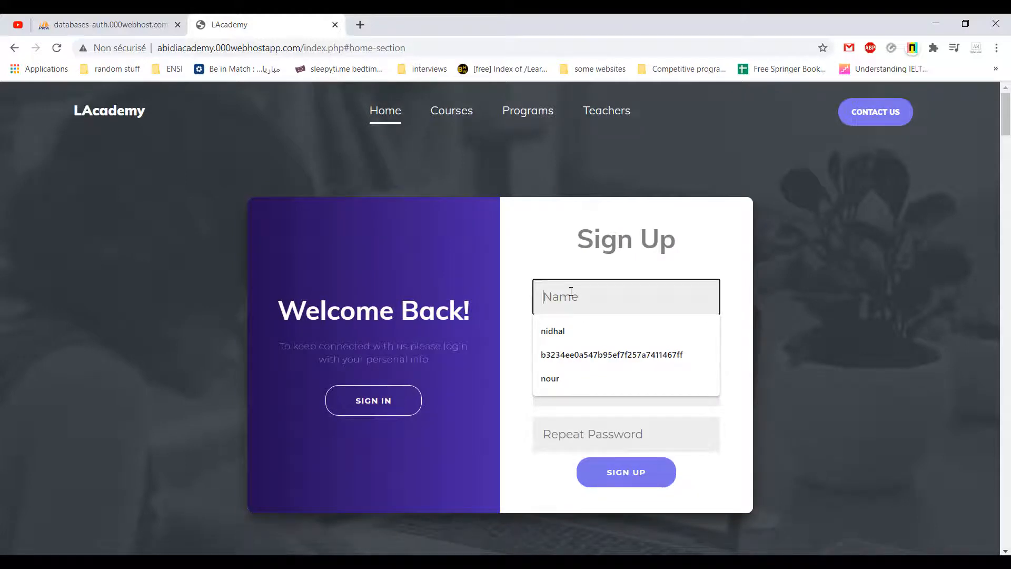
type("m")
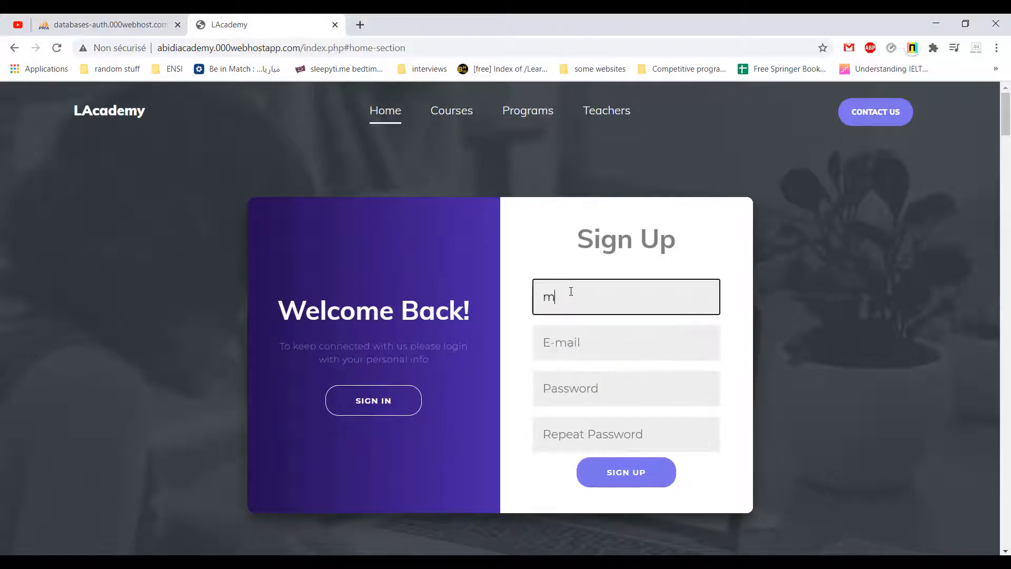
type("ejri")
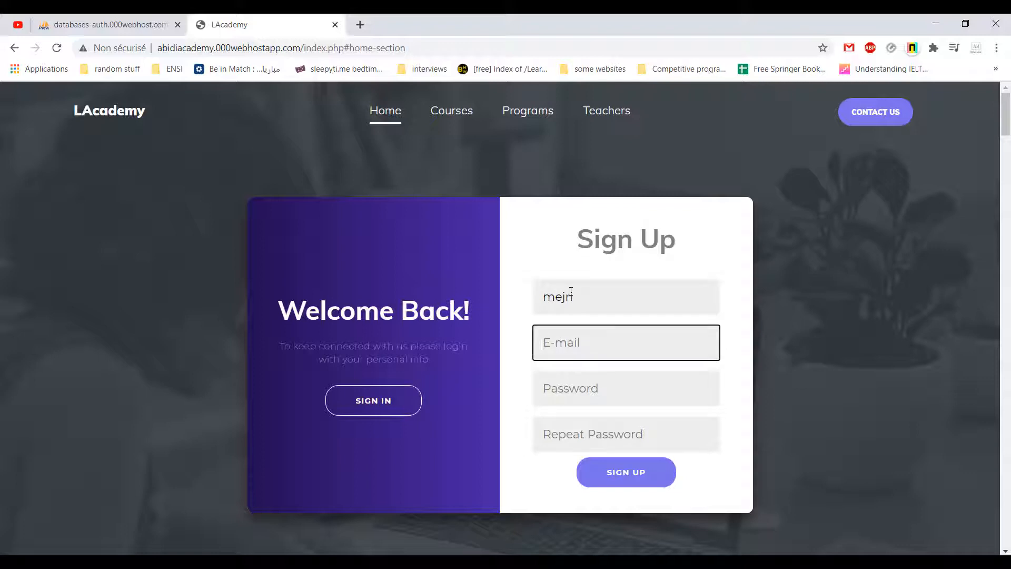
type("dhia")
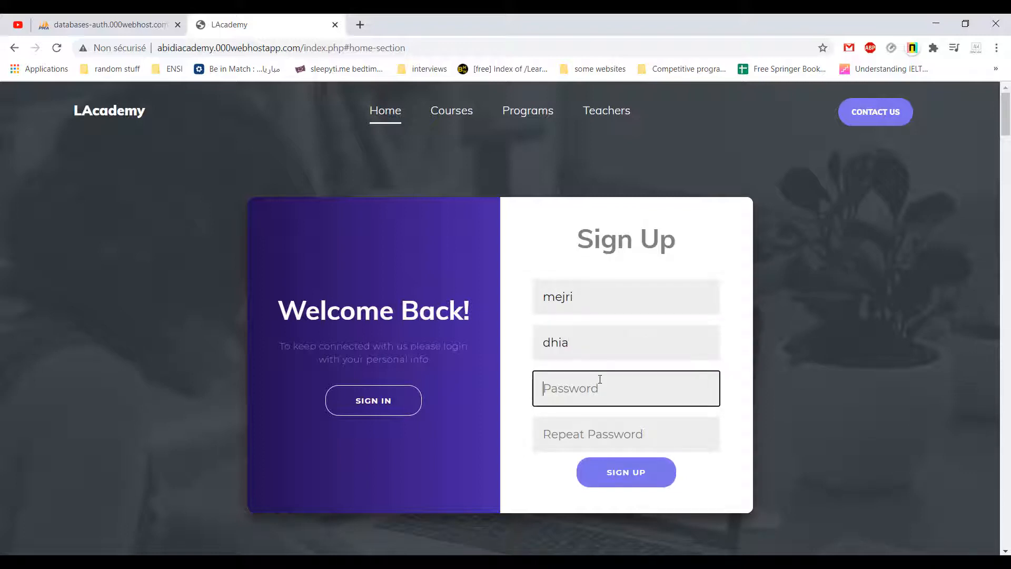
type("...")
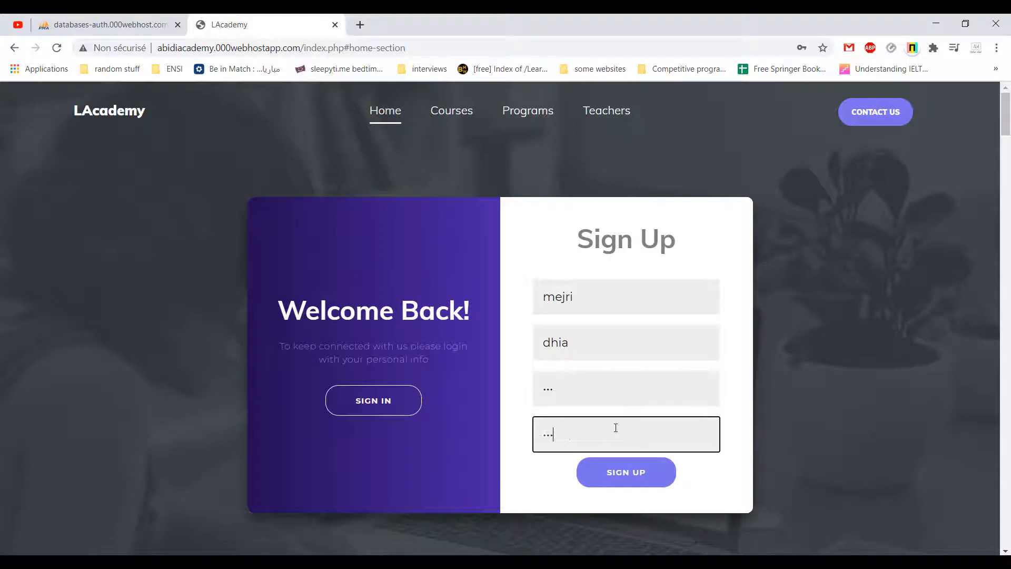
left_click(624, 472)
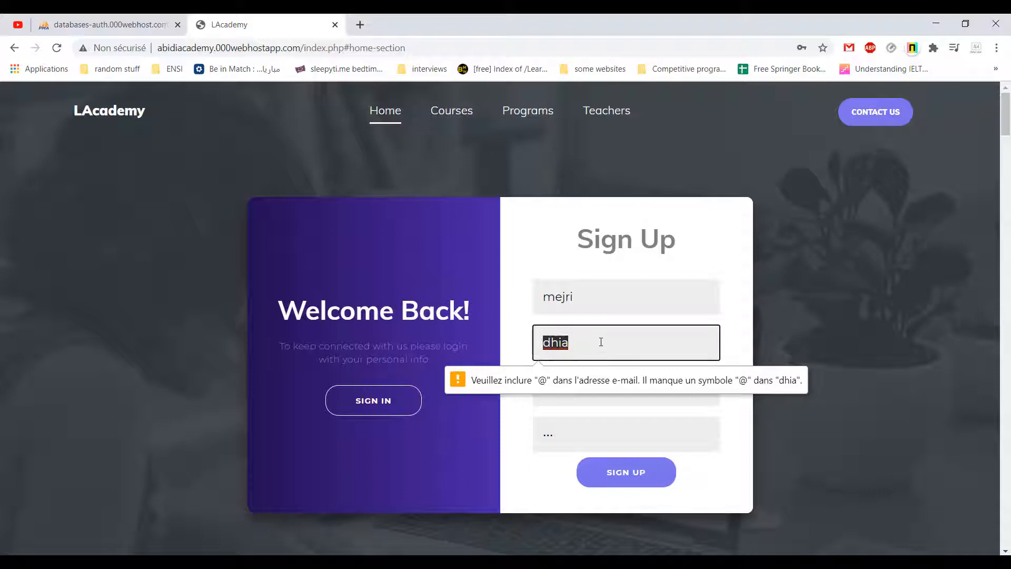
left_click(626, 297)
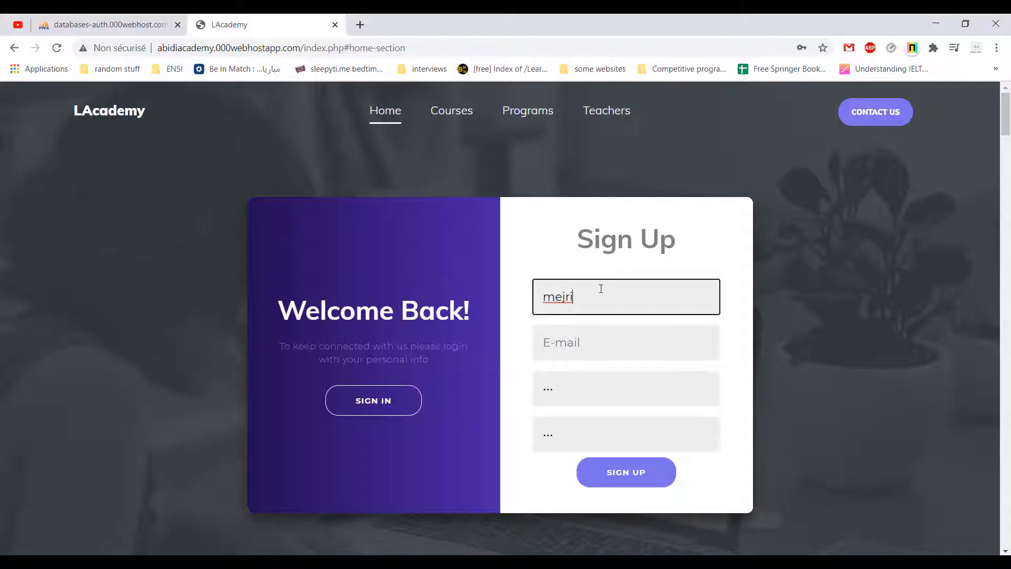
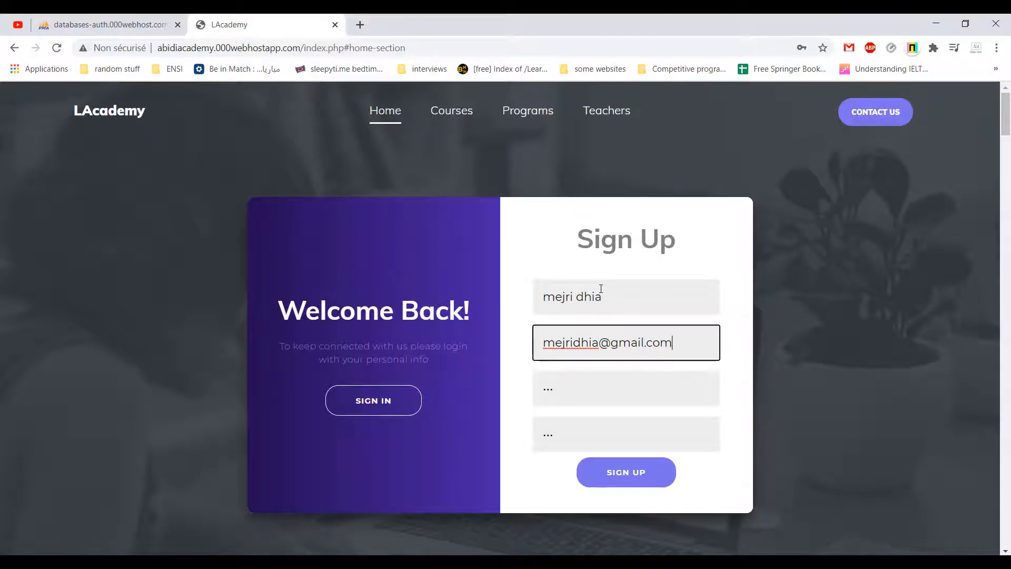
left_click(624, 472)
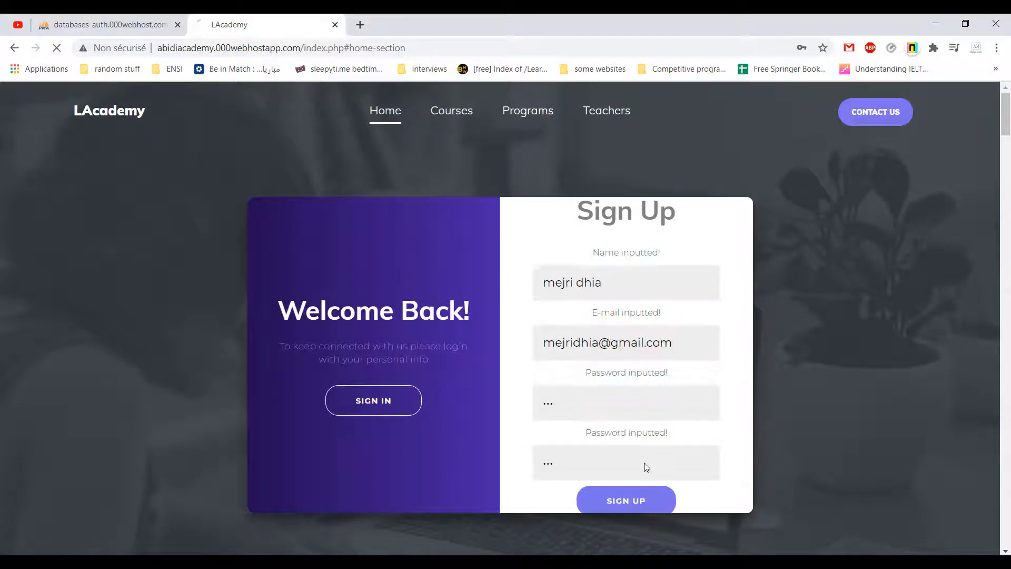
left_click(625, 499)
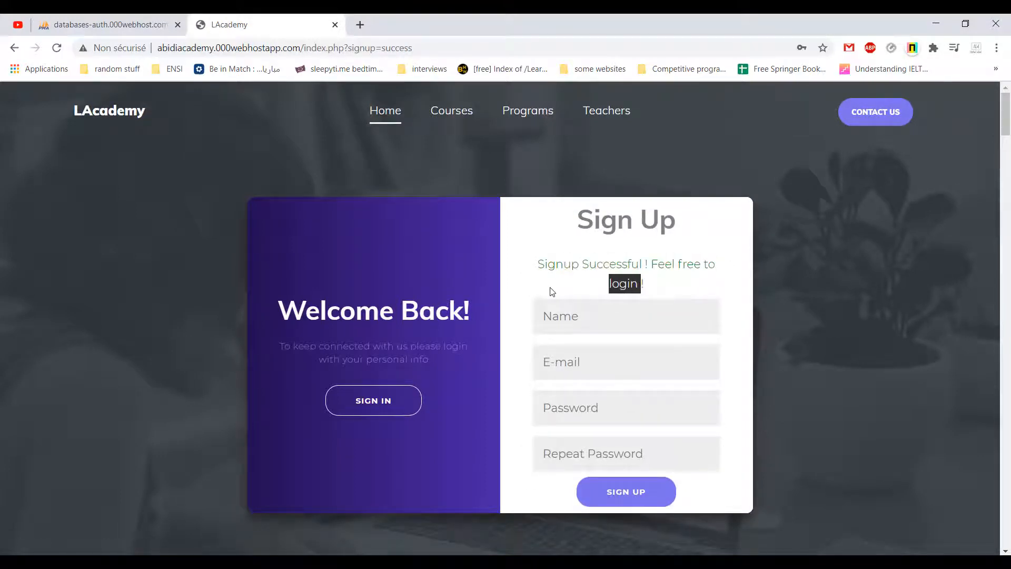
left_click(623, 283)
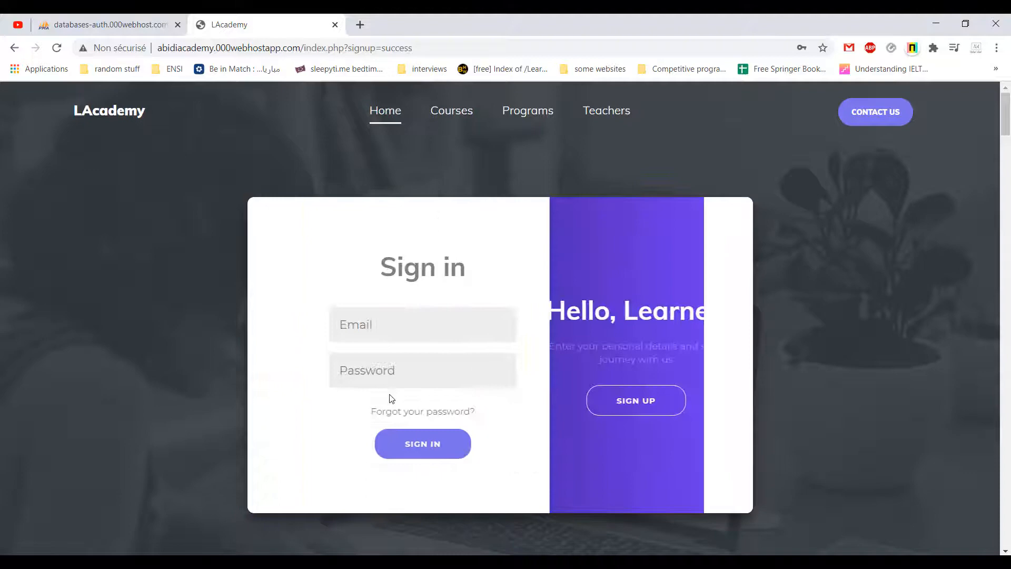
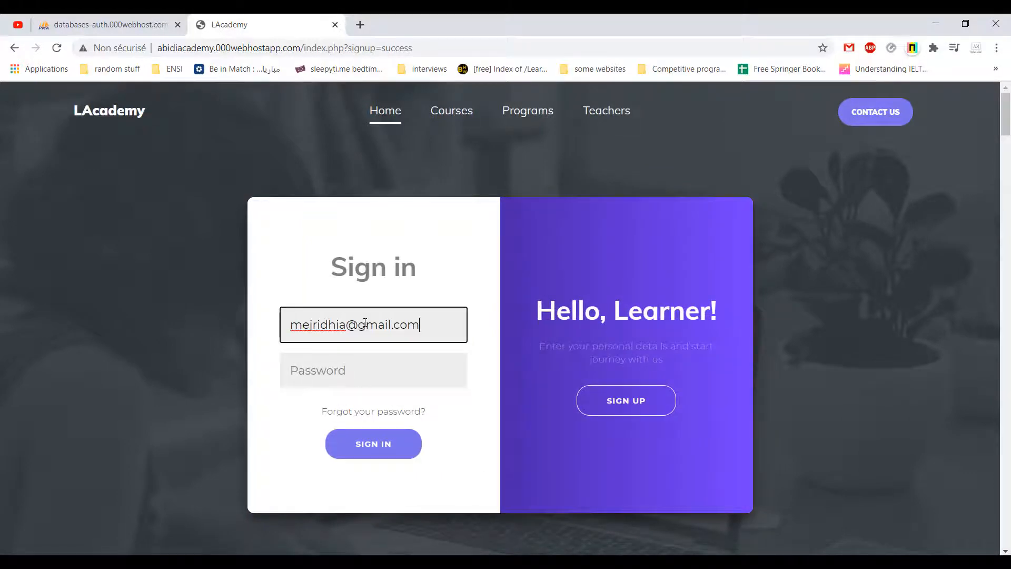
left_click(295, 267)
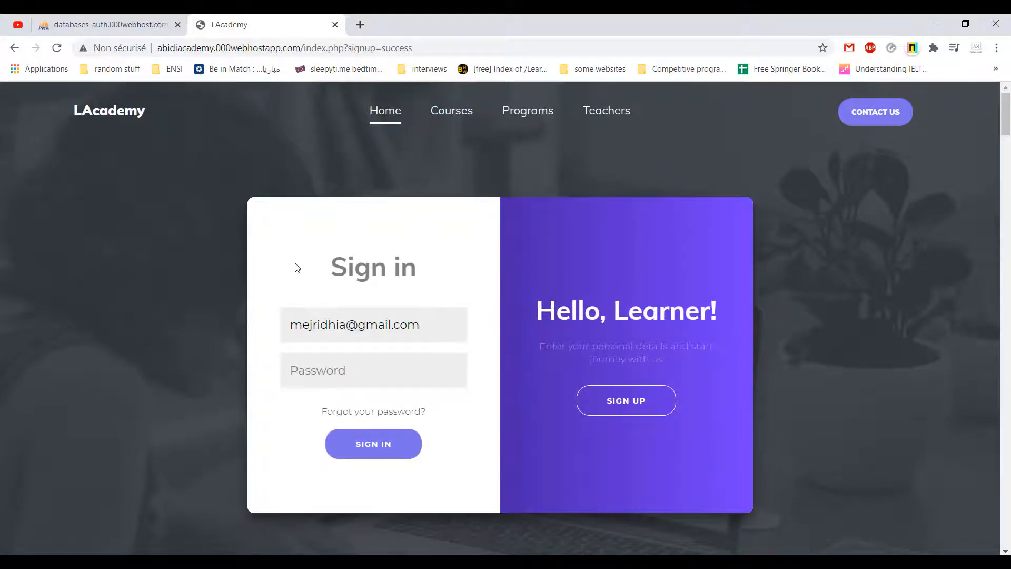
left_click(106, 25)
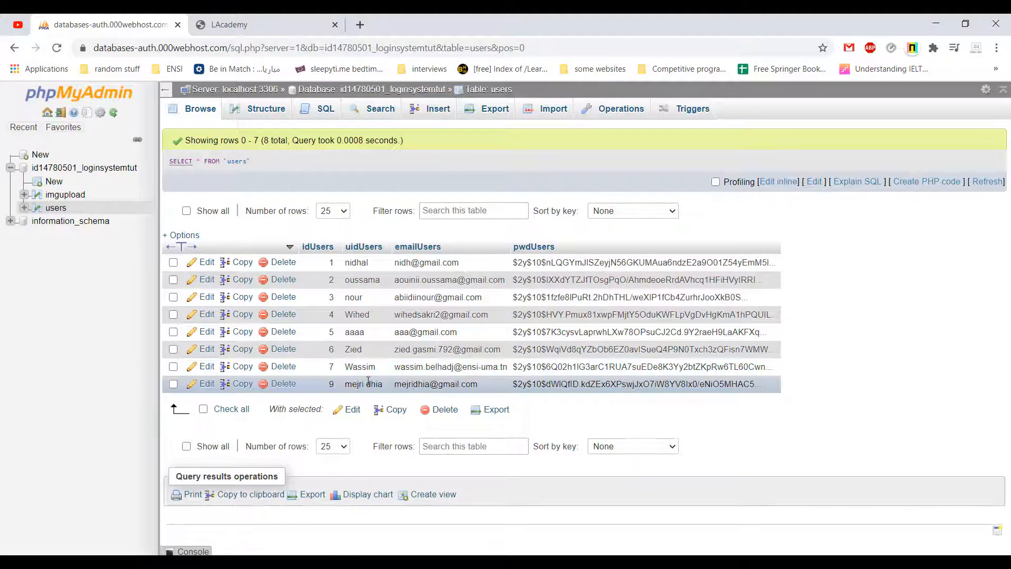
Step: Inspect the new user's email and hashed password in row 9 of the users table, then return to LAcademy
double_click(458, 383)
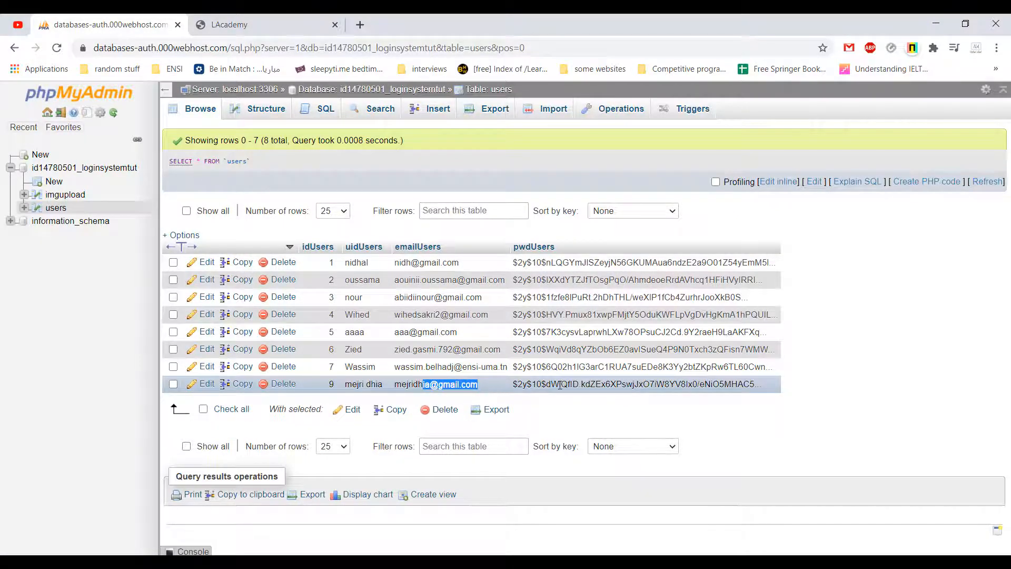
left_click(735, 384)
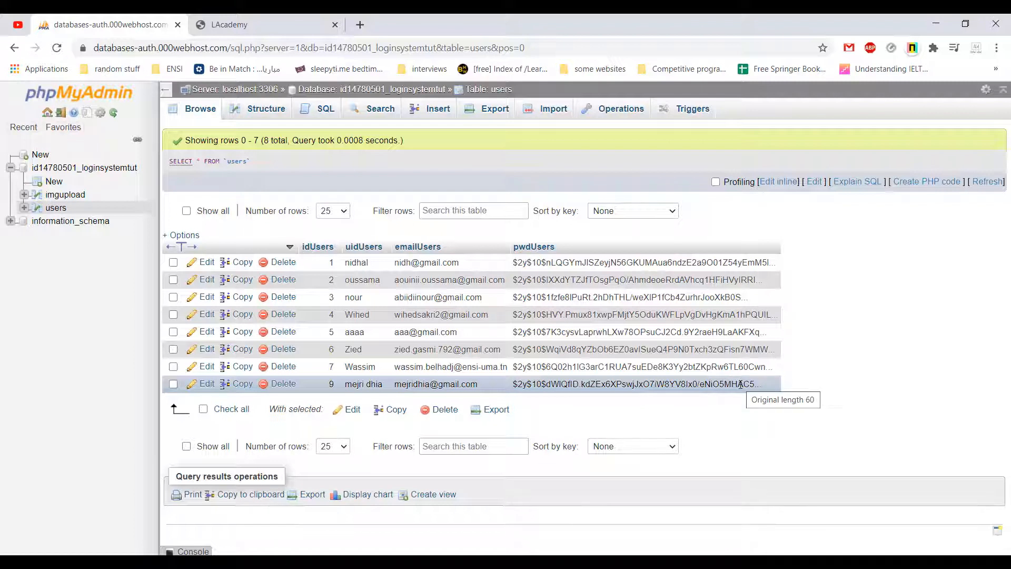
mouse_move(564, 393)
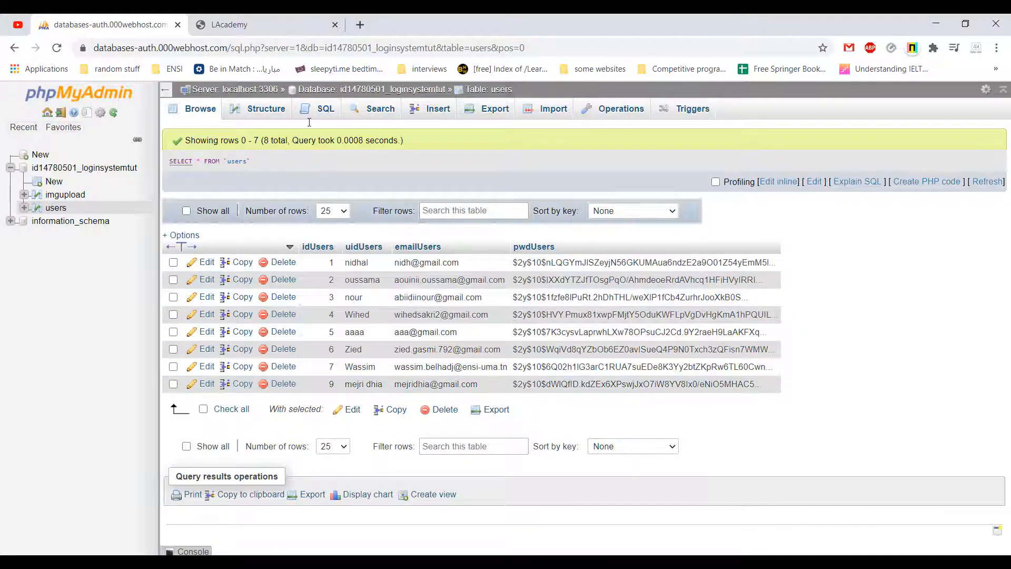
left_click(264, 25)
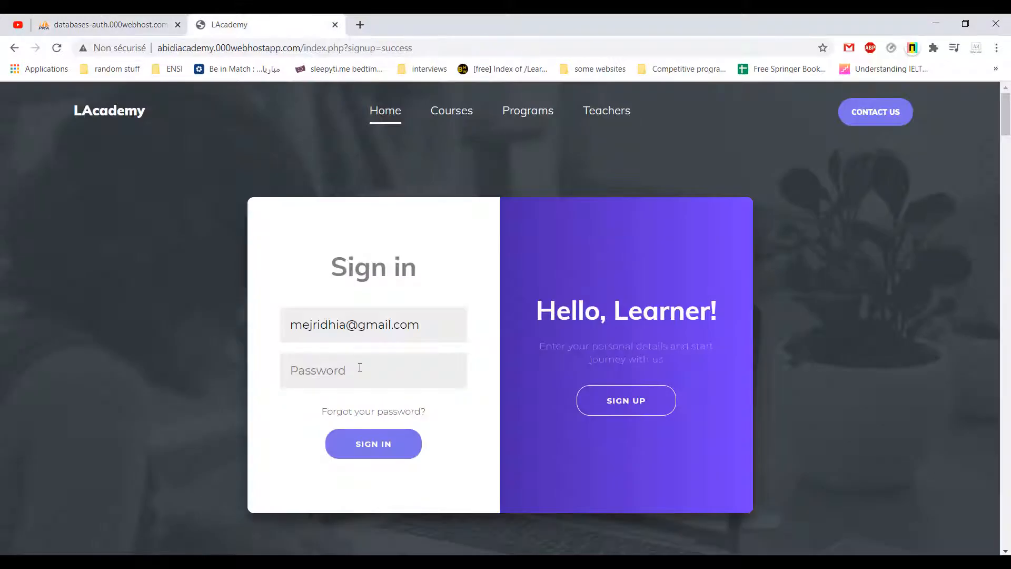
Step: Enter the account password and sign in to reach the home page of course categories
left_click(373, 370)
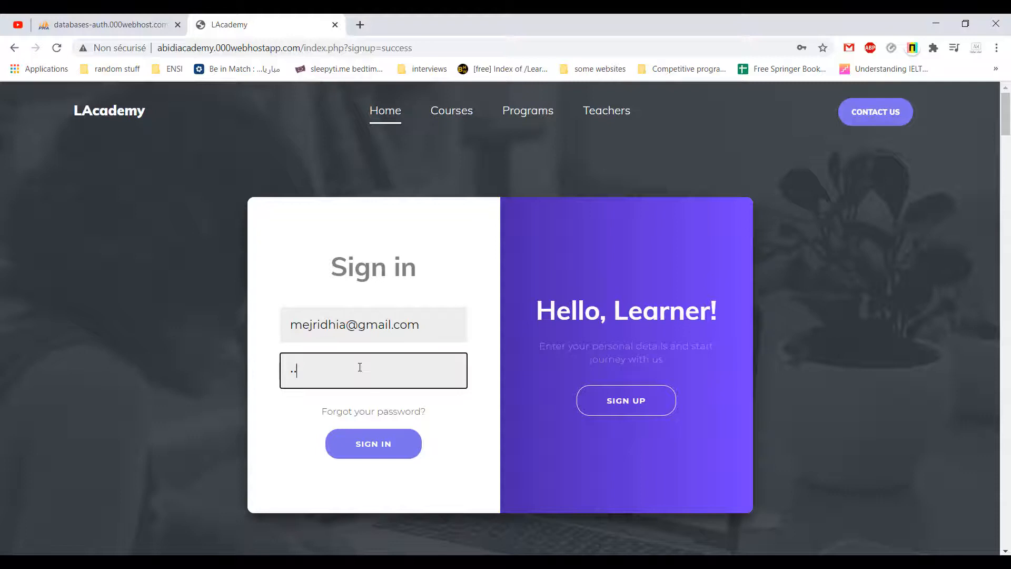
type(".")
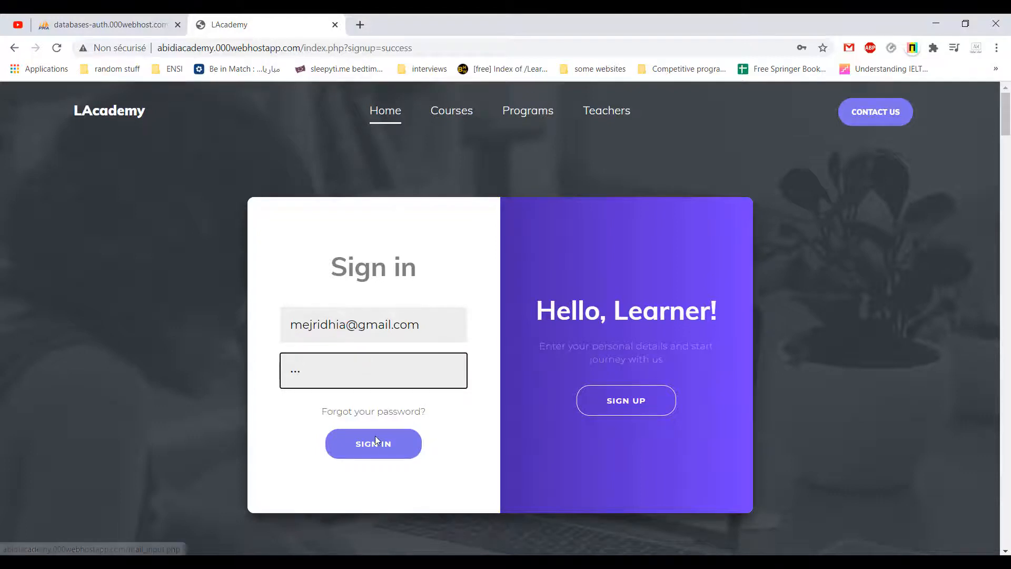
left_click(373, 444)
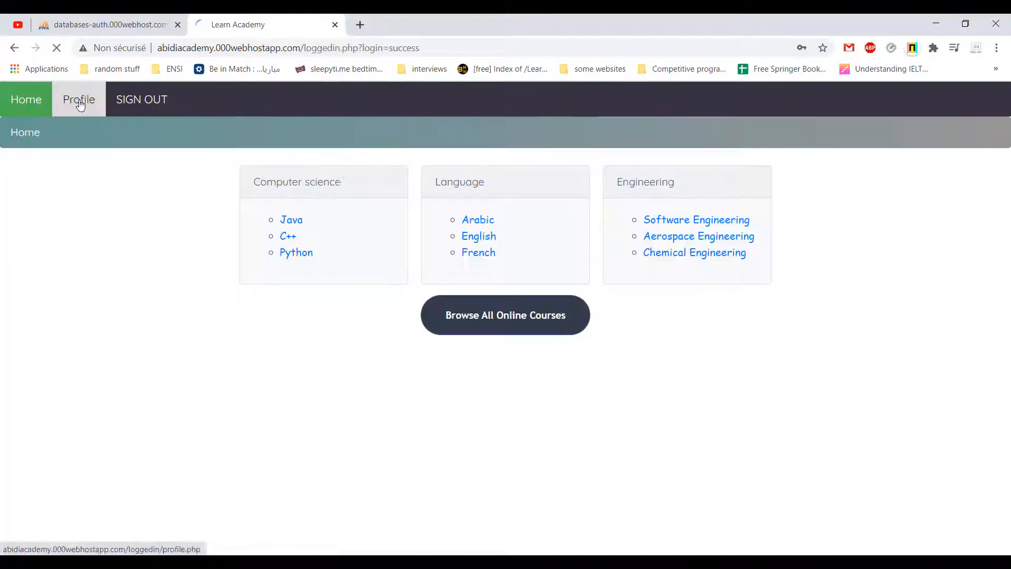
left_click(78, 99)
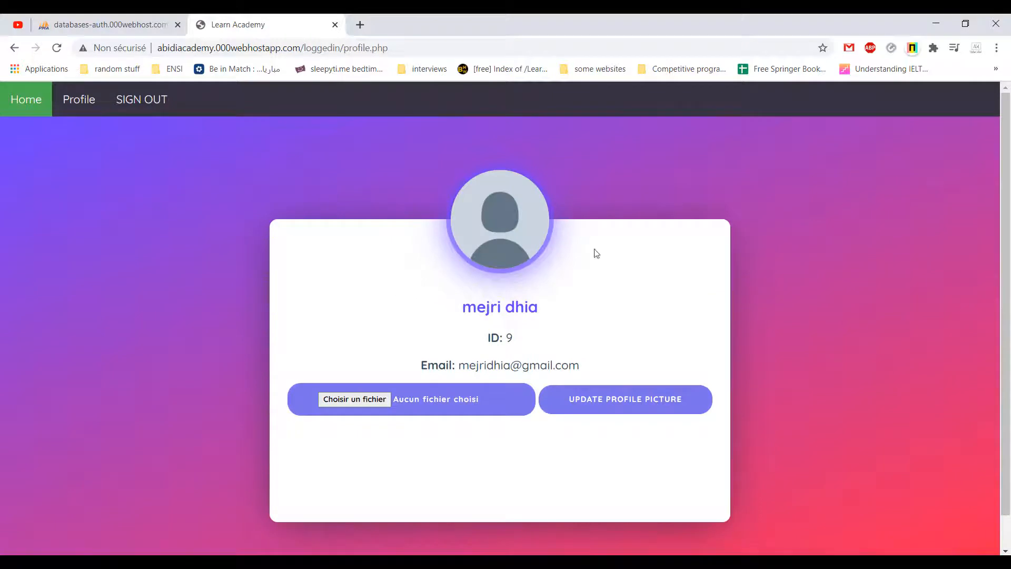
mouse_move(487, 250)
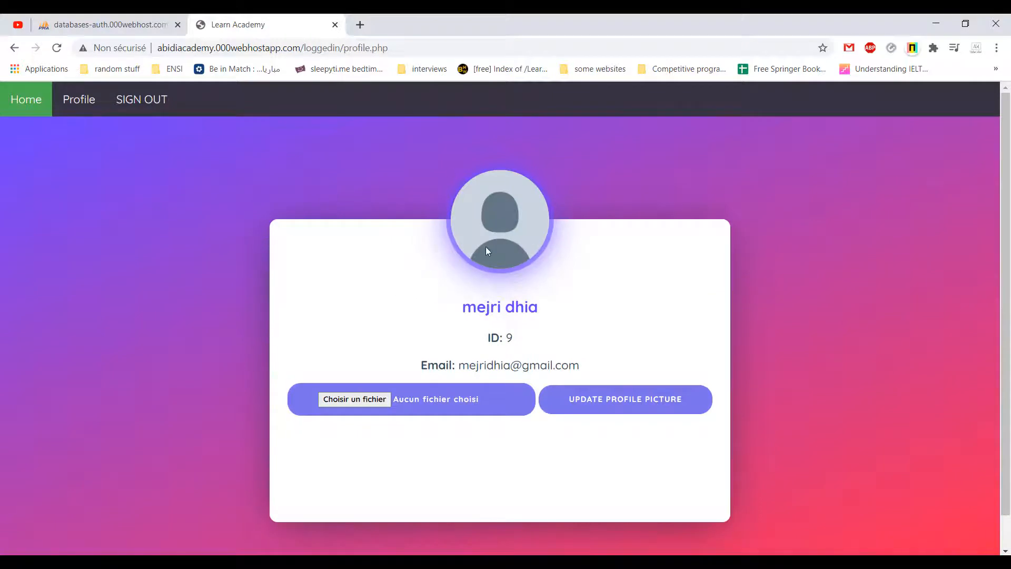
mouse_move(488, 360)
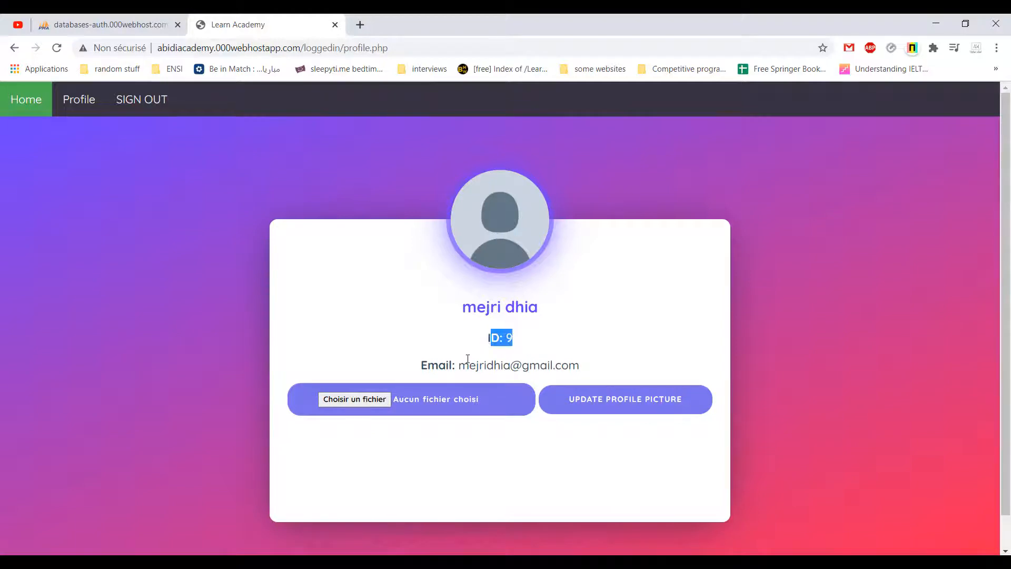
left_click(362, 327)
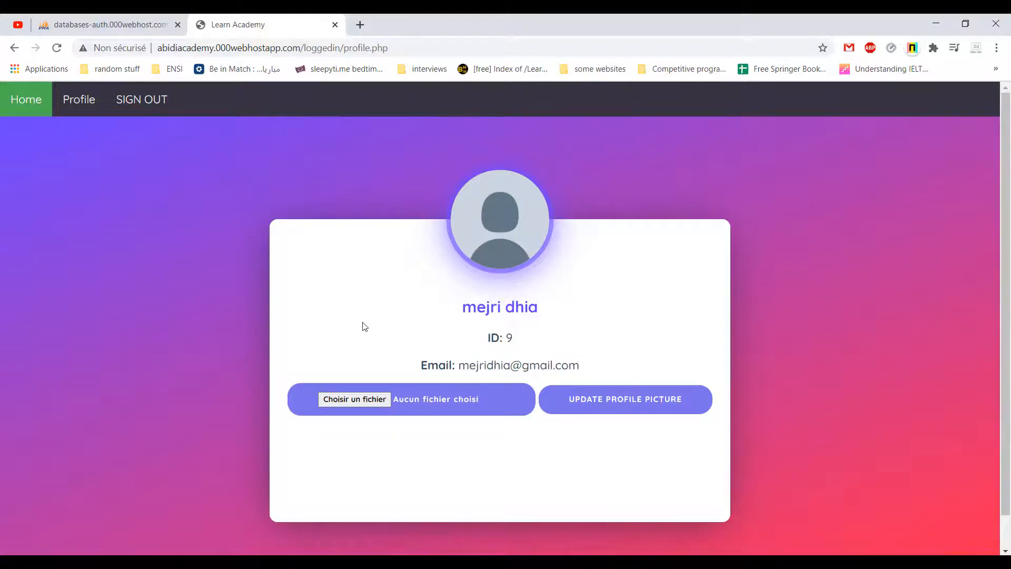
Step: Set img (3).jpg as the profile picture and confirm 'Profile picture updated!'
left_click(353, 398)
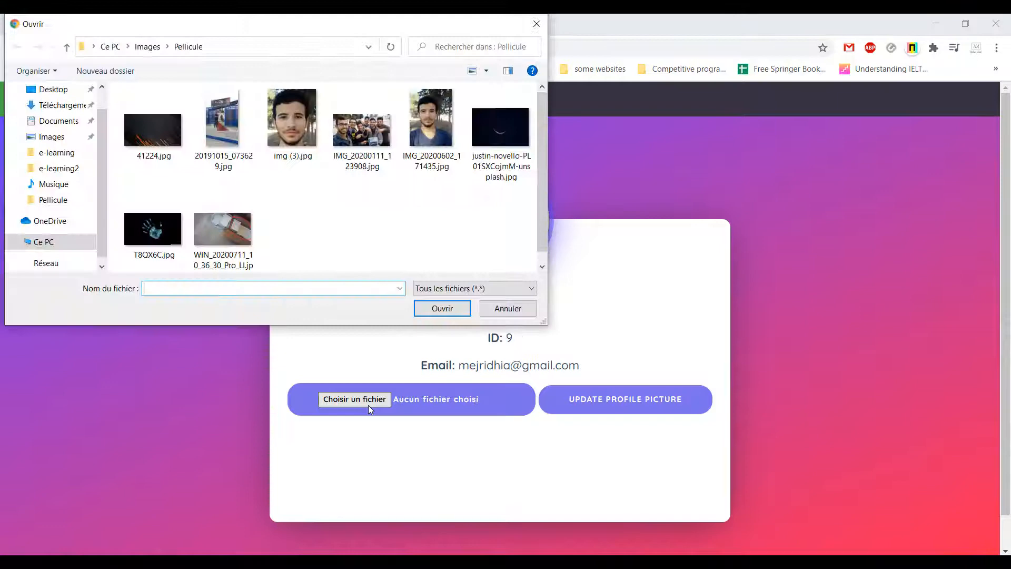
left_click(295, 116)
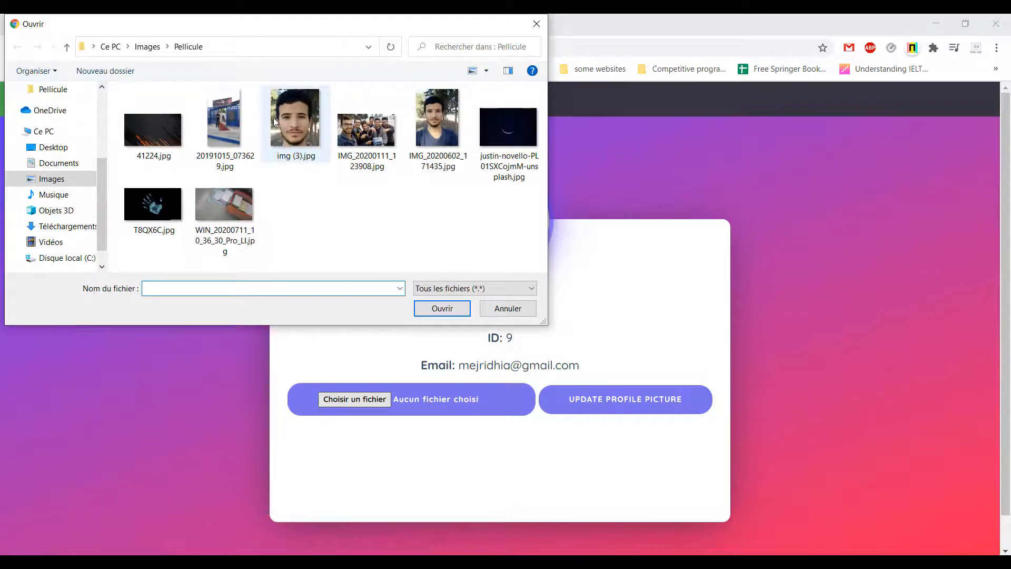
double_click(294, 116)
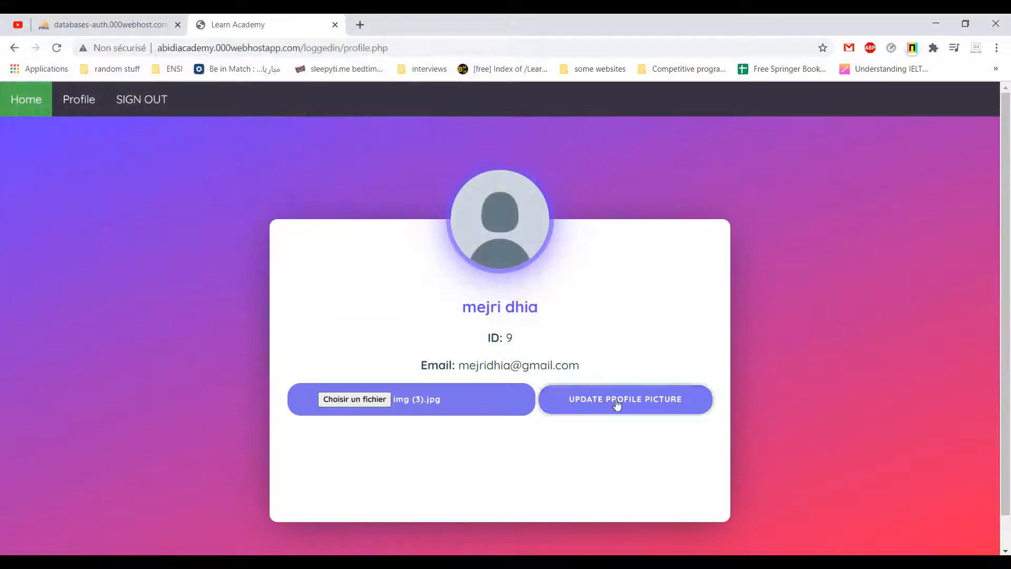
left_click(624, 398)
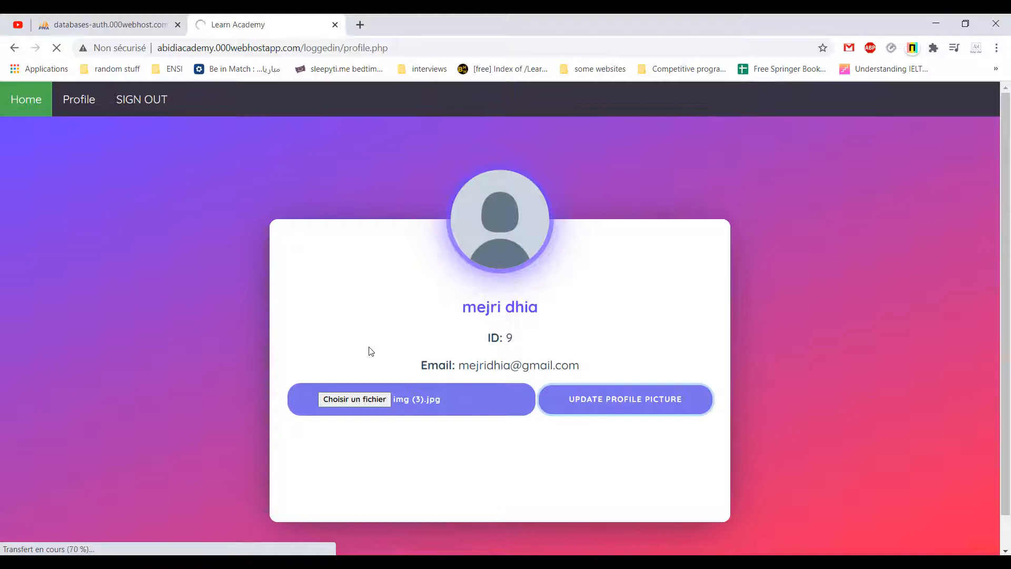
left_click(623, 398)
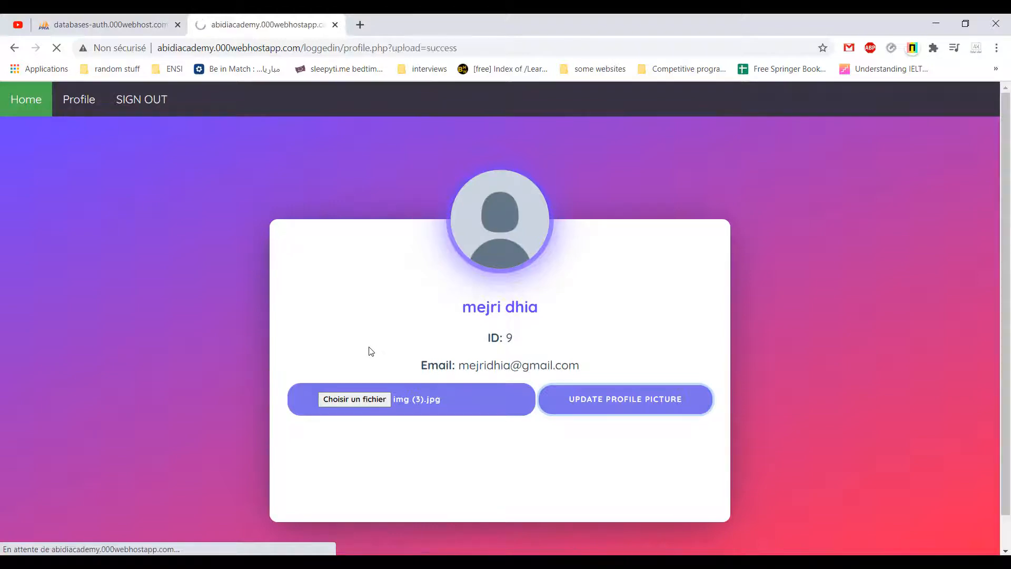
left_click(625, 398)
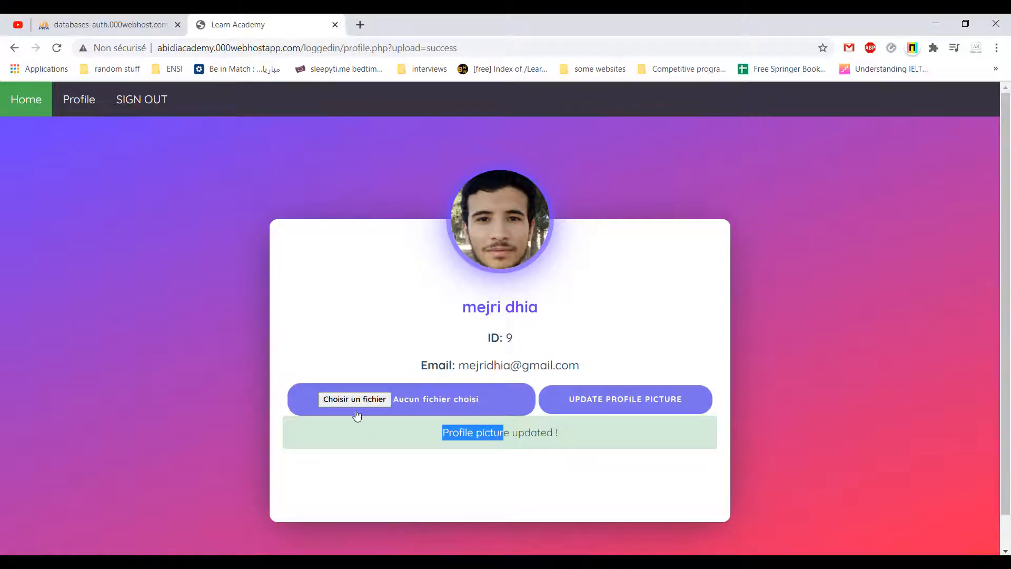
Step: Replace the picture with nid-min.jpg, then return to the home page
left_click(354, 398)
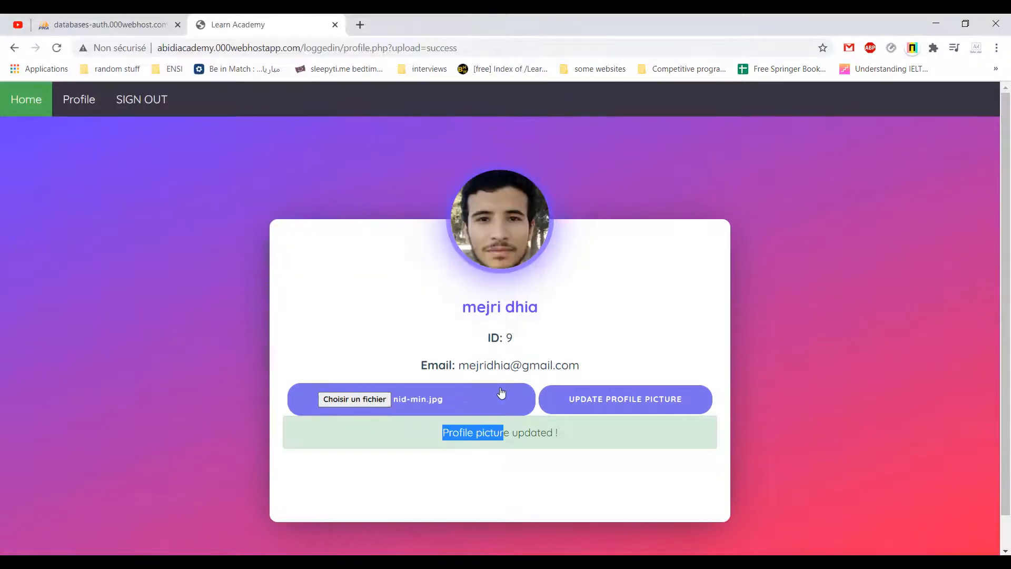
left_click(624, 398)
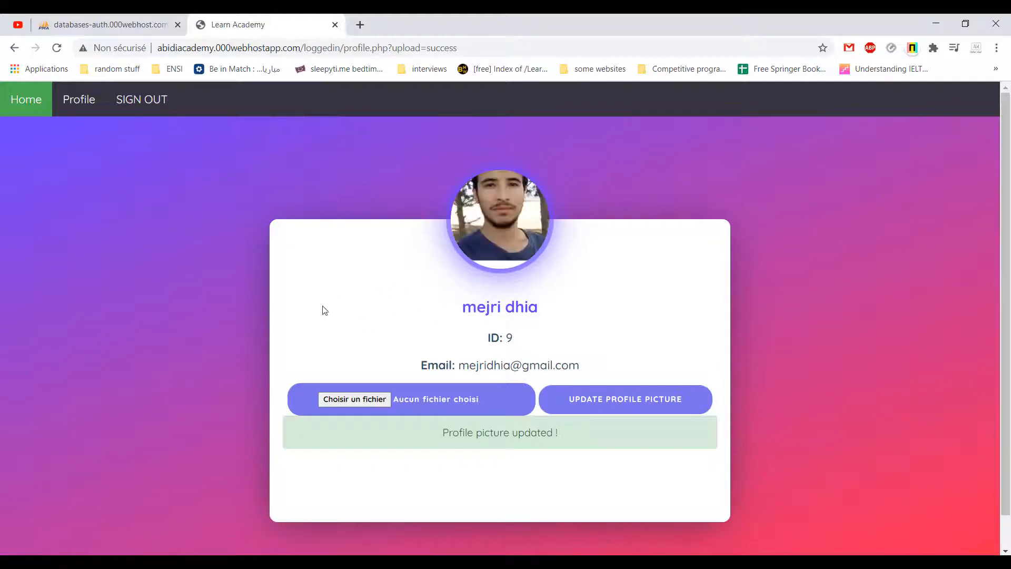
left_click(25, 99)
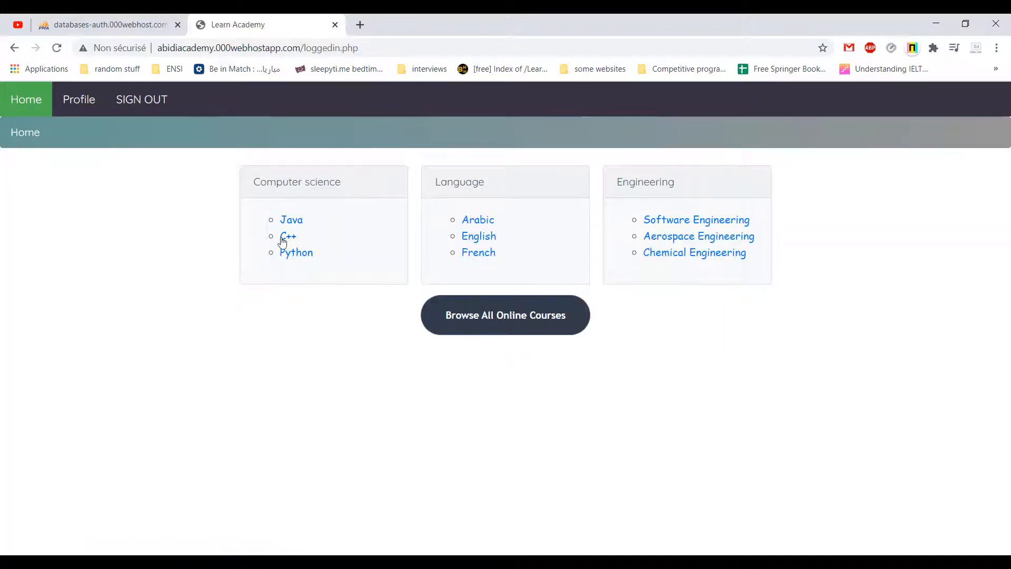
Step: Show the three-course C++ listing and peek at the full Computer Science course list in another tab
left_click(286, 235)
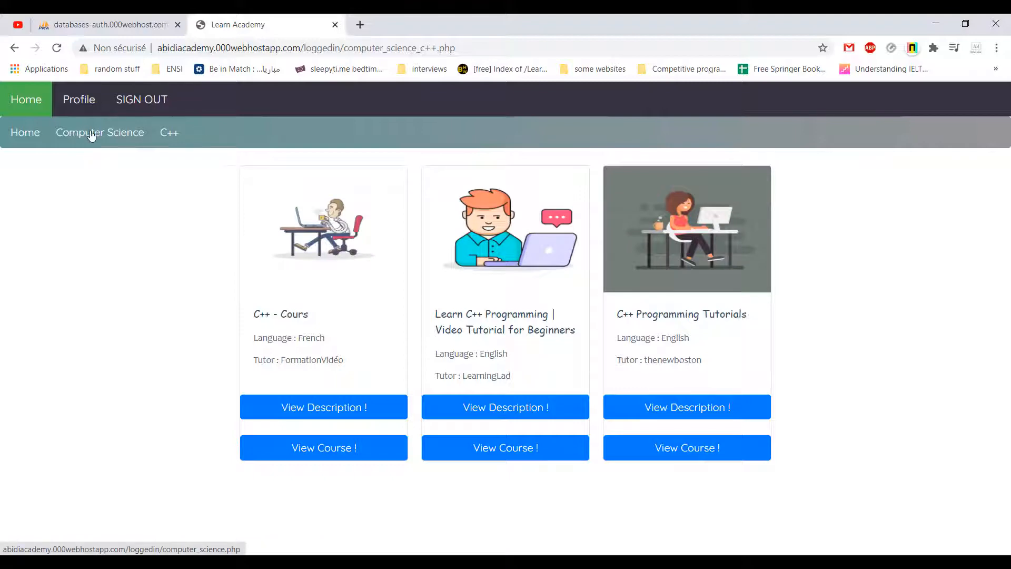
left_click(360, 24)
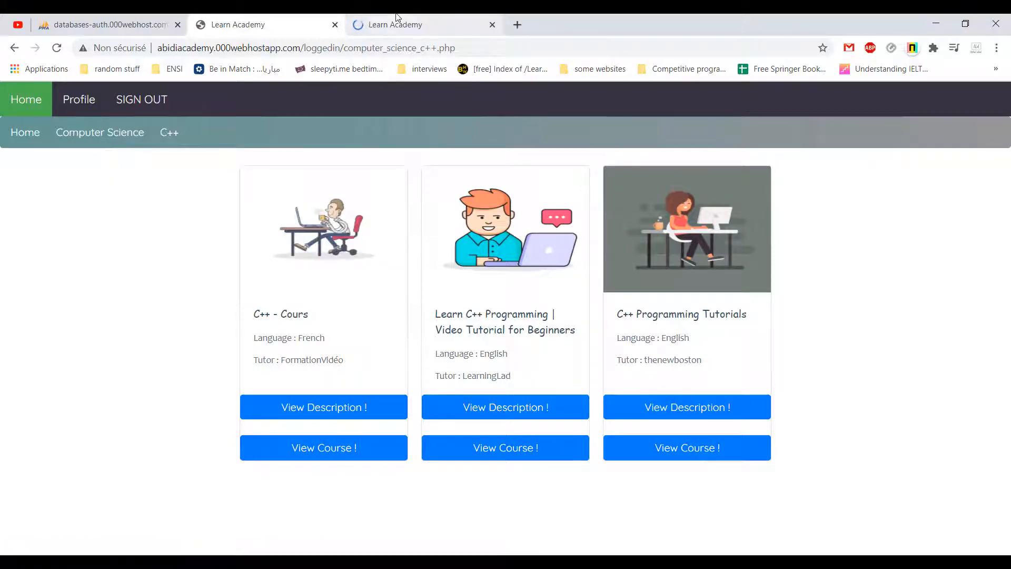
left_click(100, 133)
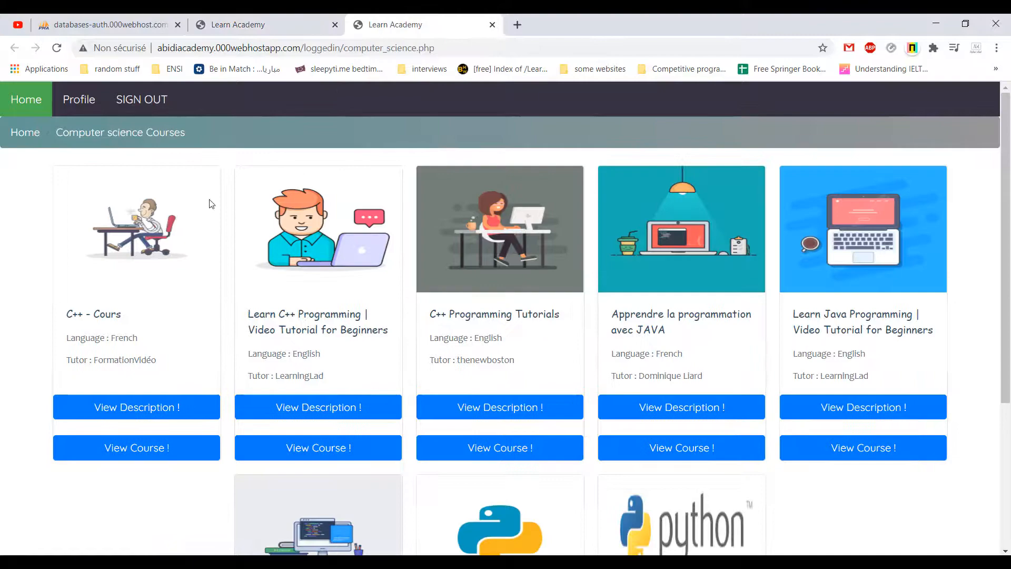
mouse_move(216, 231)
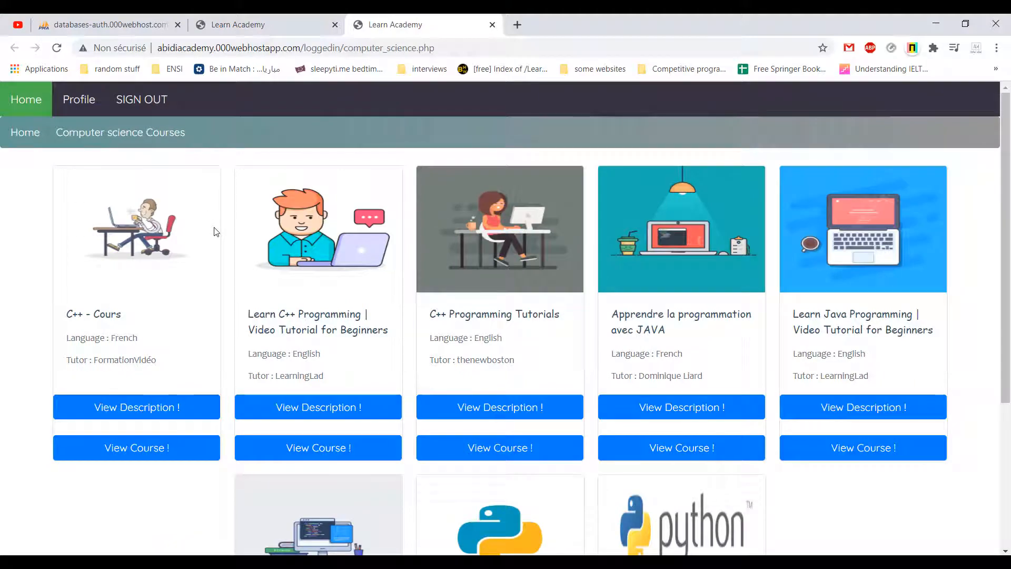
scroll("down", 3)
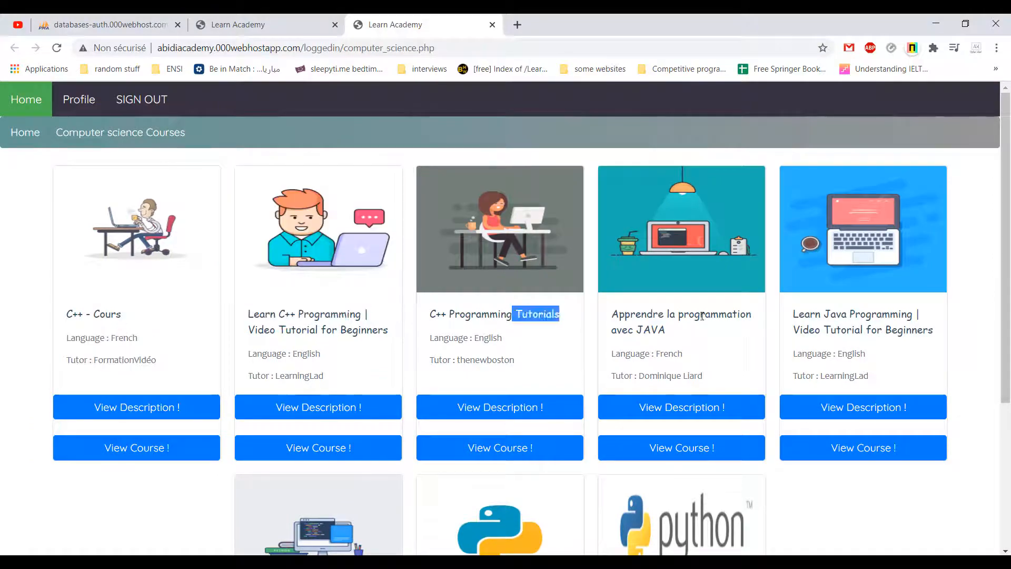
scroll("down", 3)
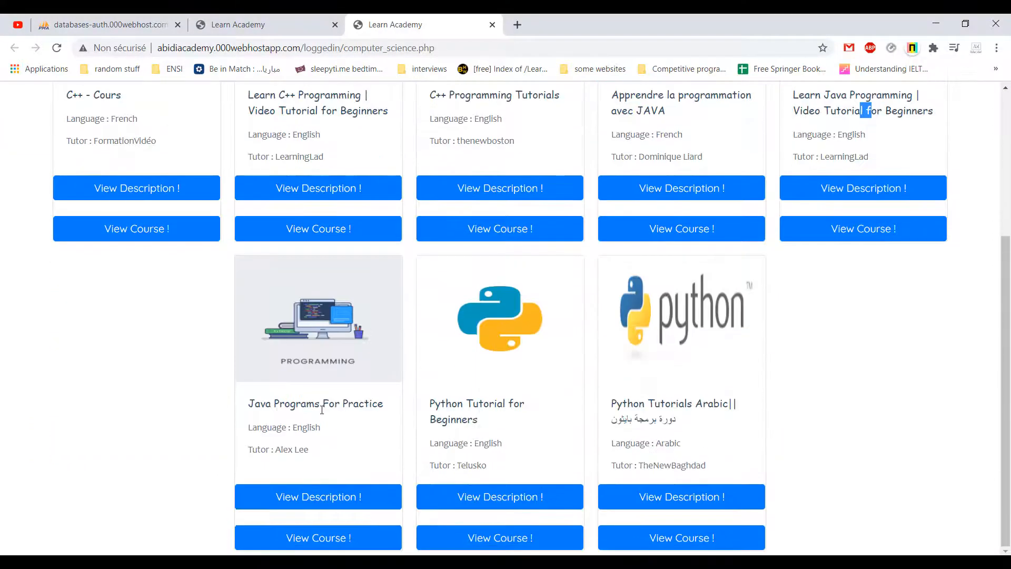
scroll("up", 3)
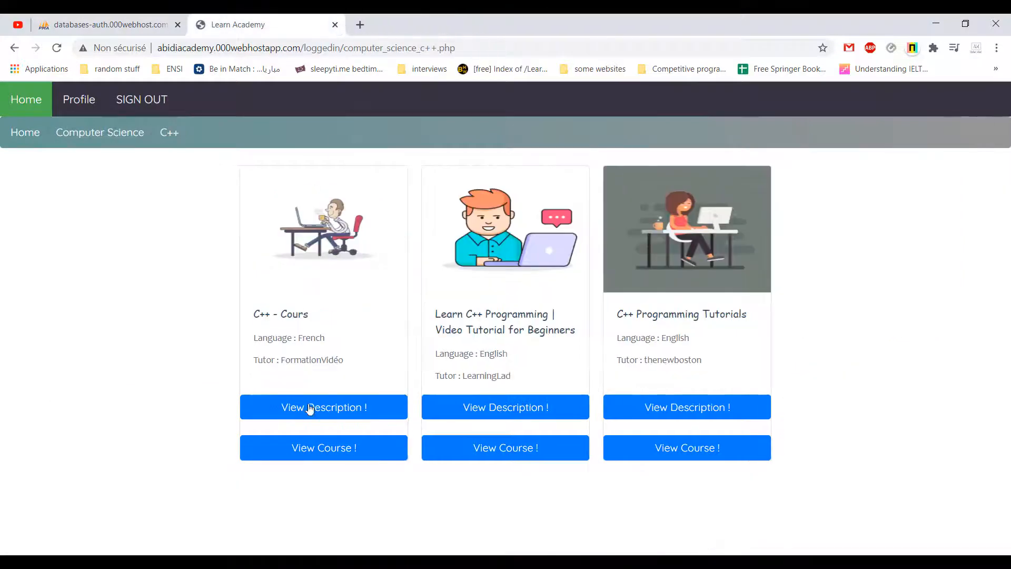
left_click(323, 407)
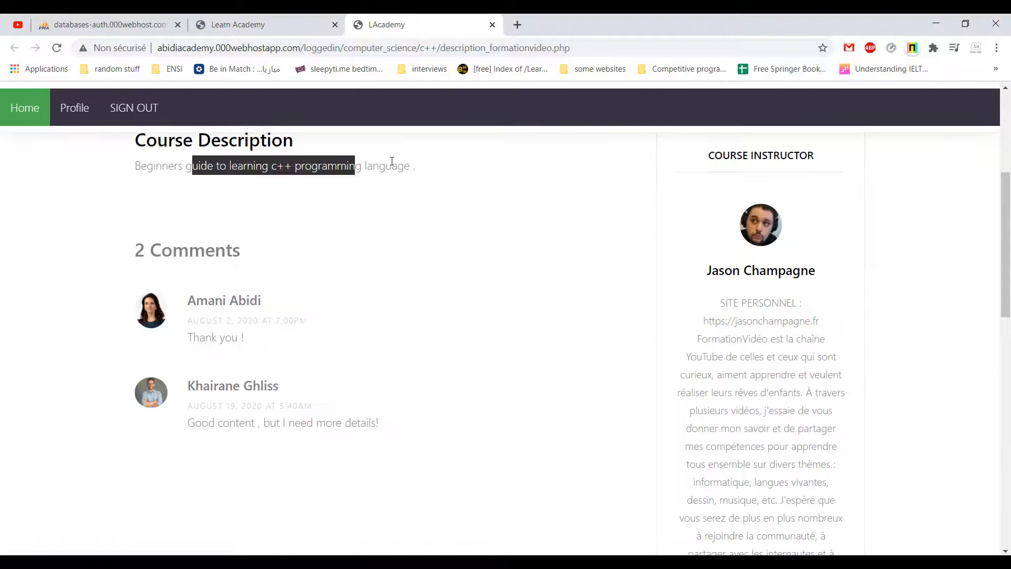
left_click(525, 233)
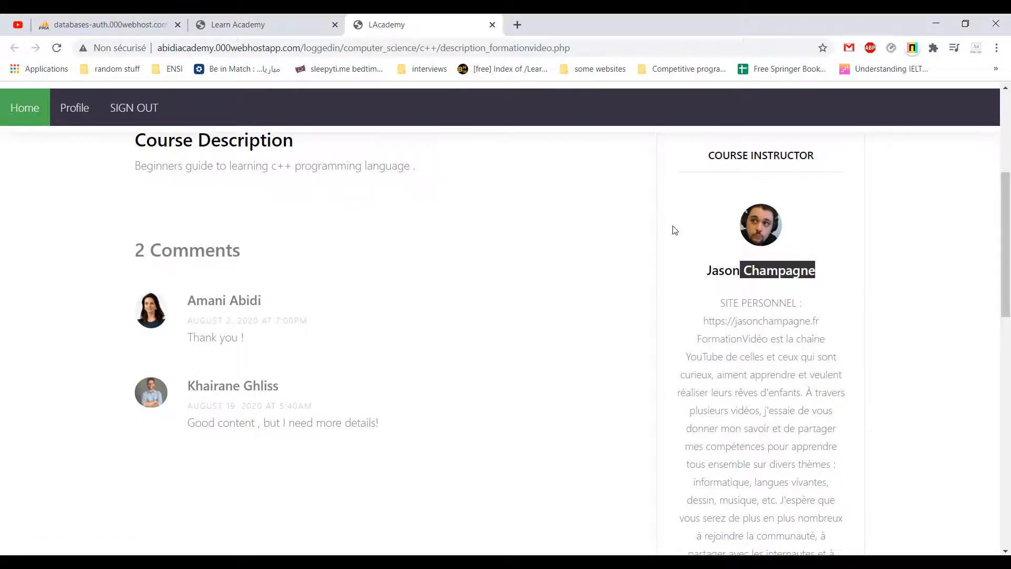
scroll("down", 3)
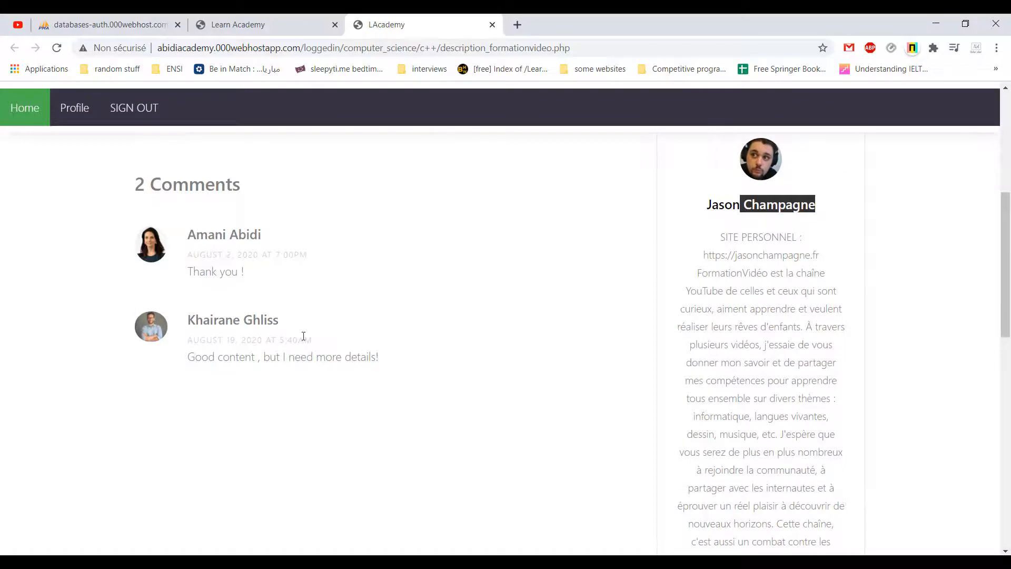
scroll("down", 3)
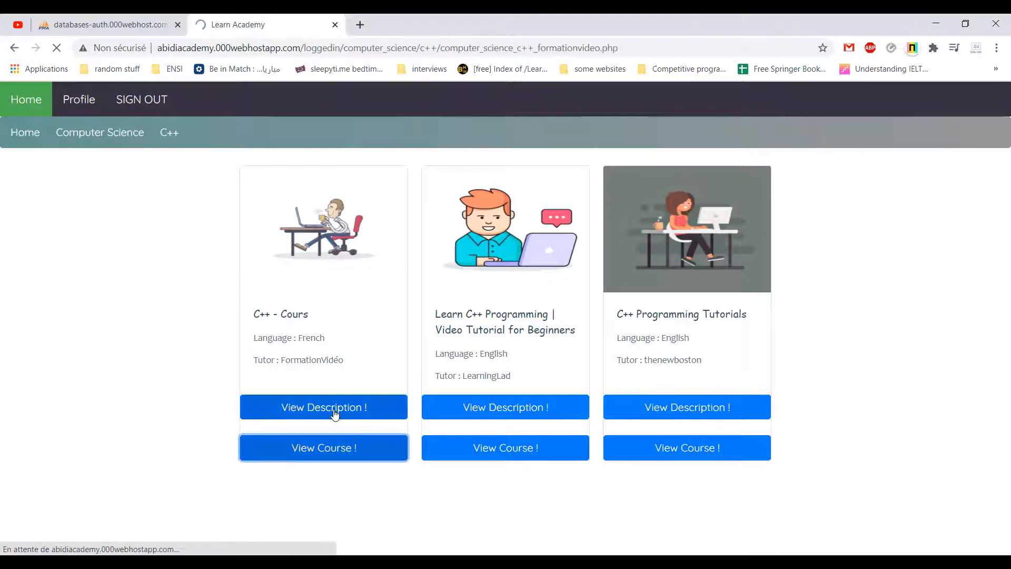
Step: Watch Les Tableaux and Variables et Constantes from Chapitre 2 of C++ - Cours, then reach the LearningLad course
left_click(324, 448)
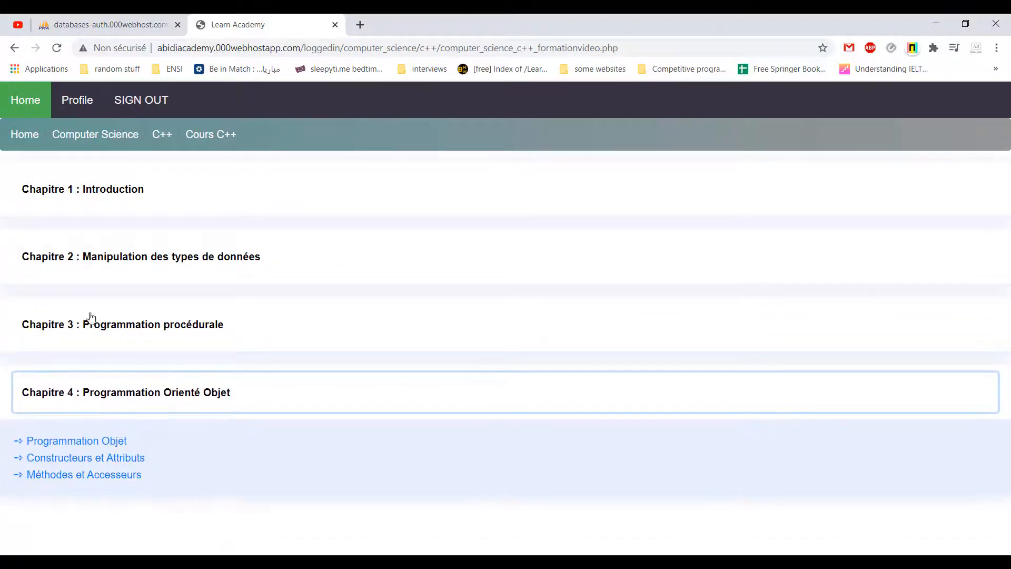
left_click(140, 256)
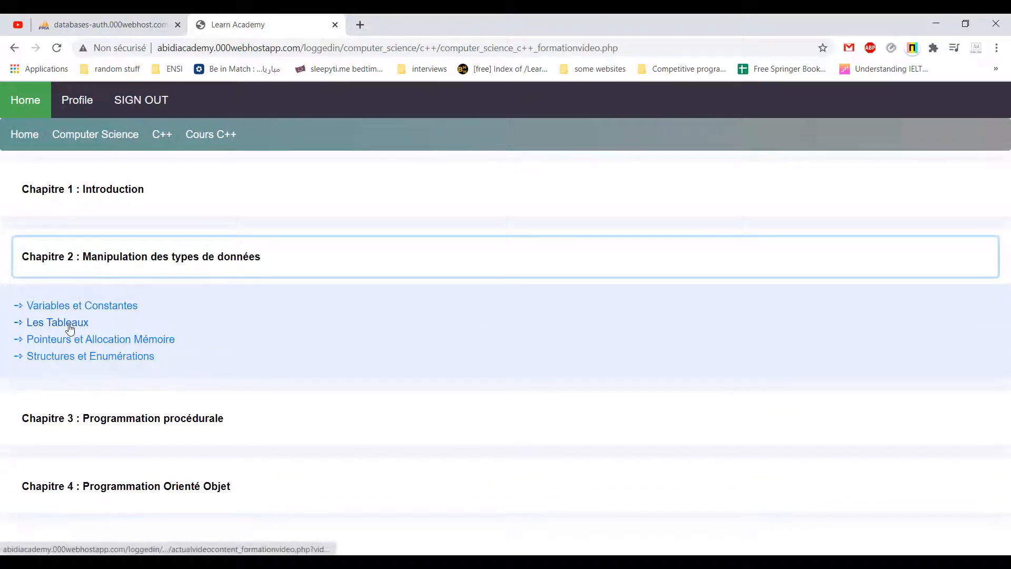
left_click(57, 323)
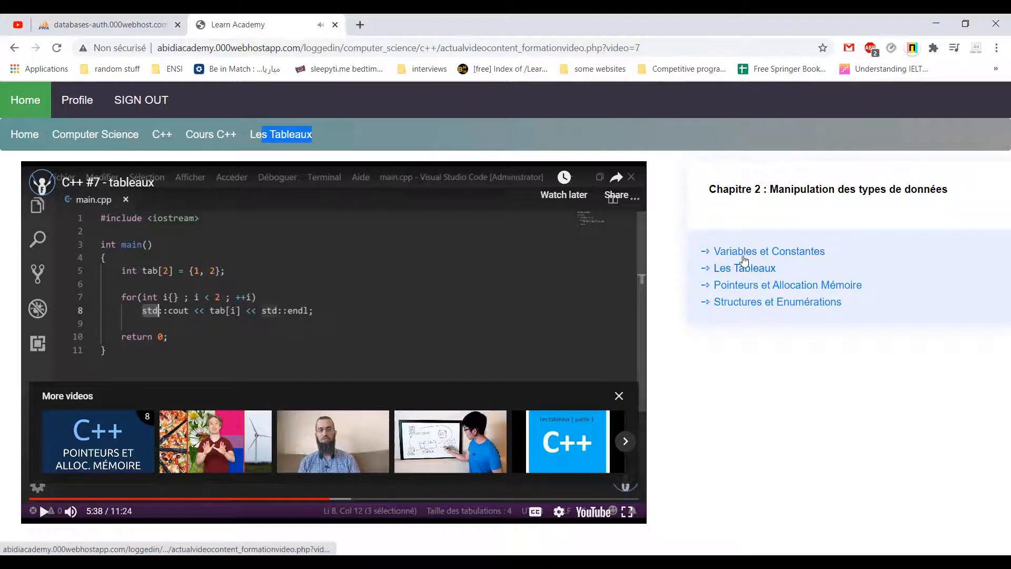
left_click(768, 251)
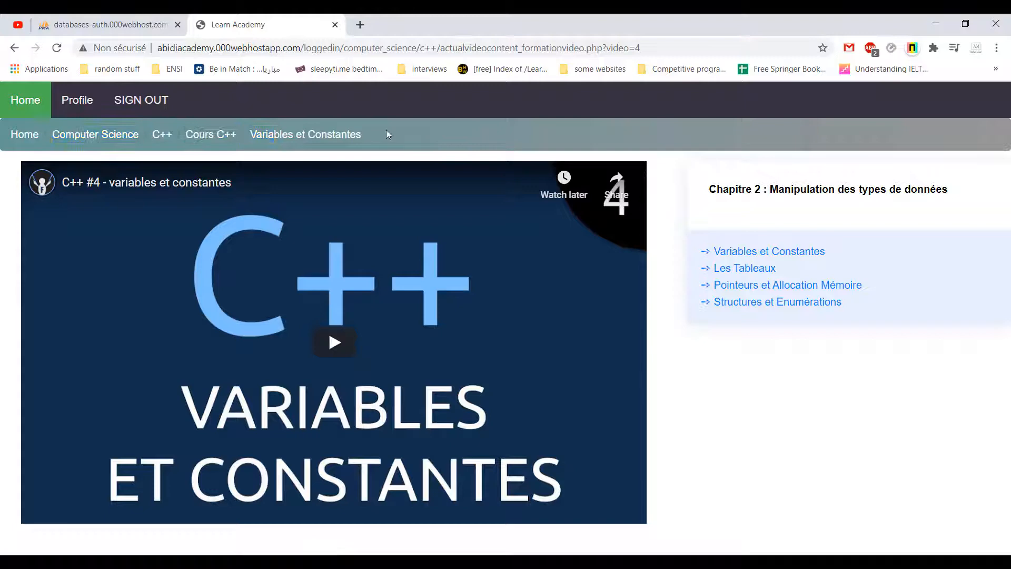
left_click(162, 134)
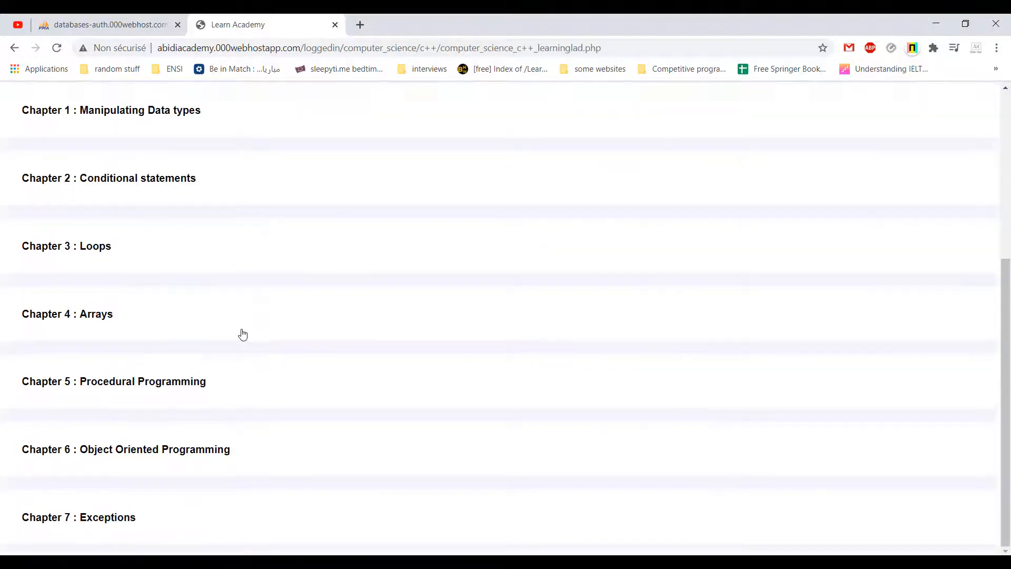
Step: Watch the C++ Static Methods in Classes lesson in Chapter 6, then go back to the C++ listing
left_click(113, 380)
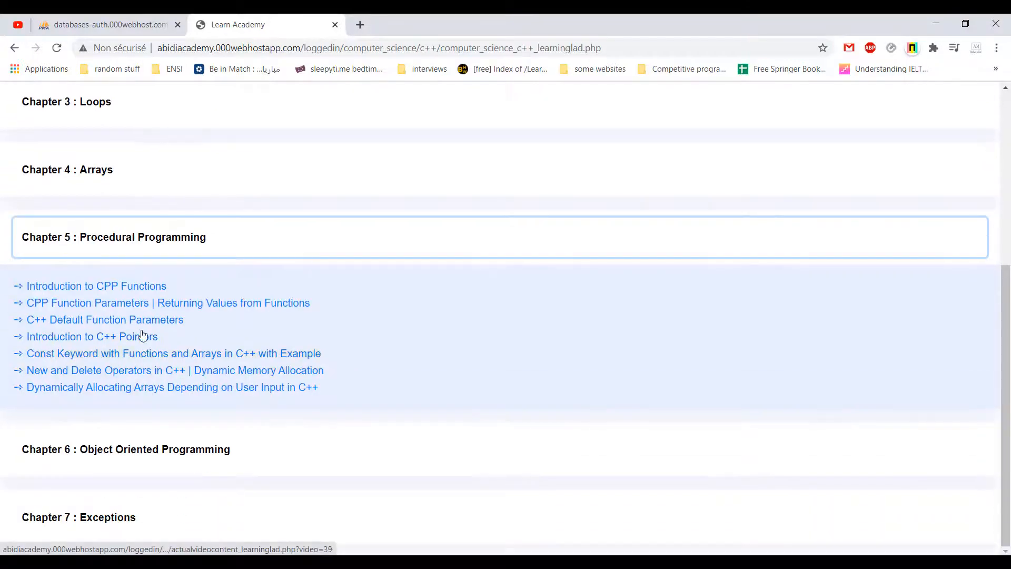
scroll("down", 3)
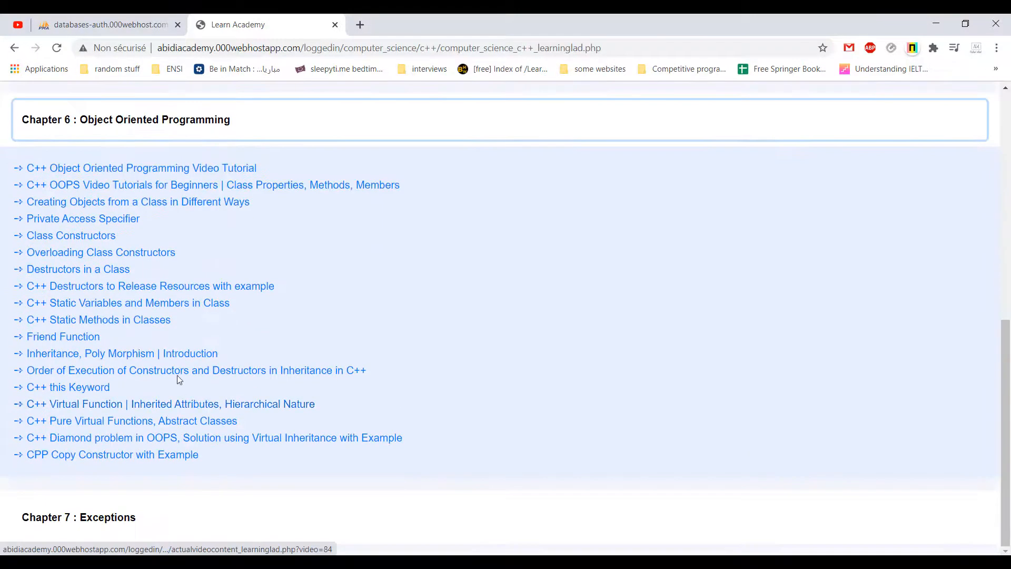
mouse_move(109, 309)
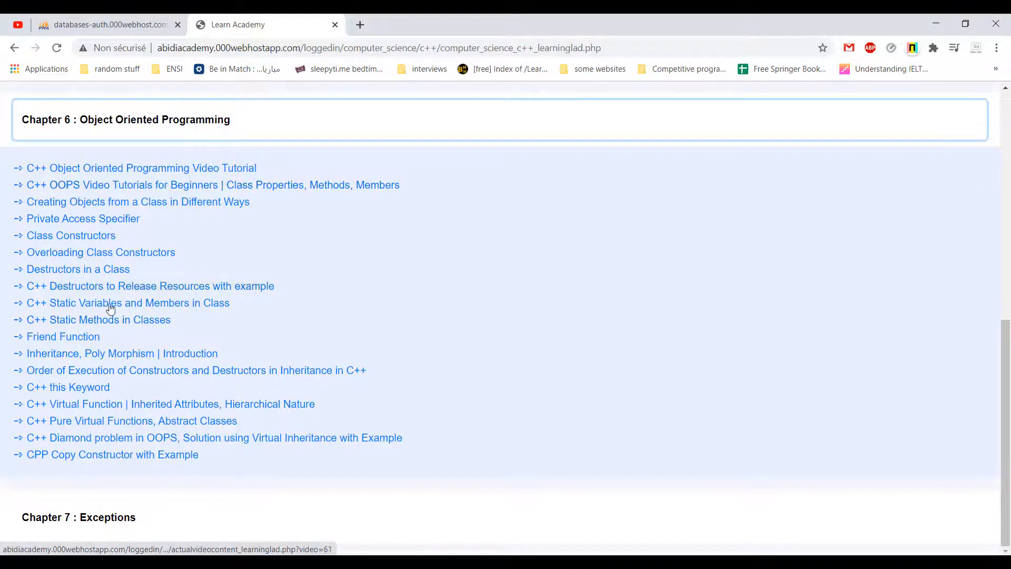
mouse_move(91, 193)
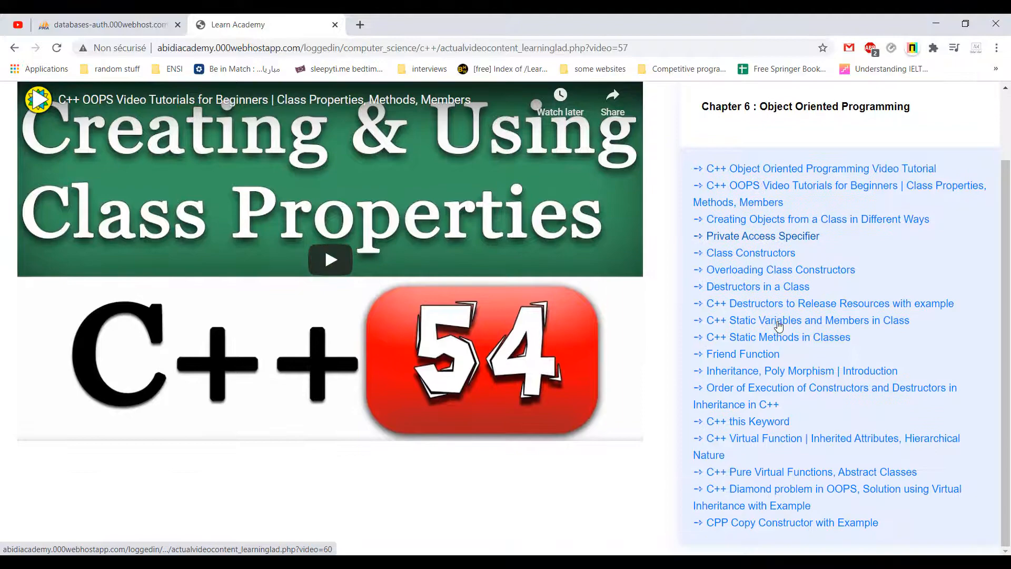
left_click(329, 261)
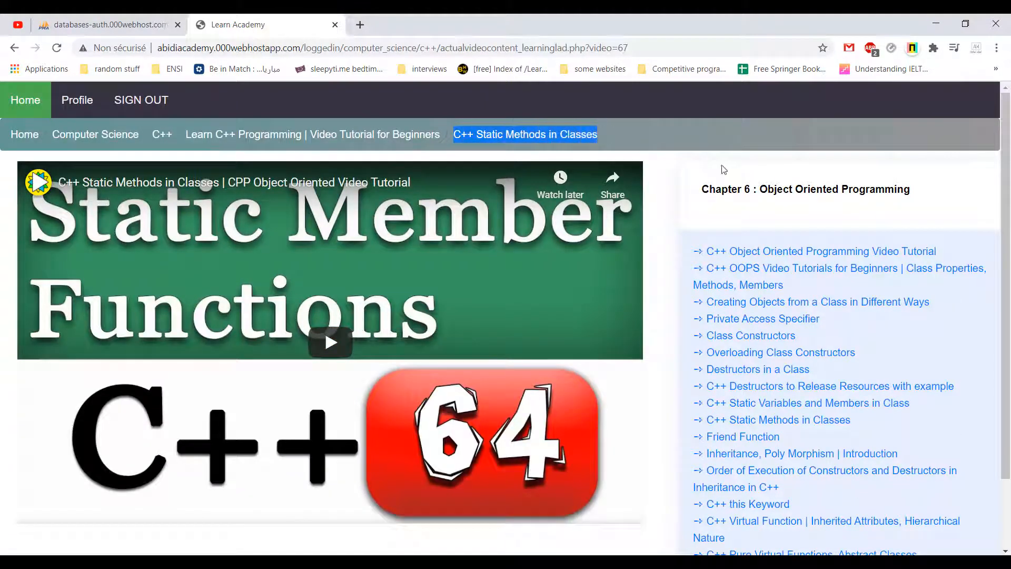
mouse_move(235, 179)
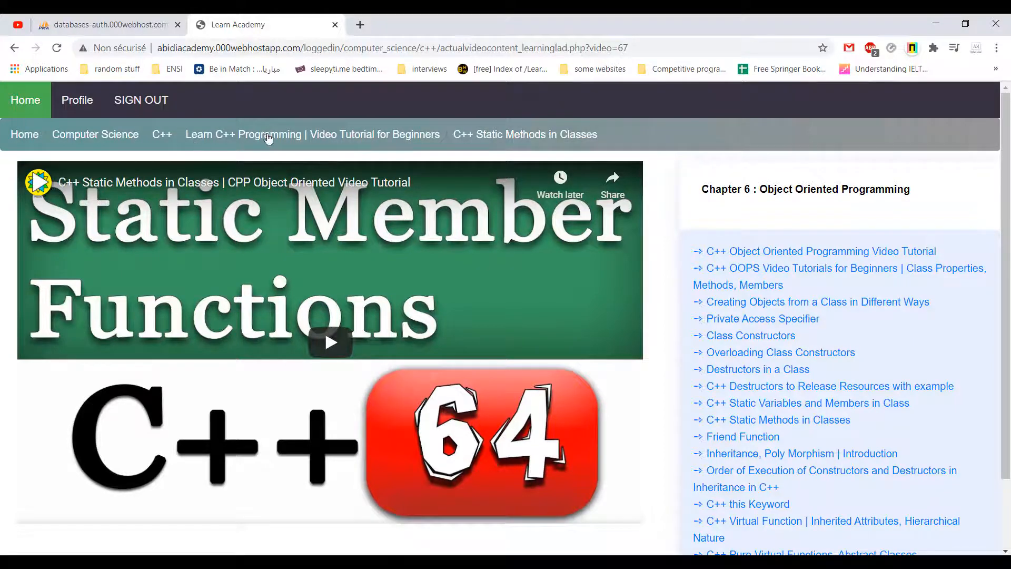
left_click(161, 134)
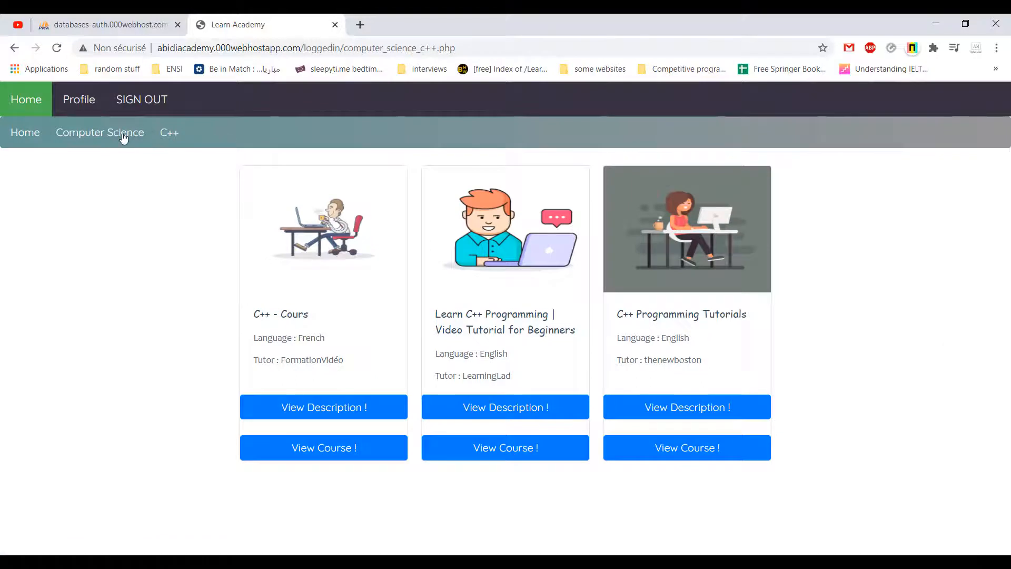
Step: Browse the catalogue of all online courses from the home page
left_click(99, 133)
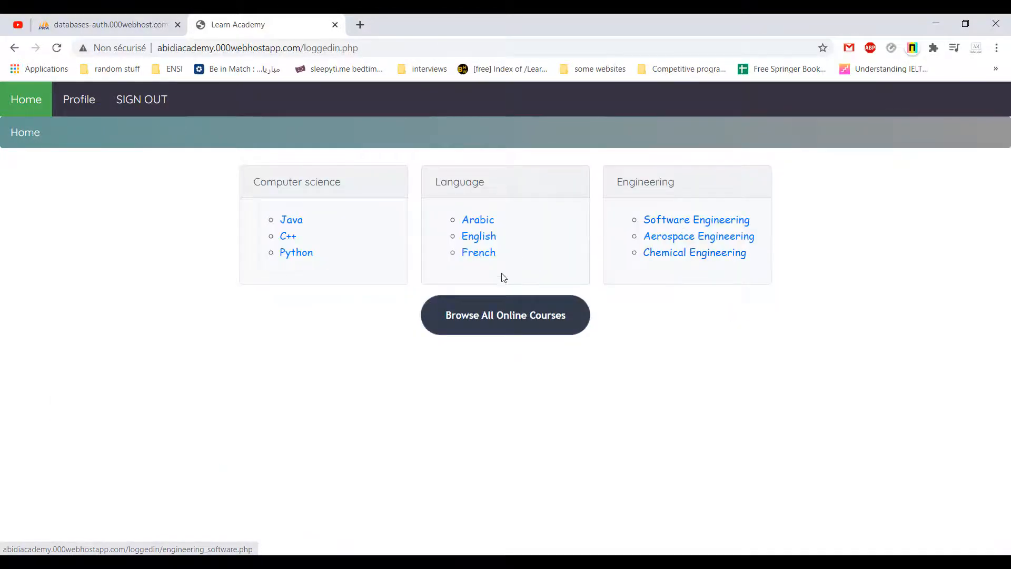
left_click(504, 315)
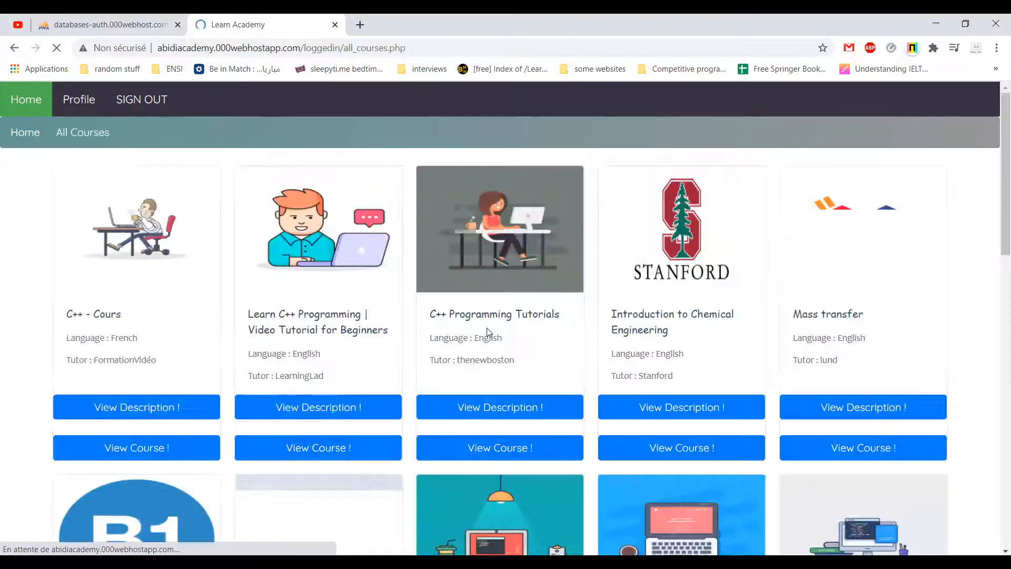
scroll("down", 3)
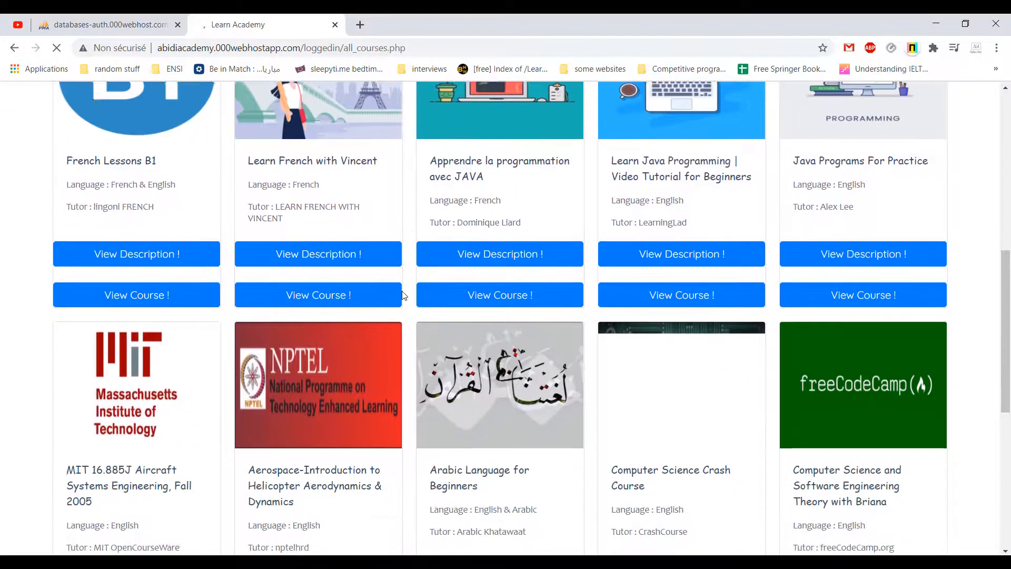
scroll("down", 3)
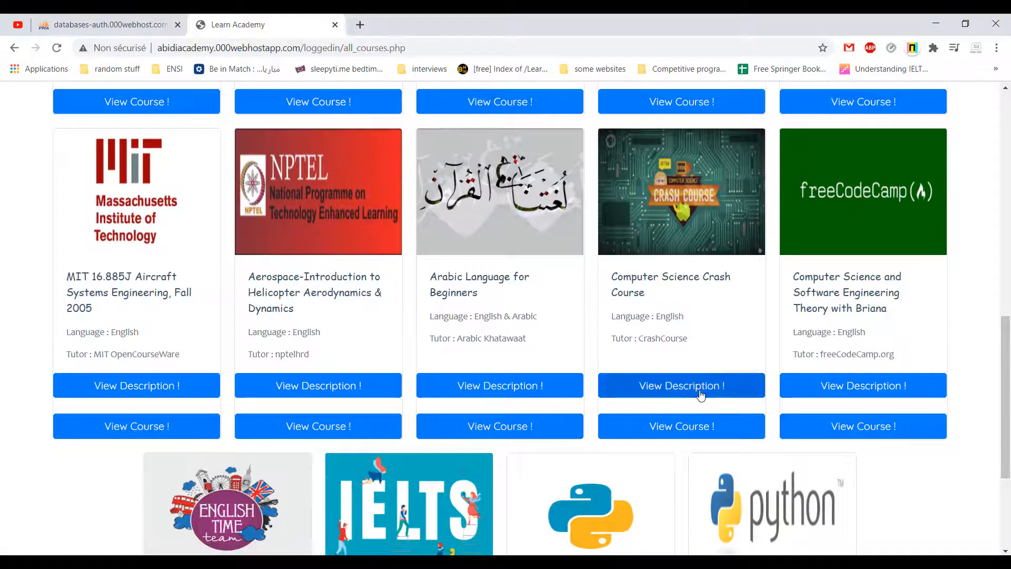
Step: Read the Computer Science Crash Course description, then show its chapter list
left_click(681, 385)
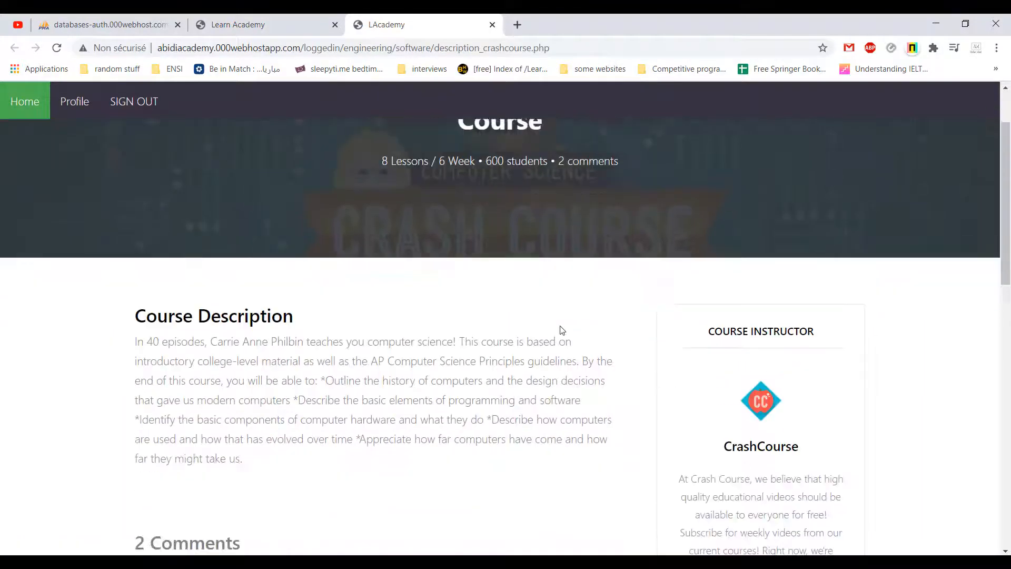
scroll("down", 3)
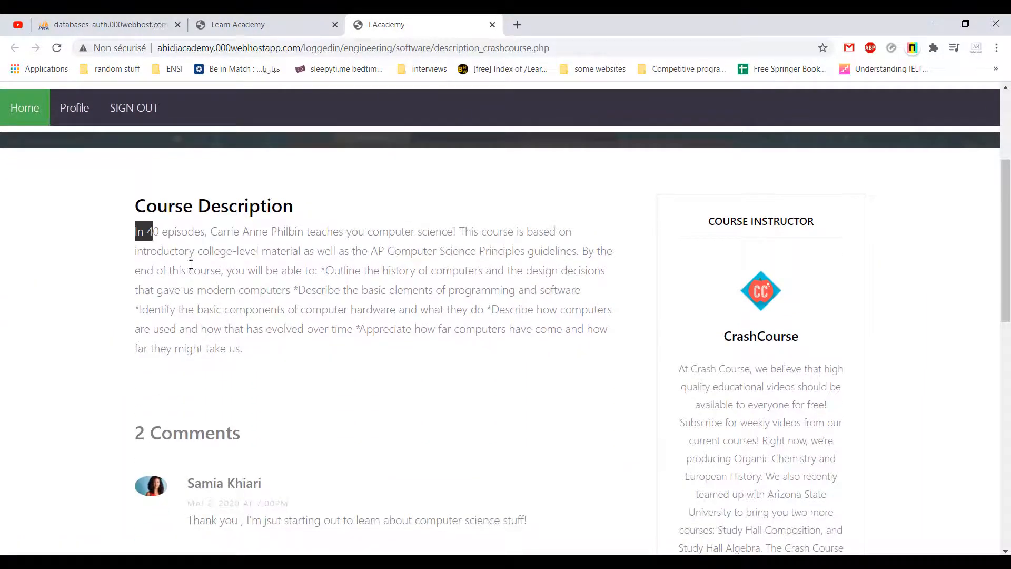
scroll("down", 3)
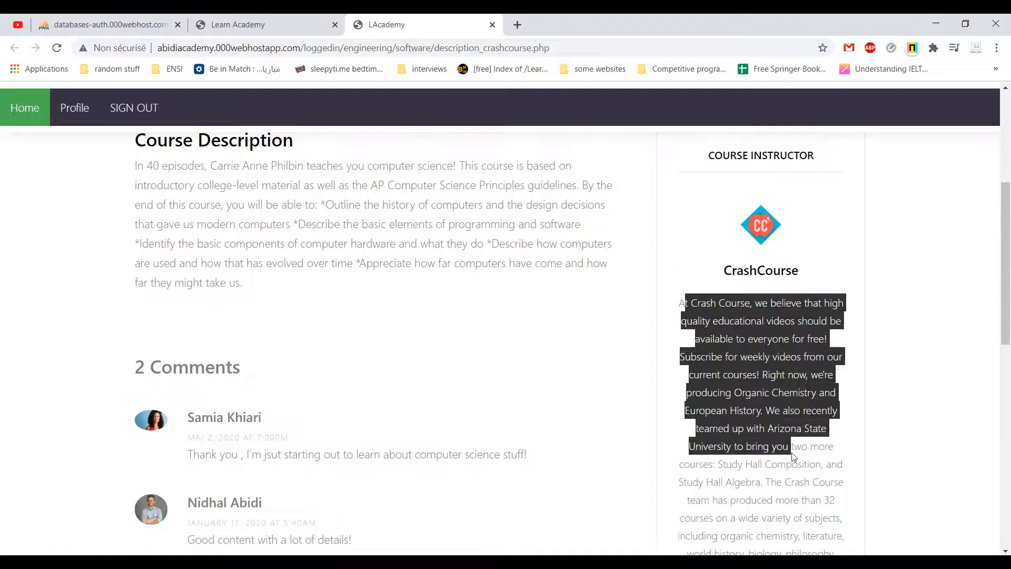
left_click(434, 214)
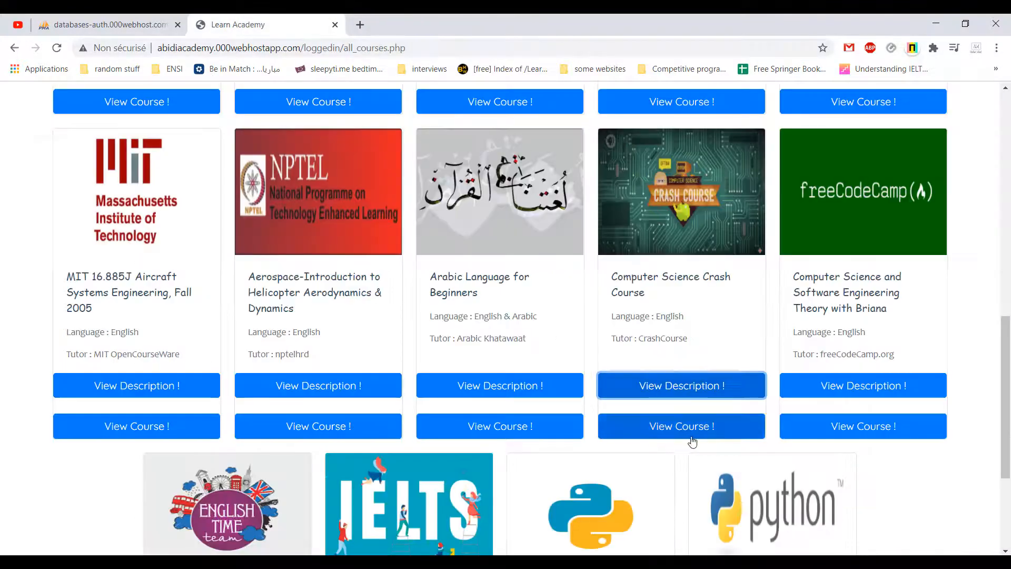
left_click(681, 425)
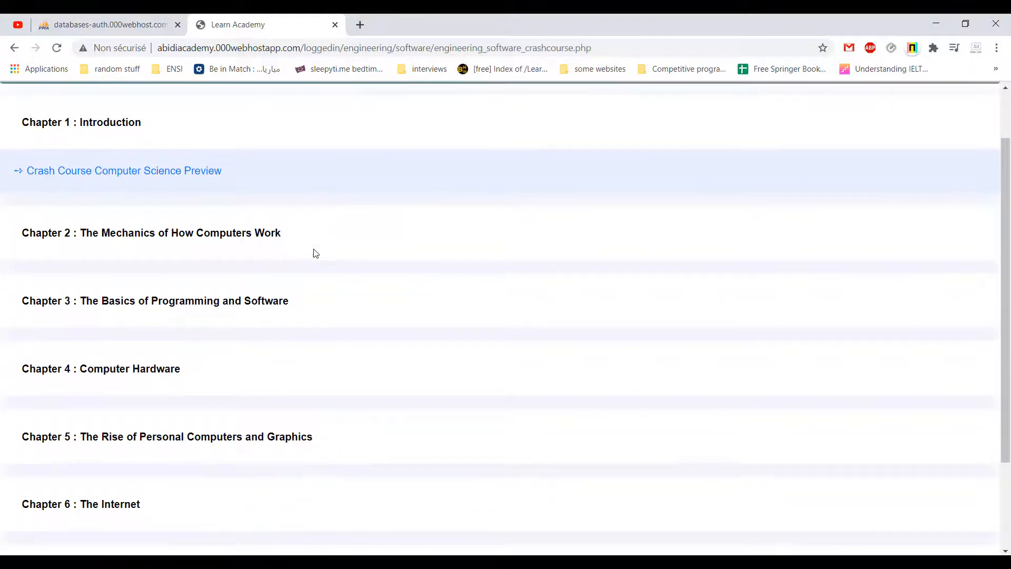
Step: Play the Files & File Systems video from the Computer Hardware chapter, then go home
left_click(151, 233)
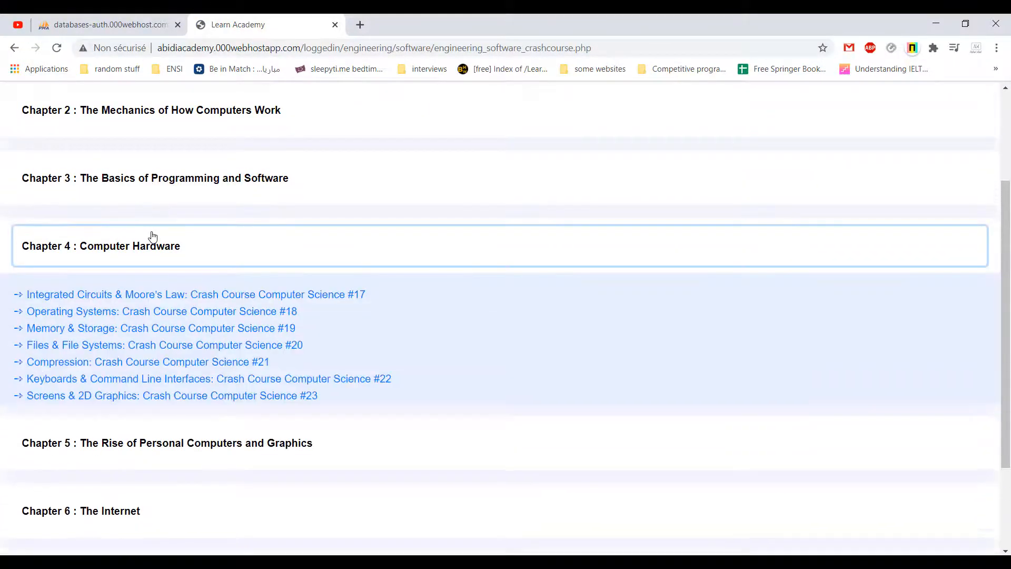
scroll("down", 3)
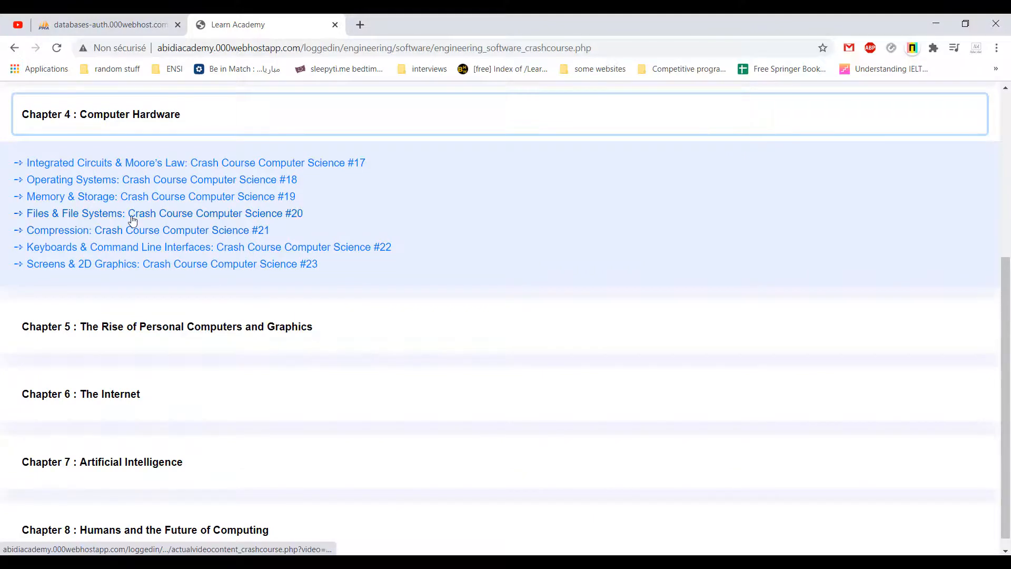
left_click(165, 213)
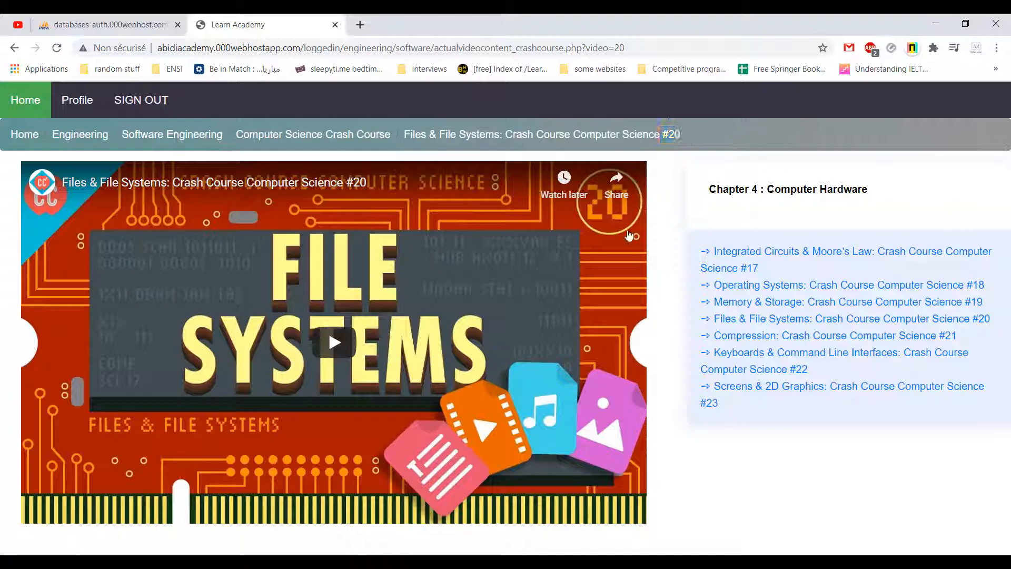
left_click(334, 342)
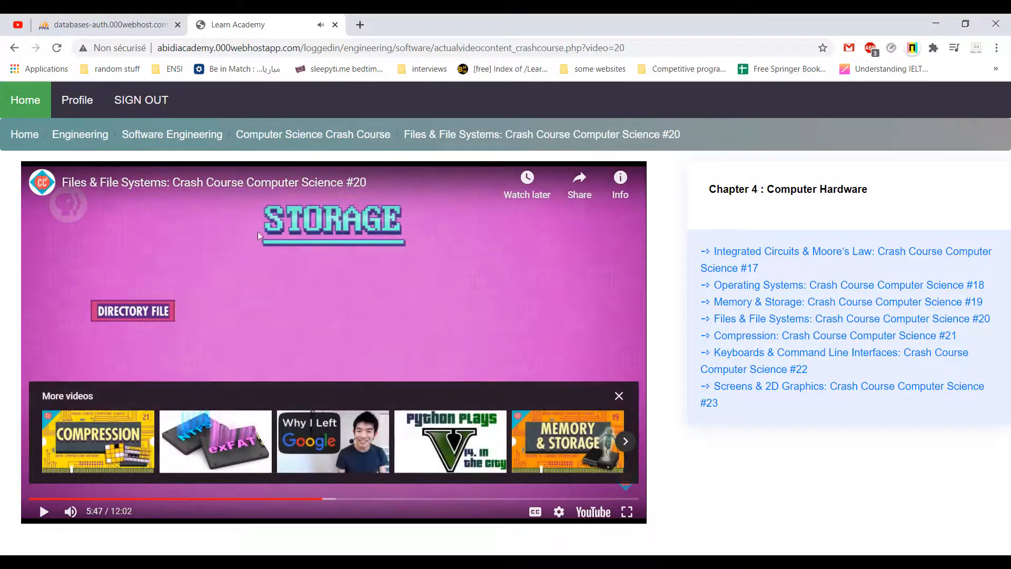
left_click(25, 99)
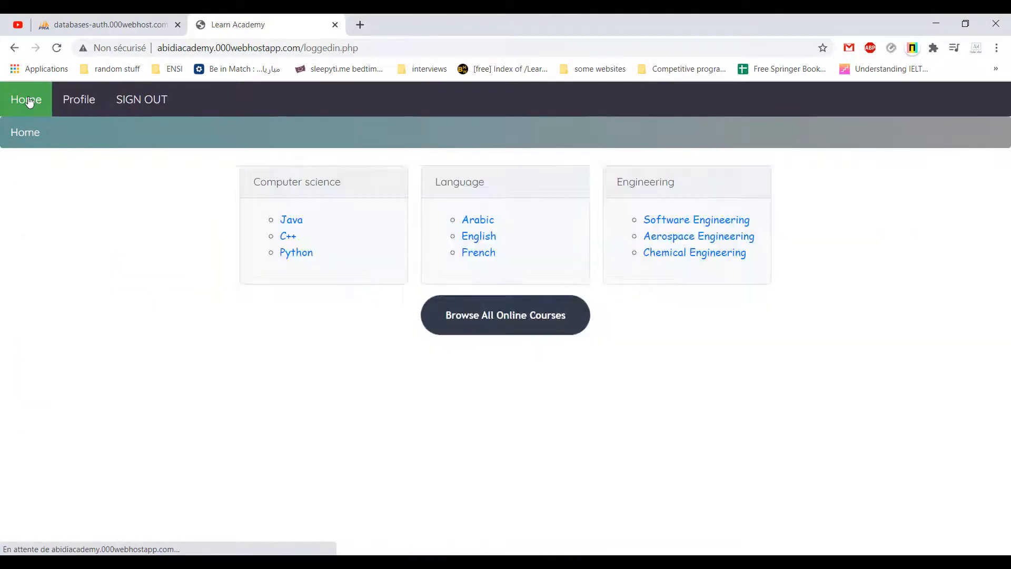
mouse_move(141, 99)
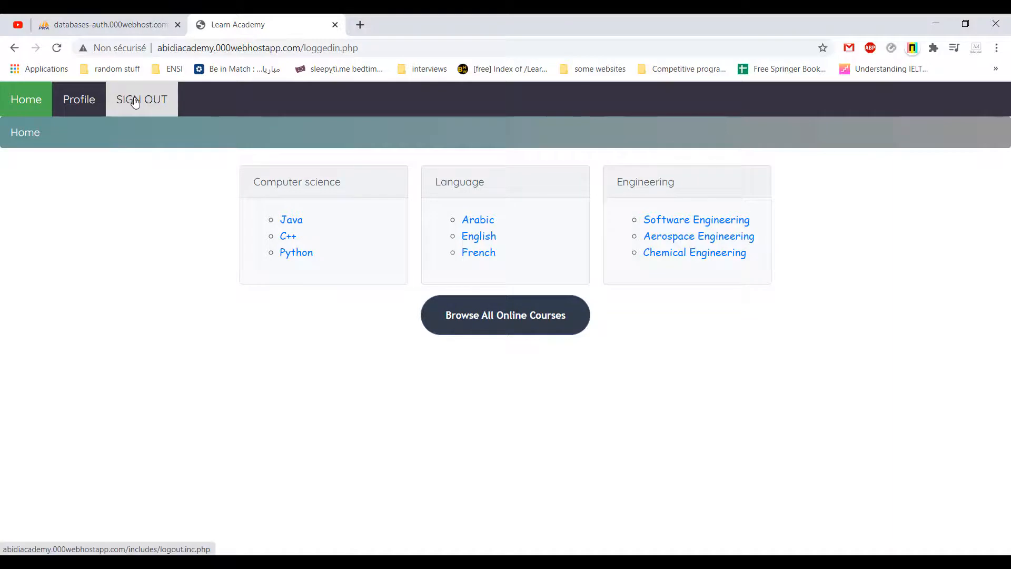
left_click(141, 99)
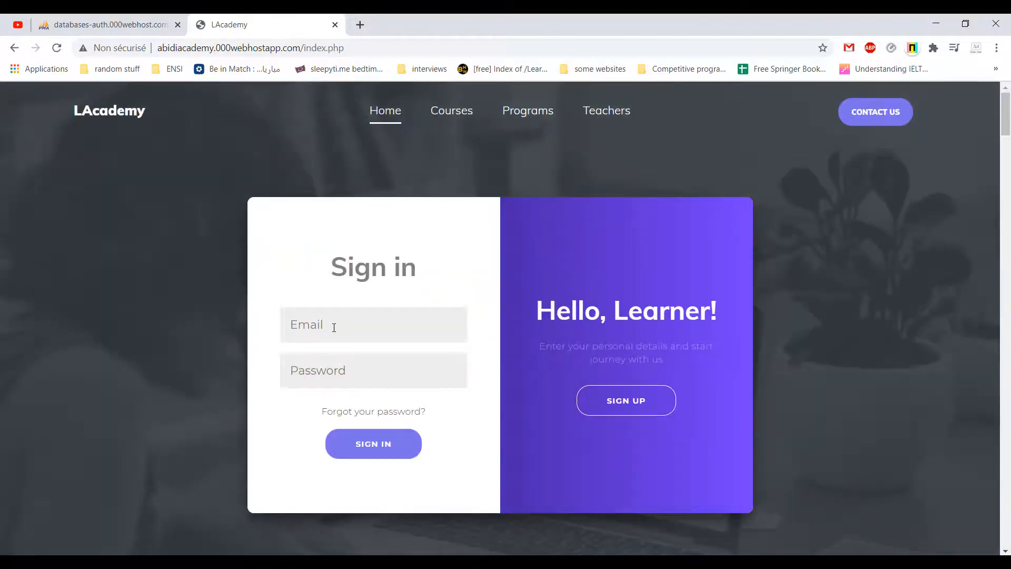
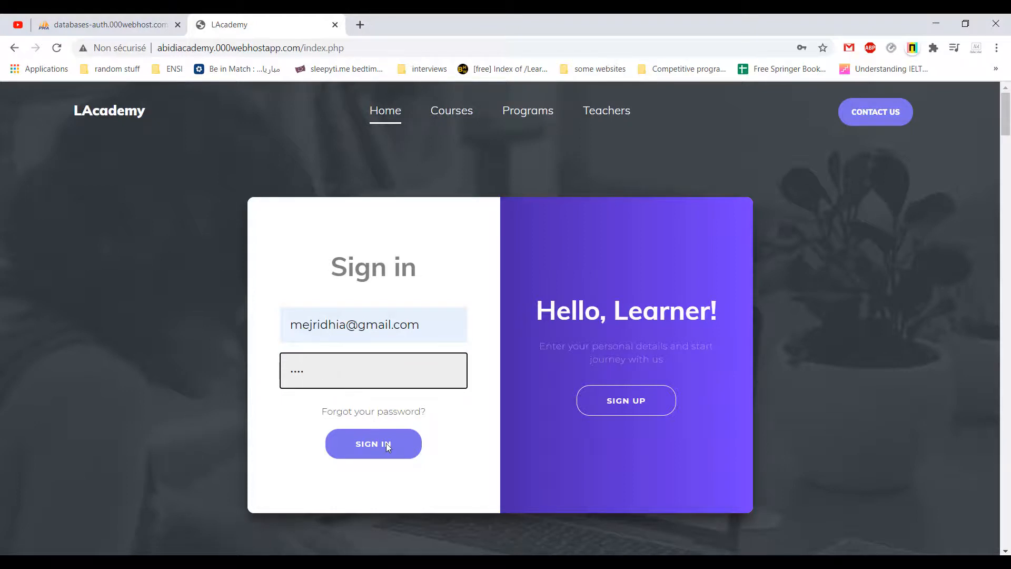
left_click(372, 443)
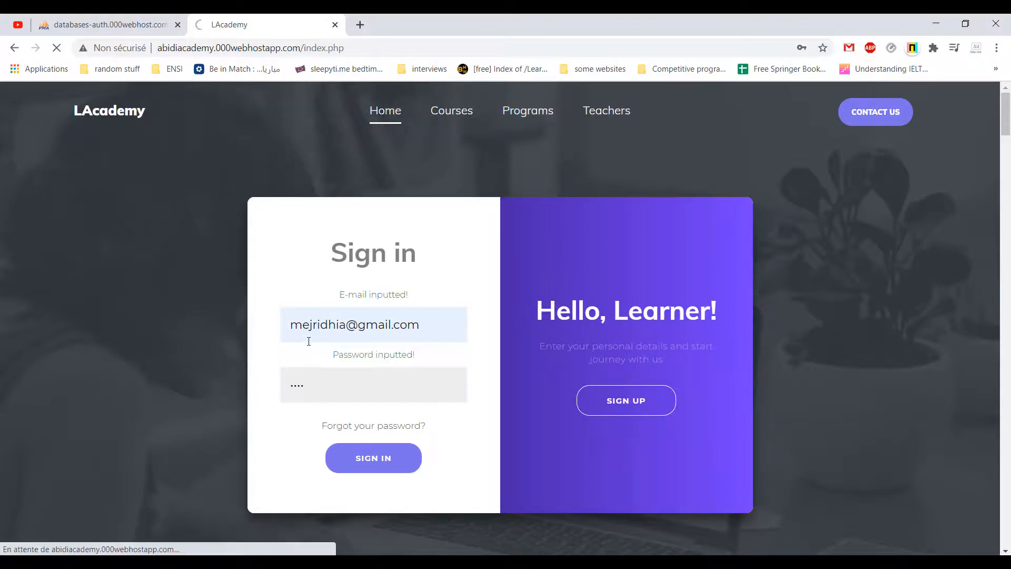
left_click(373, 458)
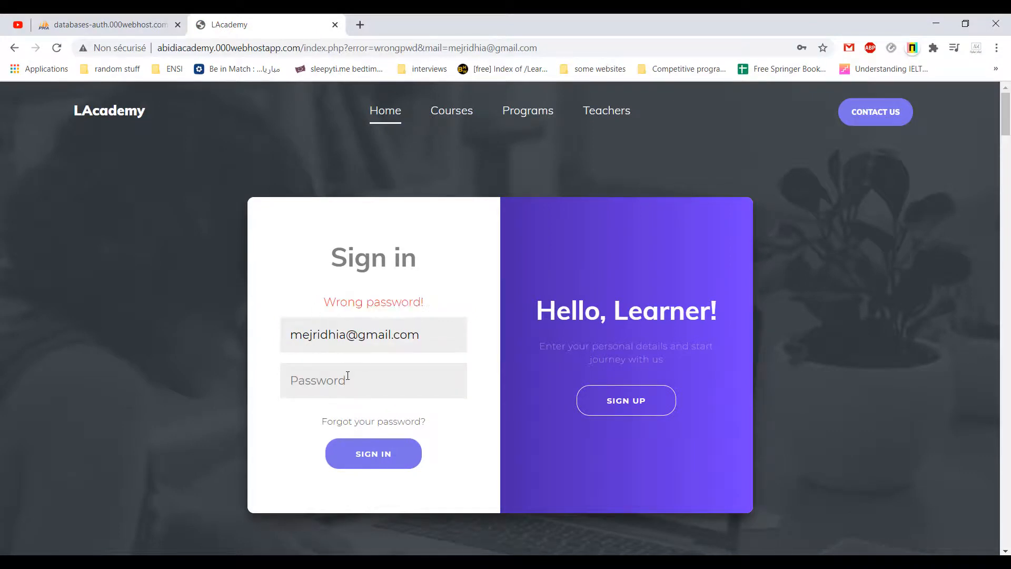
Step: Go to the Forgot your password? page ready to enter the account email
left_click(372, 421)
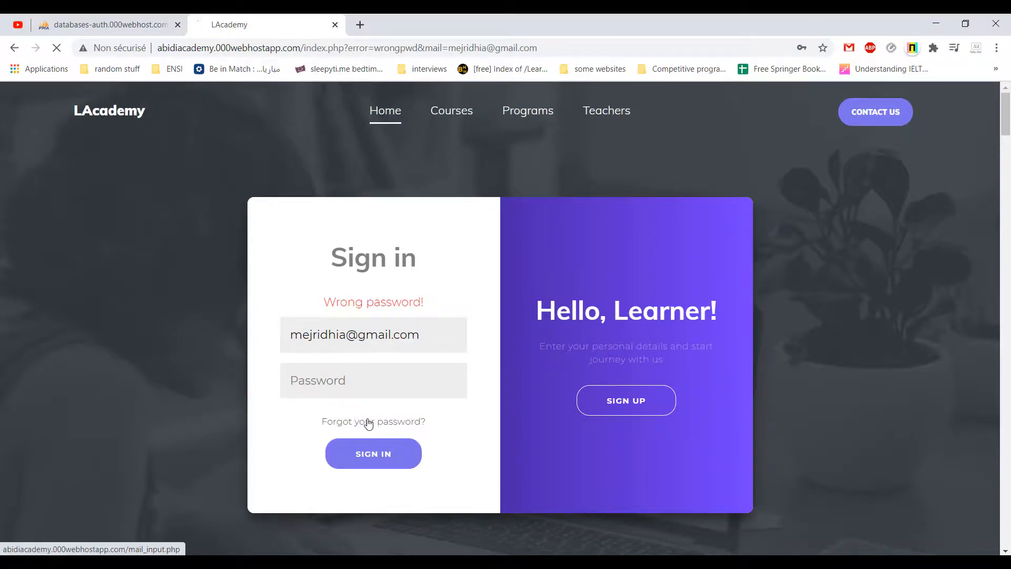
left_click(373, 421)
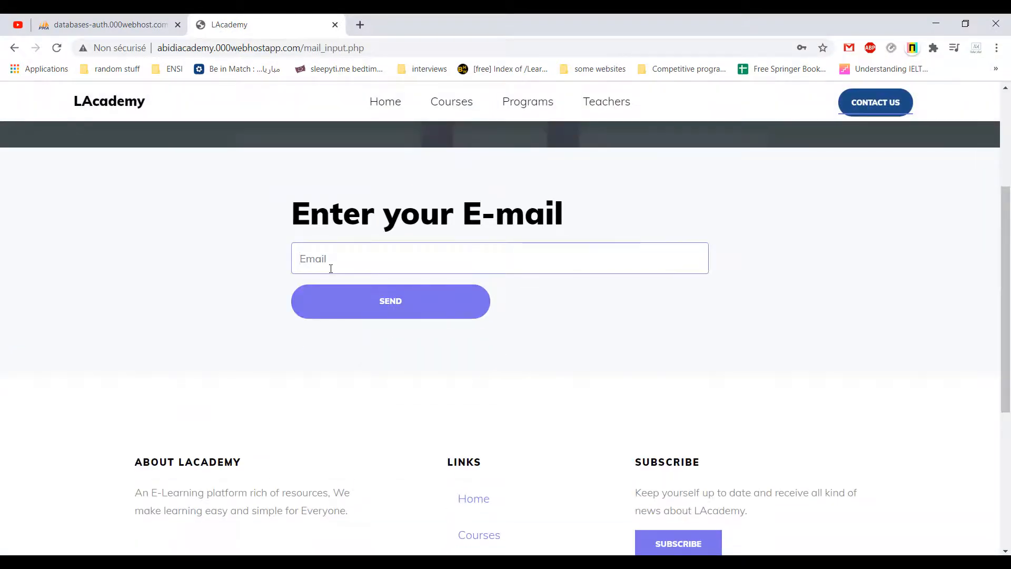
Step: Submit the email for recovery, enter the new password twice and save it
type("mejr")
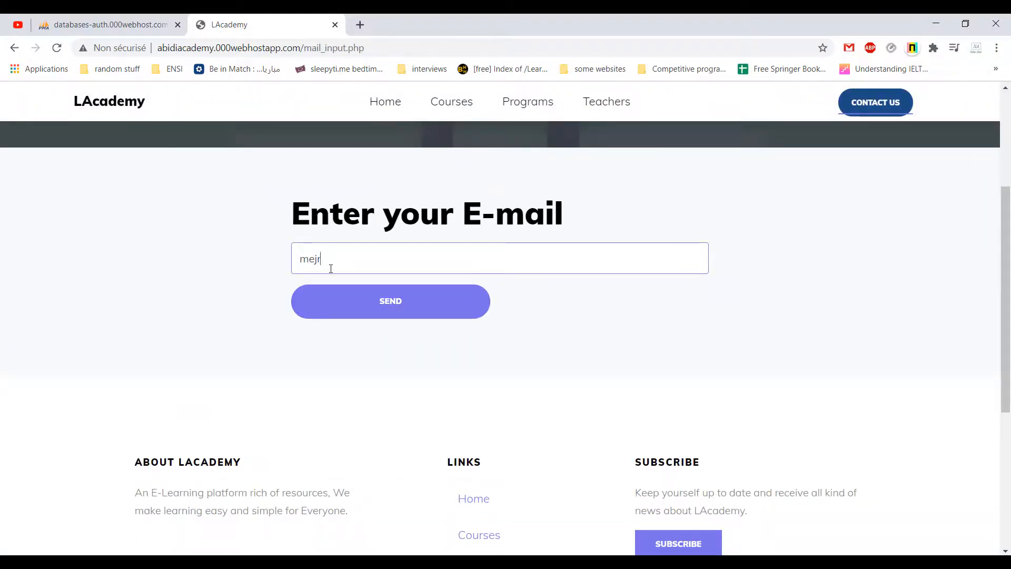
left_click(389, 301)
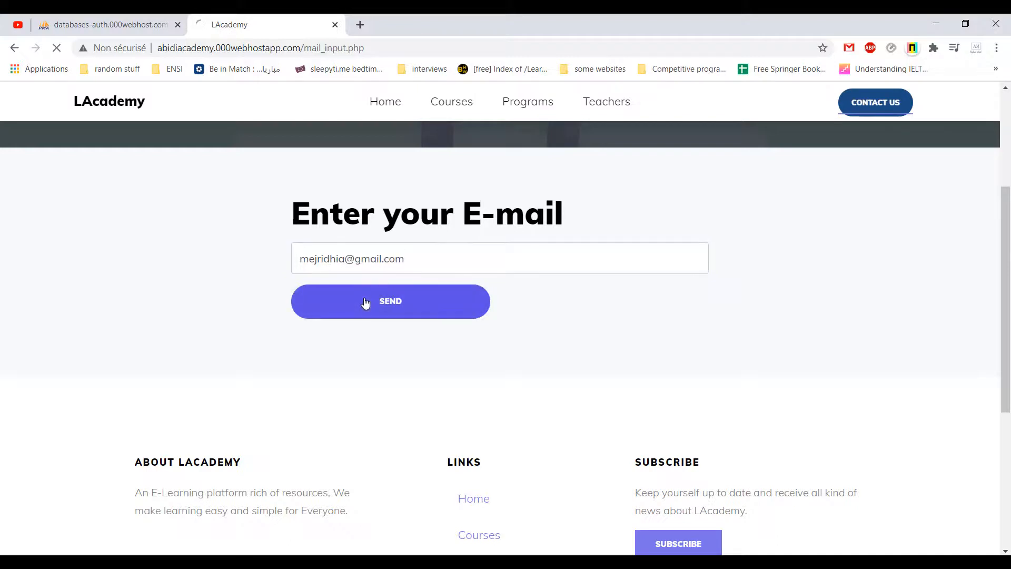
left_click(389, 301)
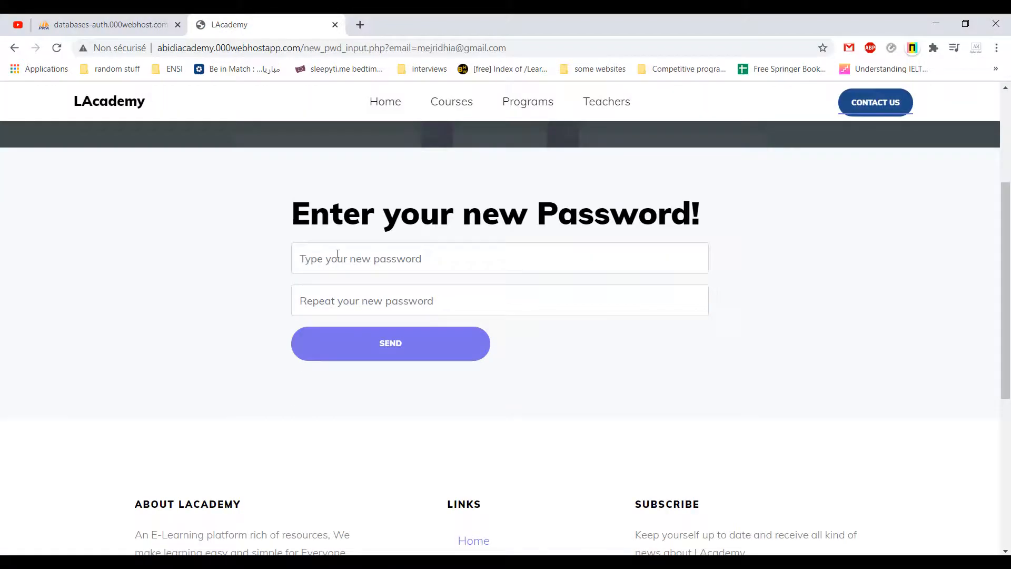
type("••")
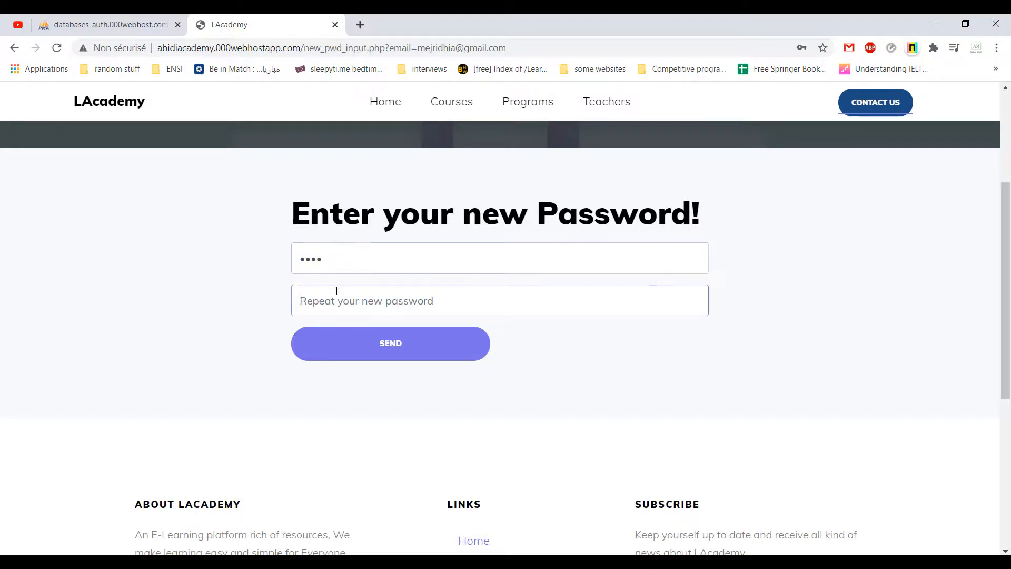
left_click(389, 342)
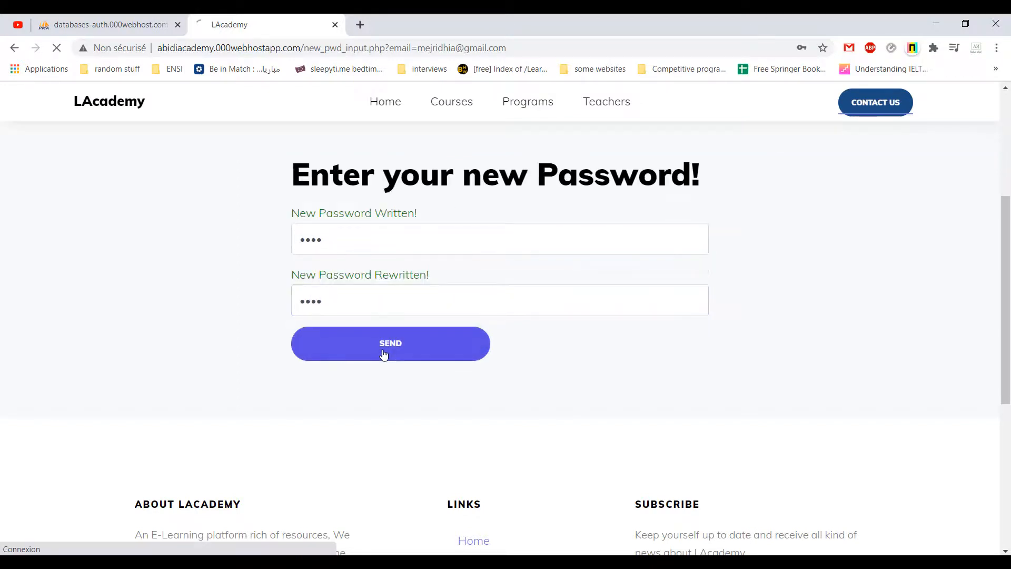
left_click(389, 343)
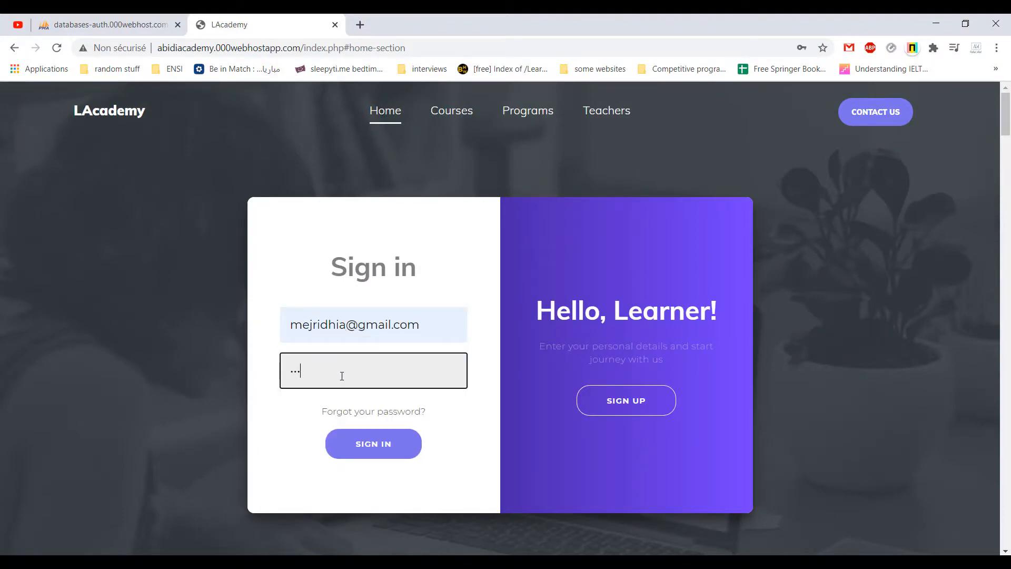
Step: Reach the logged-in home page with the reset password, then sign out to the empty sign-in page
left_click(372, 443)
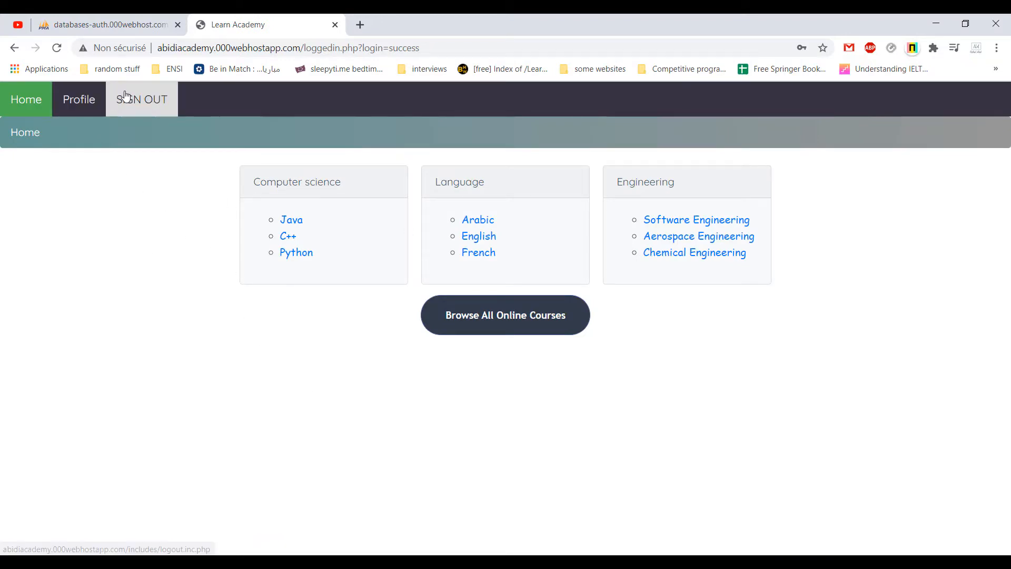
left_click(103, 24)
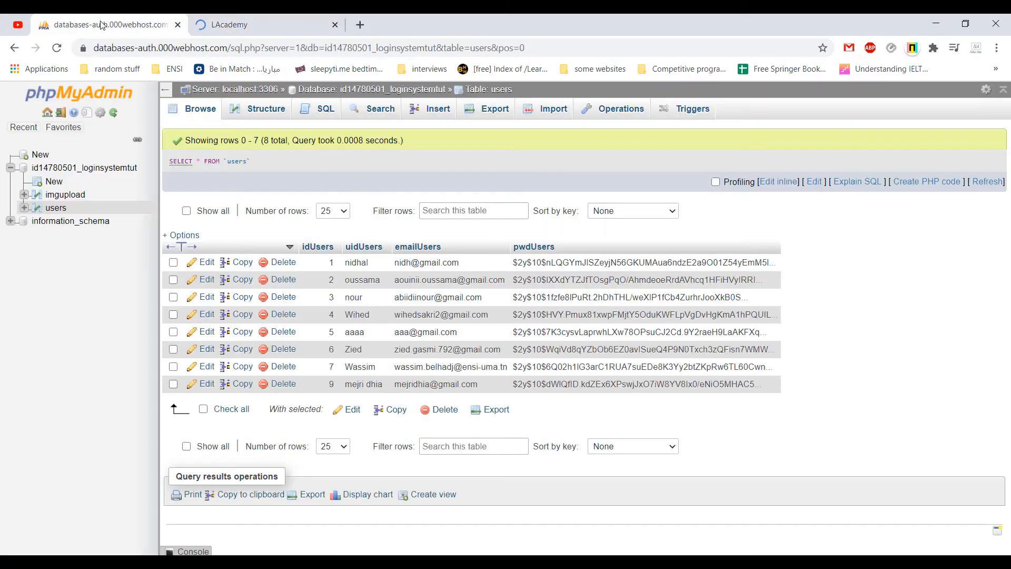
left_click(264, 25)
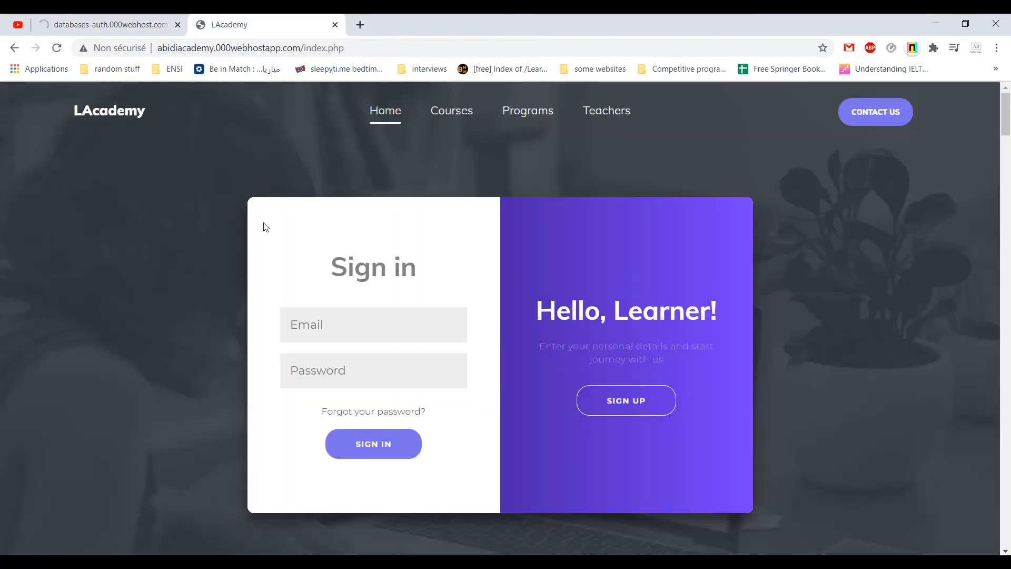